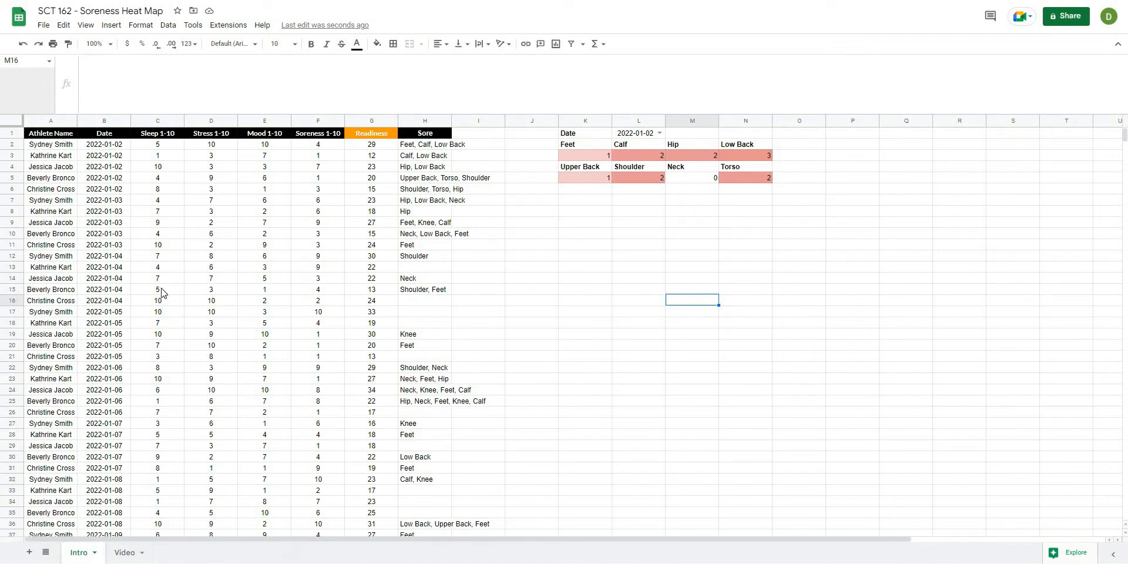
{"action": "mouse_move", "coordinate": [138, 318]}
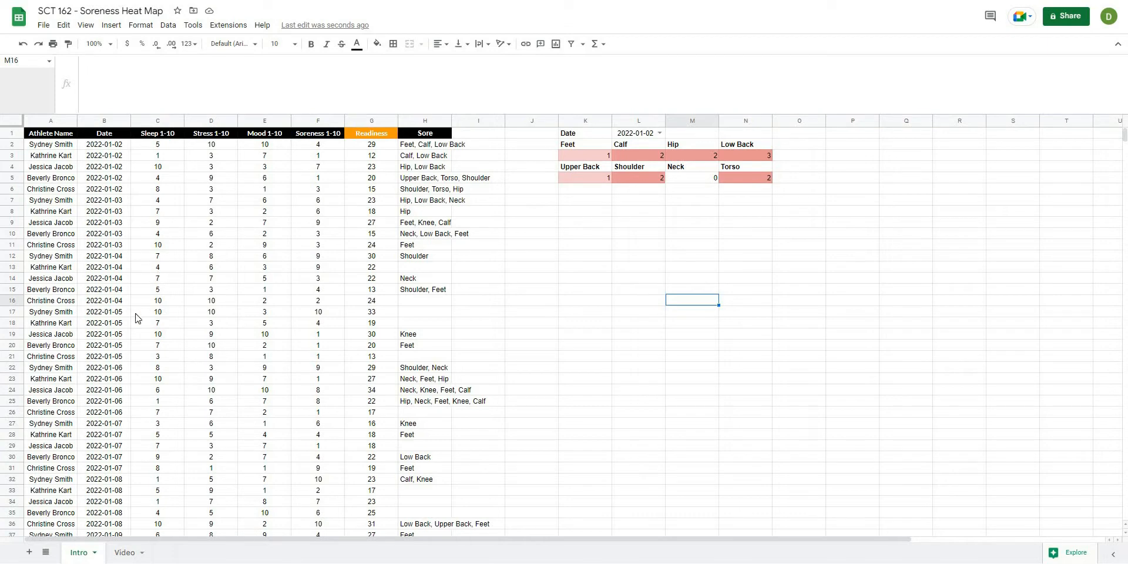
{"action": "mouse_move", "coordinate": [427, 149]}
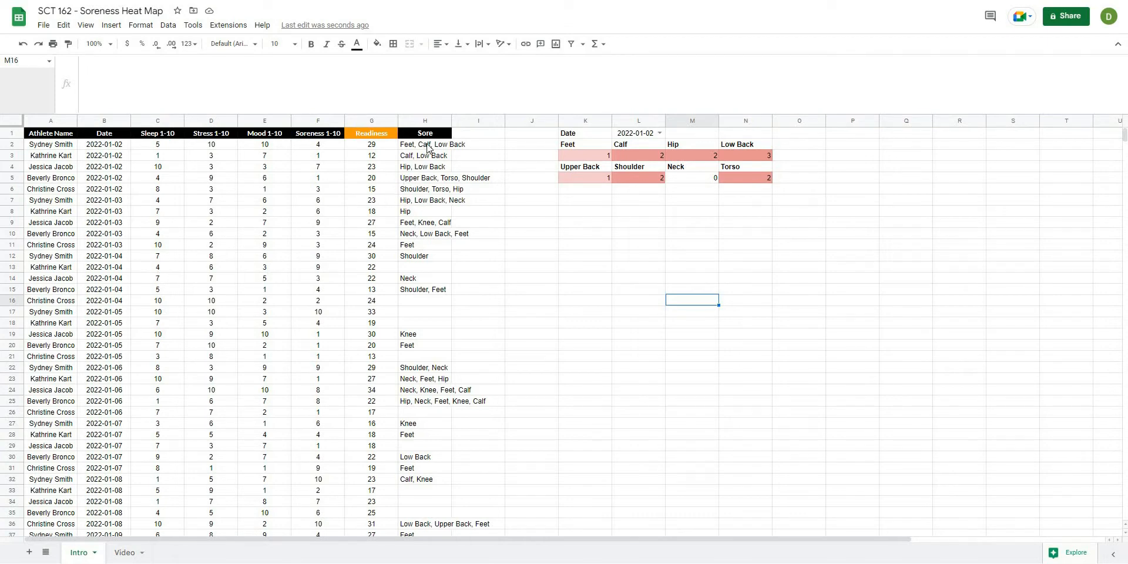
{"action": "mouse_move", "coordinate": [440, 297]}
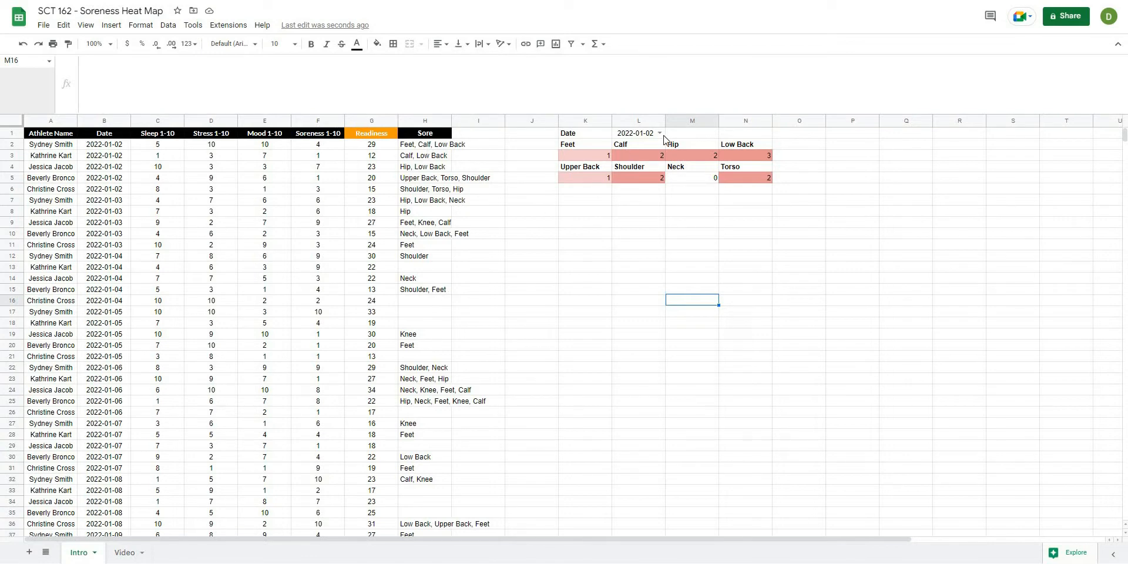
Cycle the L1 date dropdown through 2022-01-08, 2022-01-15 and 2022-01-20, then go to the Video sheet.
{"action": "left_click", "coordinate": [656, 133]}
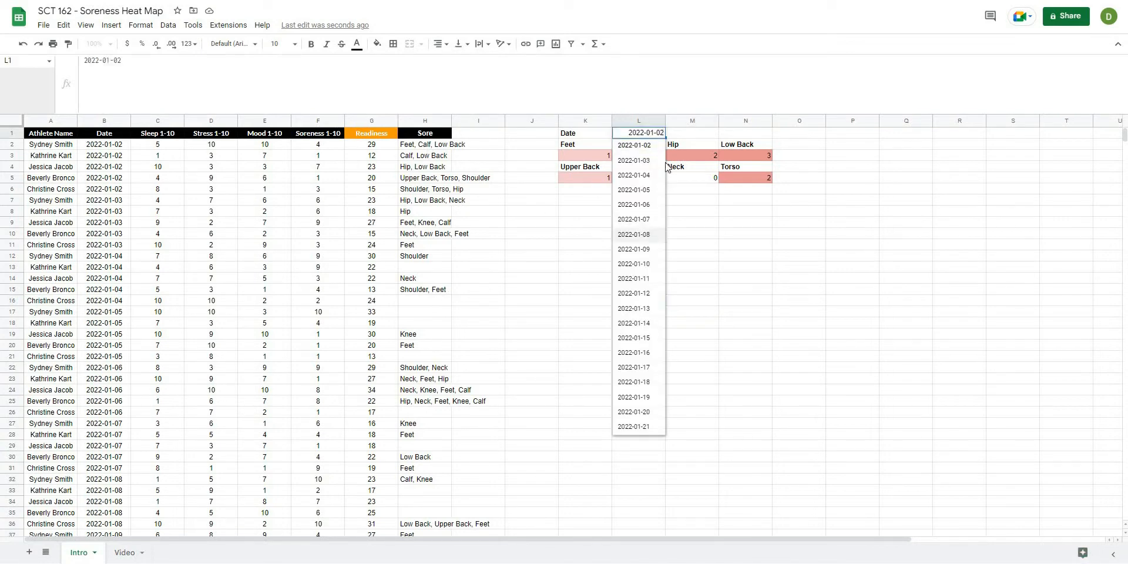
{"action": "left_click", "coordinate": [633, 234]}
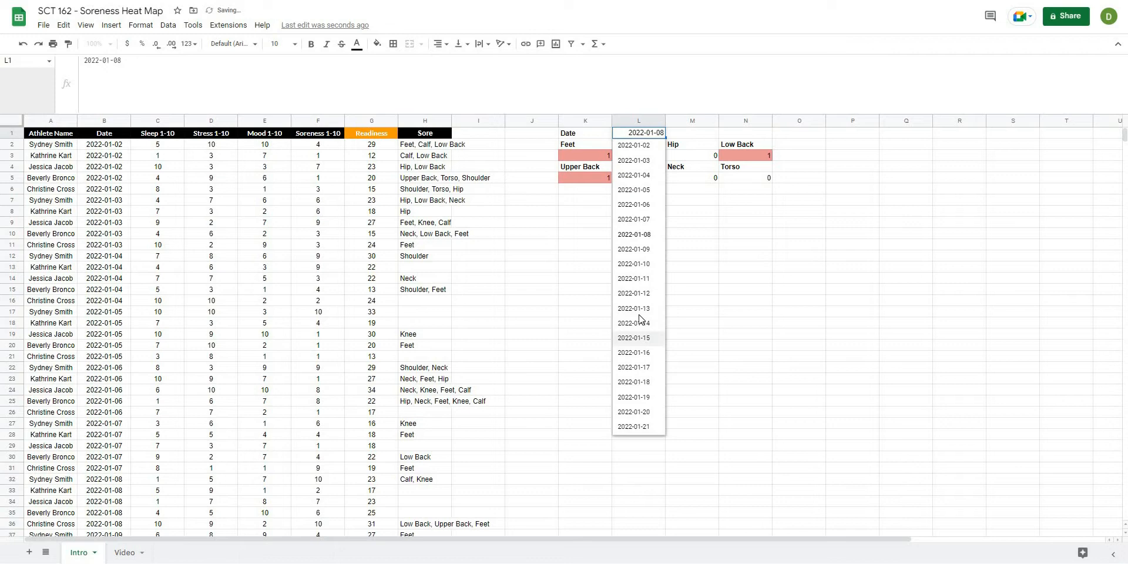
{"action": "left_click", "coordinate": [633, 337]}
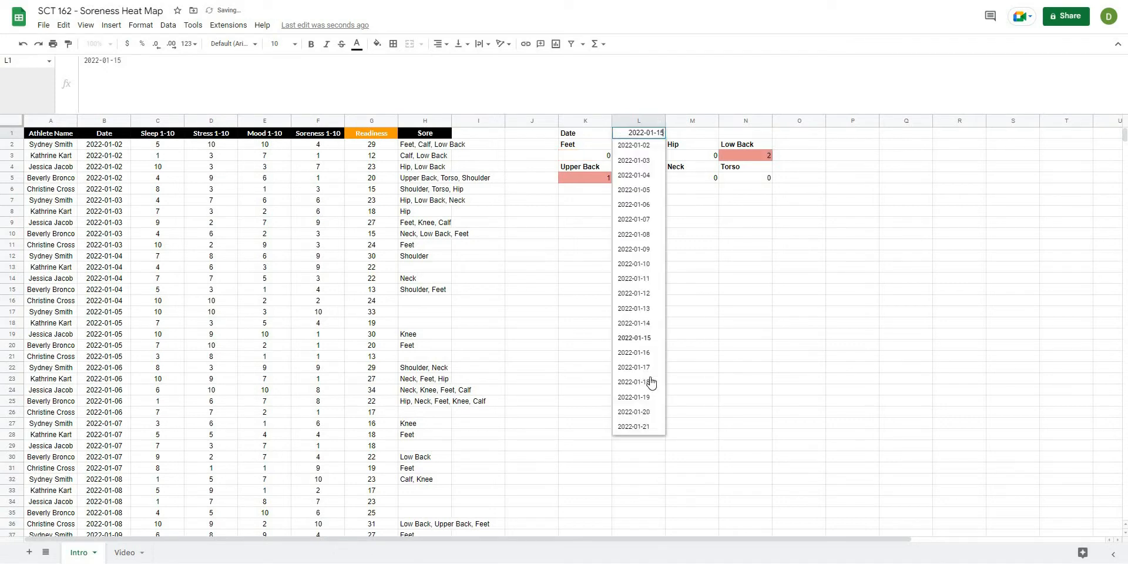
{"action": "left_click", "coordinate": [633, 411]}
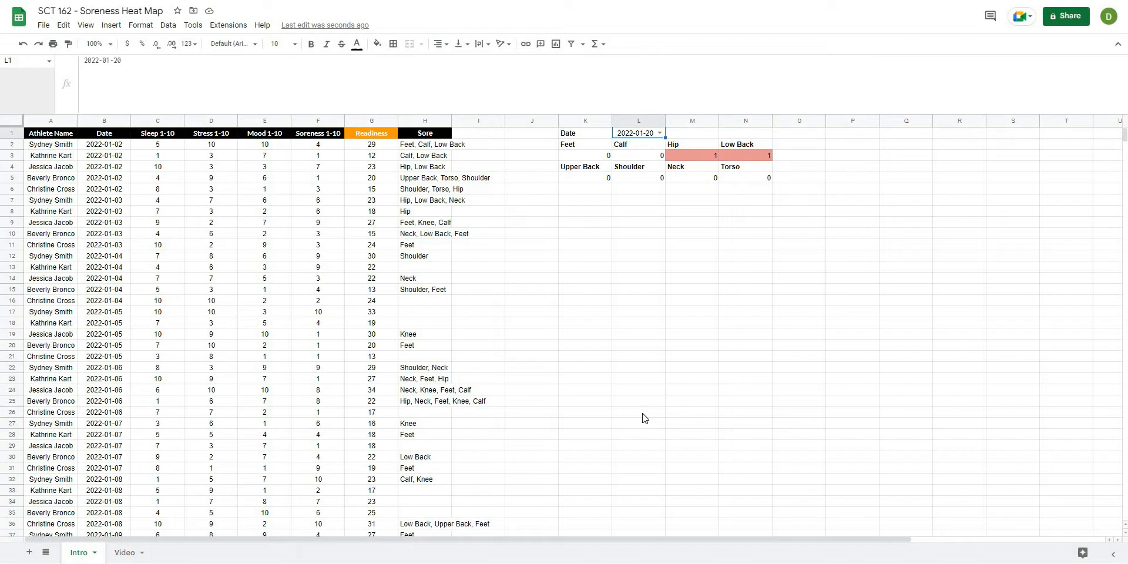
{"action": "left_click", "coordinate": [125, 553]}
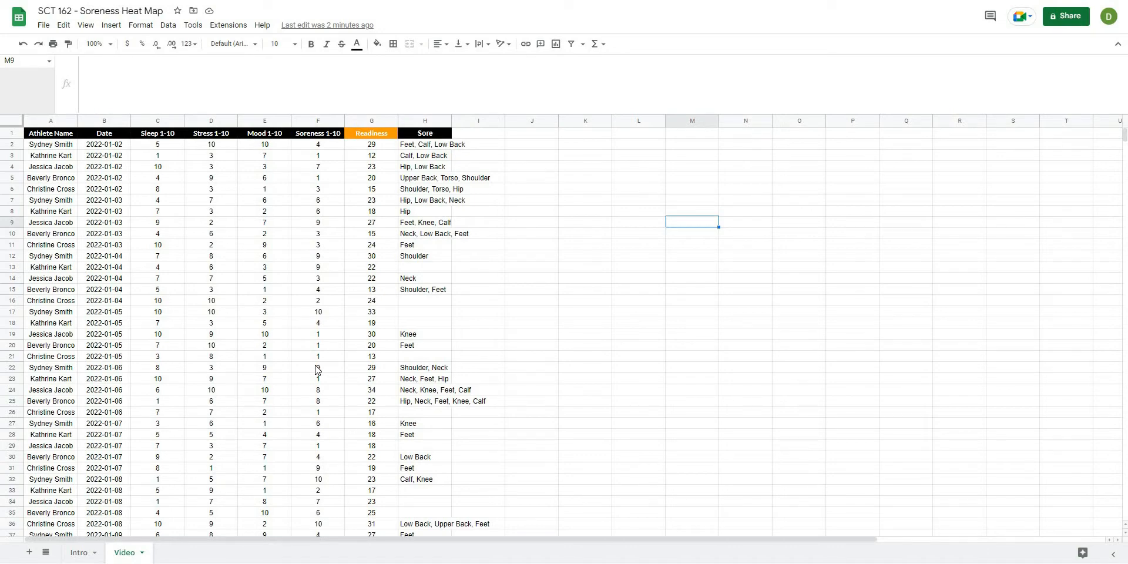
{"action": "left_click", "coordinate": [318, 367]}
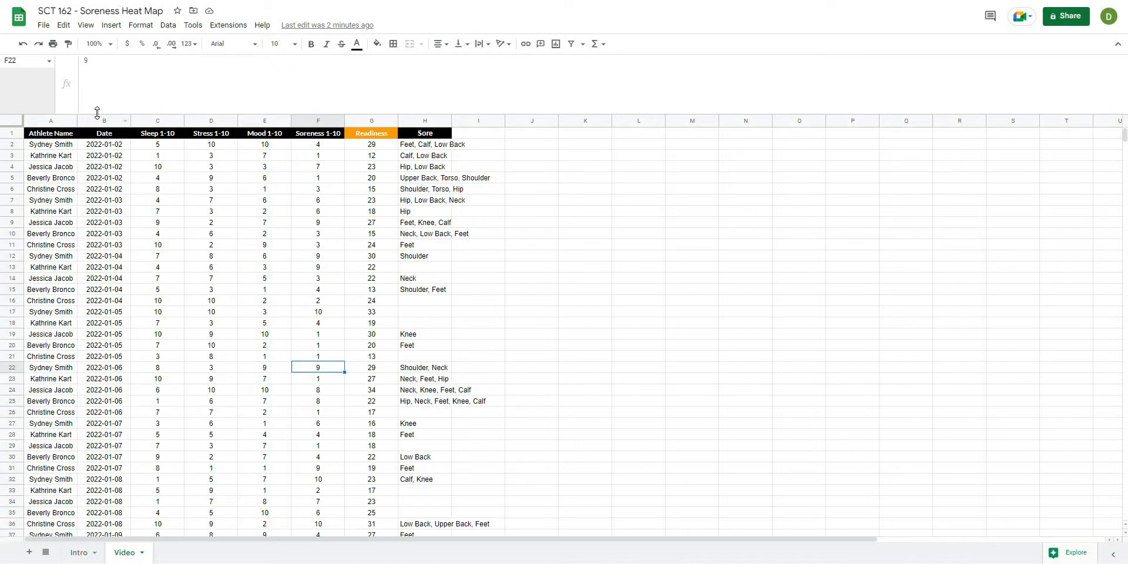
{"action": "left_click", "coordinate": [50, 108]}
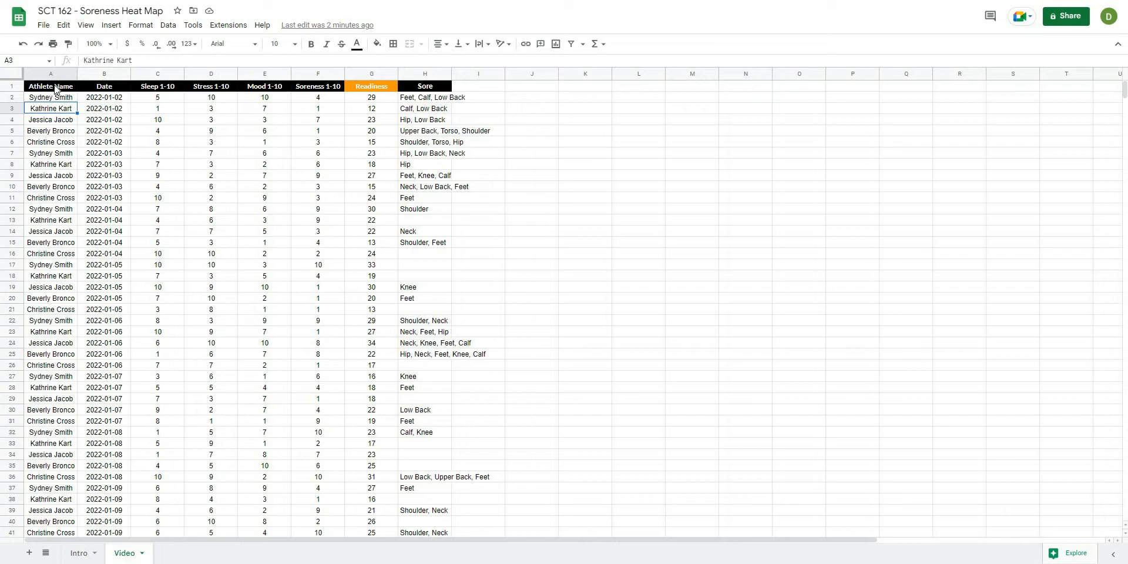
{"action": "mouse_move", "coordinate": [108, 97]}
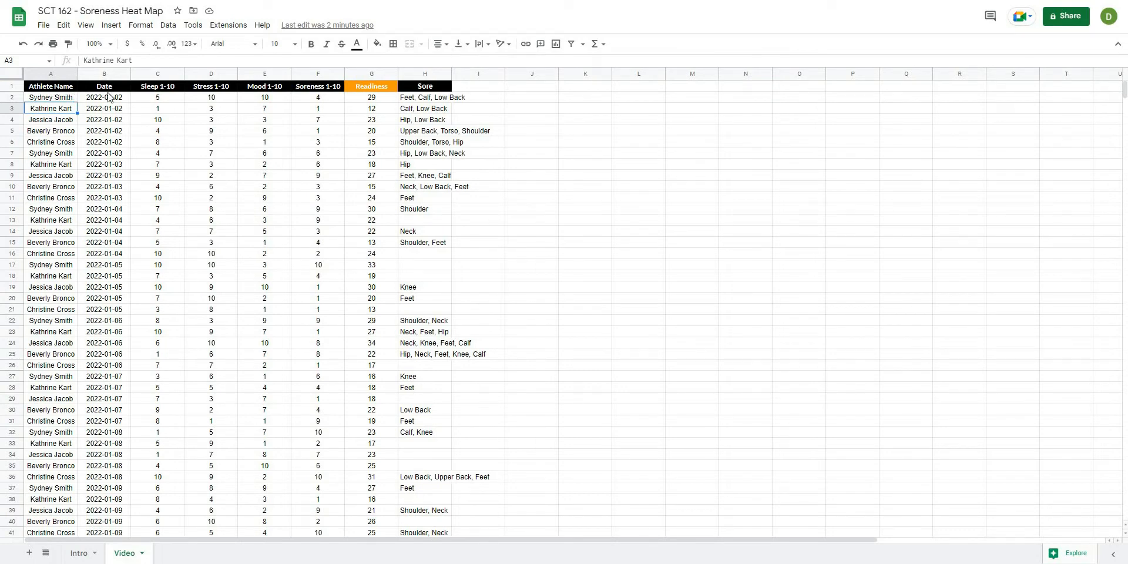
{"action": "left_click", "coordinate": [157, 108]}
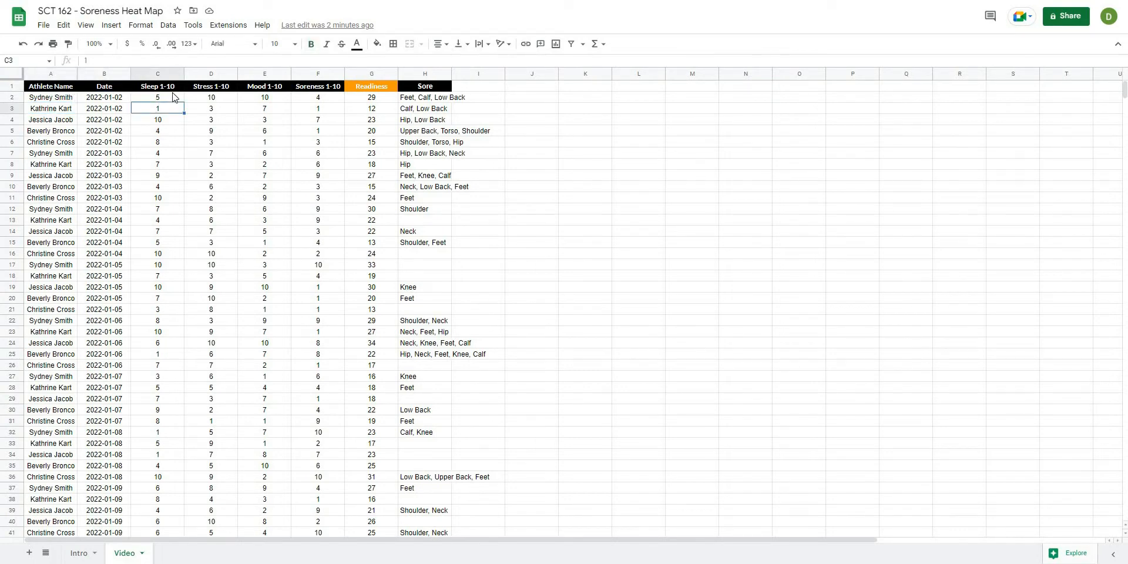
{"action": "mouse_move", "coordinate": [352, 111]}
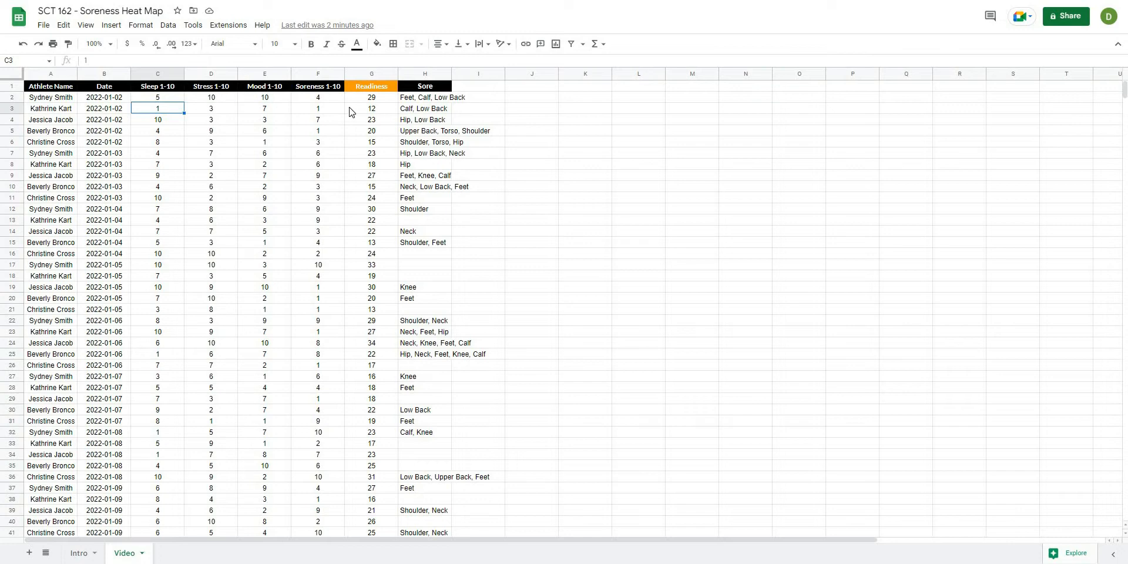
{"action": "mouse_move", "coordinate": [338, 107]}
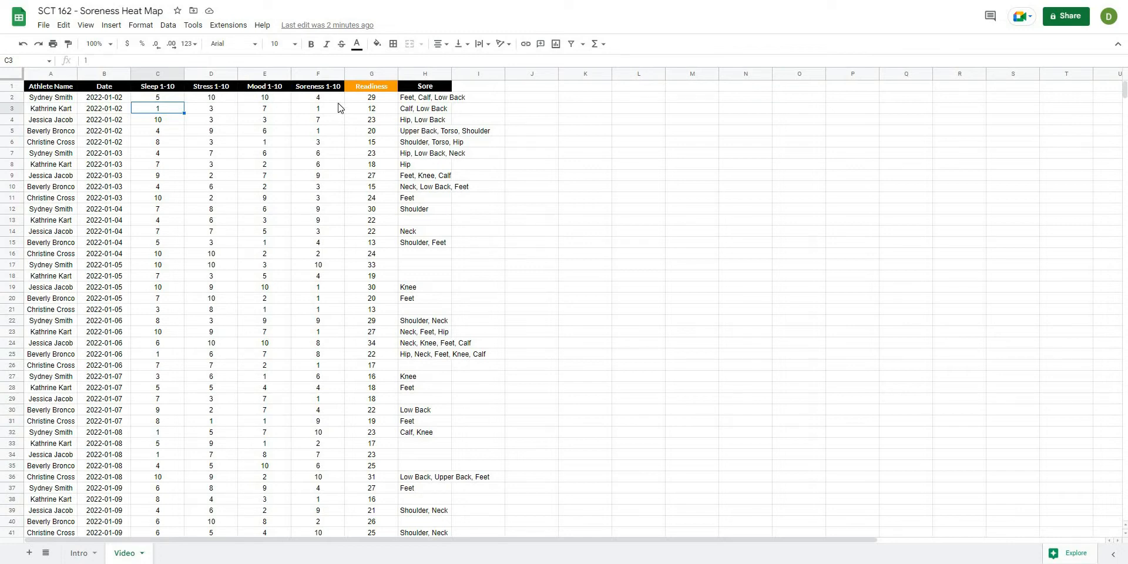
{"action": "mouse_move", "coordinate": [369, 86]}
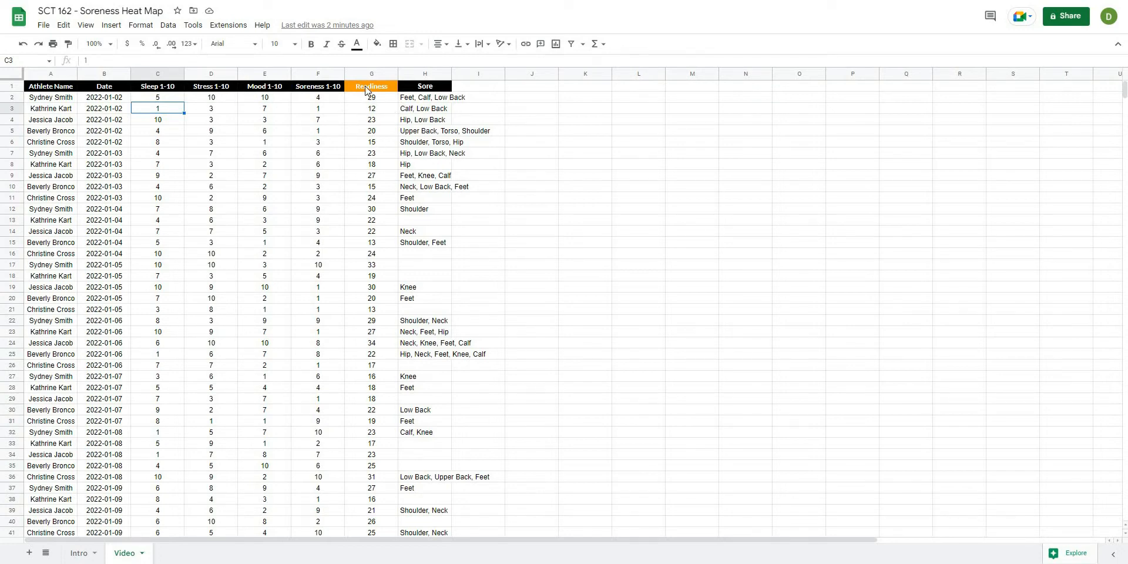
{"action": "left_click", "coordinate": [424, 98]}
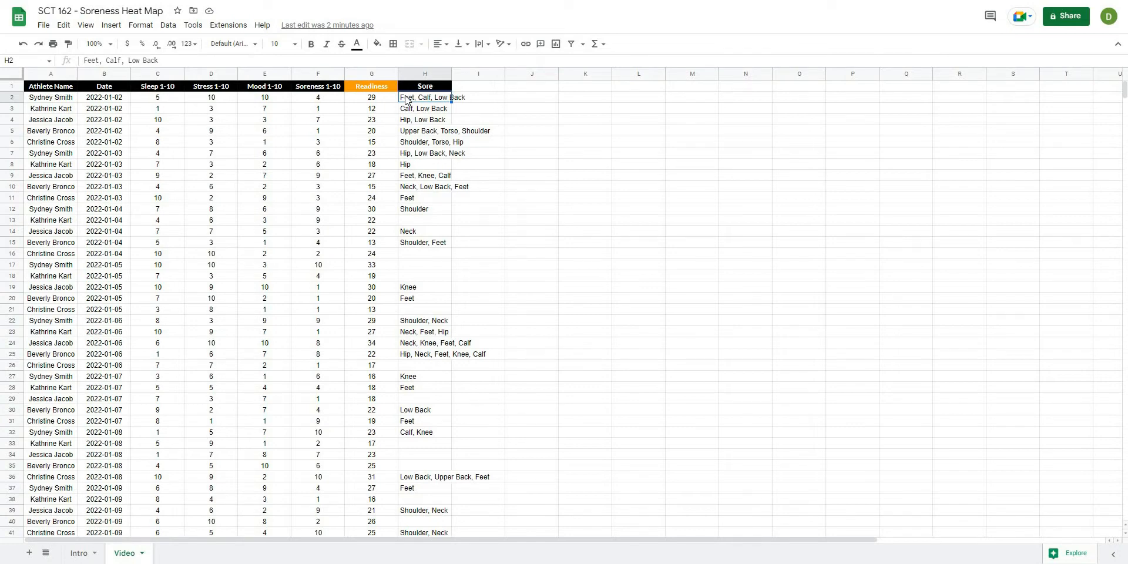
{"action": "left_click", "coordinate": [531, 130]}
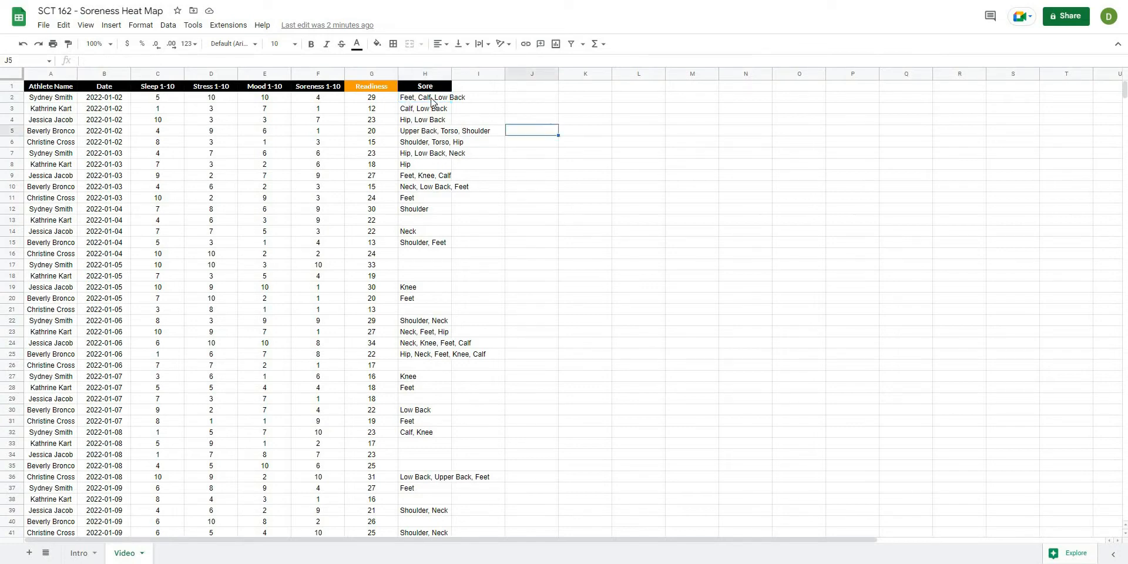
{"action": "left_click", "coordinate": [425, 97]}
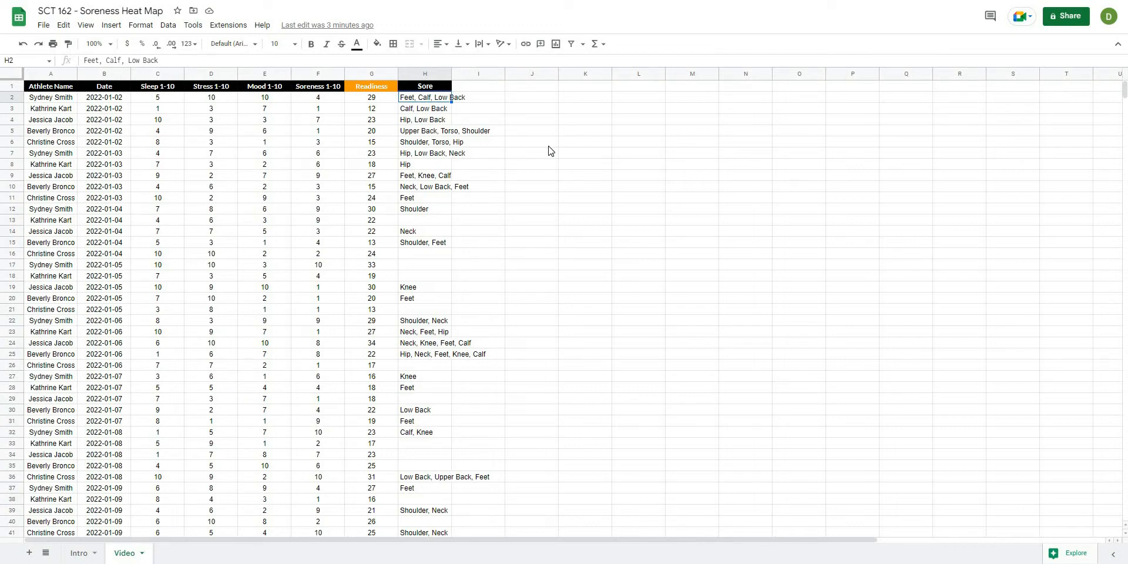
{"action": "left_click", "coordinate": [584, 152]}
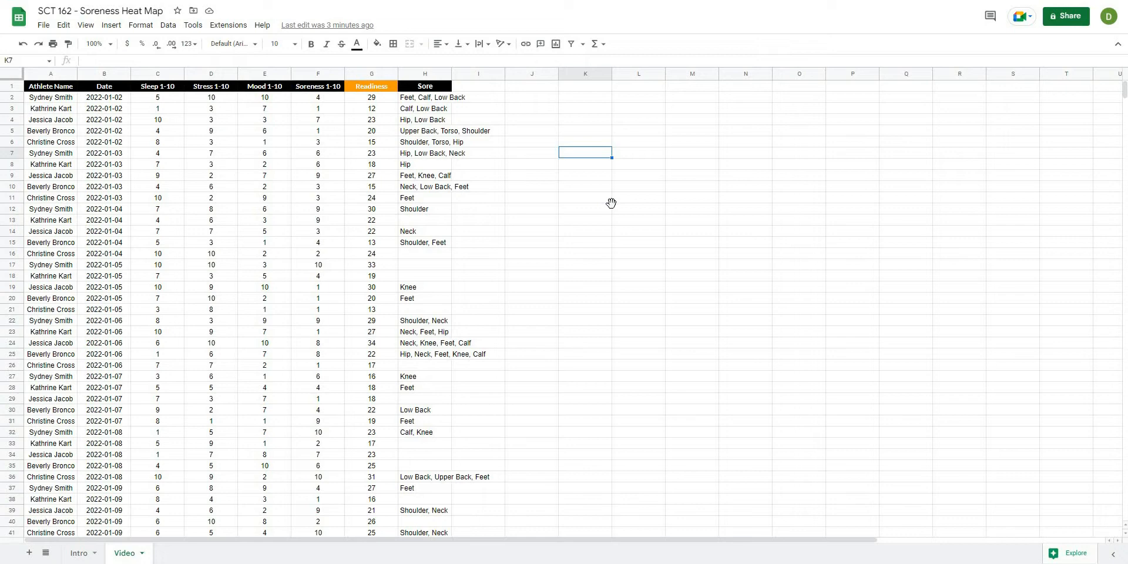
{"action": "left_click", "coordinate": [637, 208]}
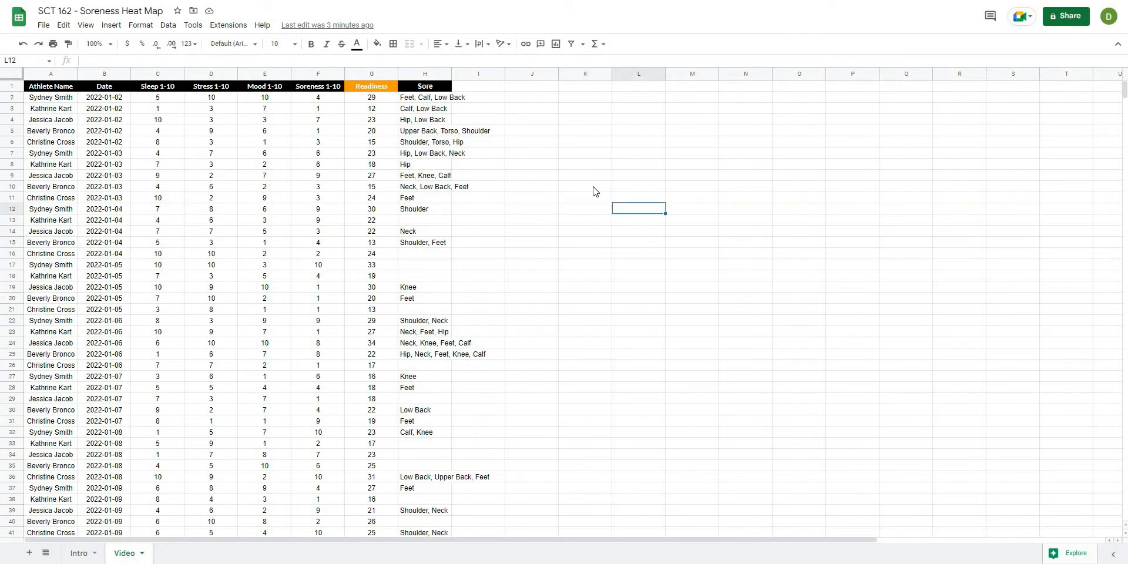
{"action": "mouse_move", "coordinate": [586, 188]}
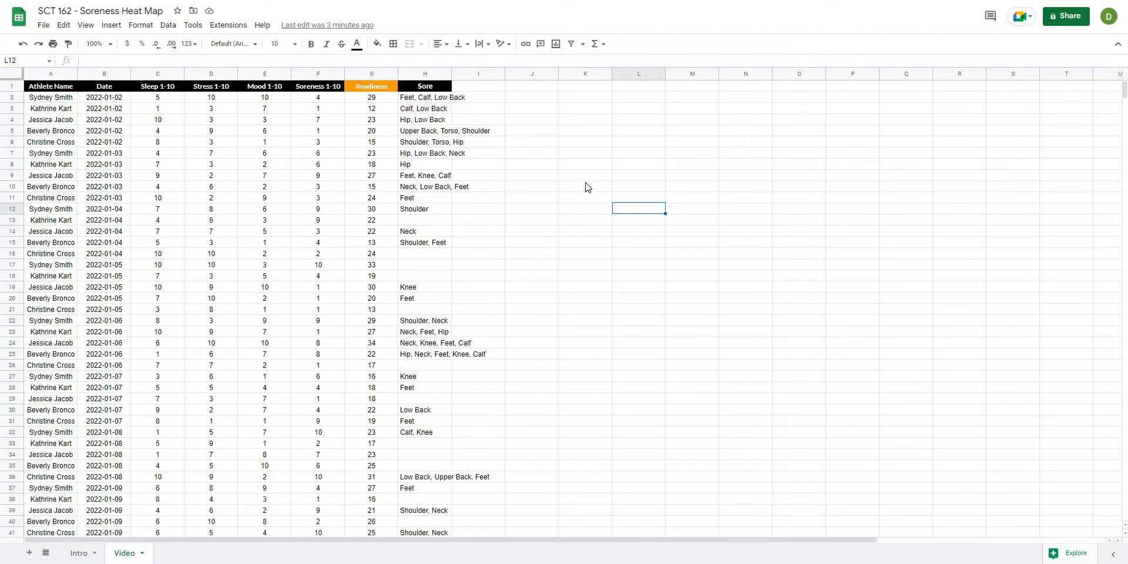
{"action": "left_click", "coordinate": [531, 85]}
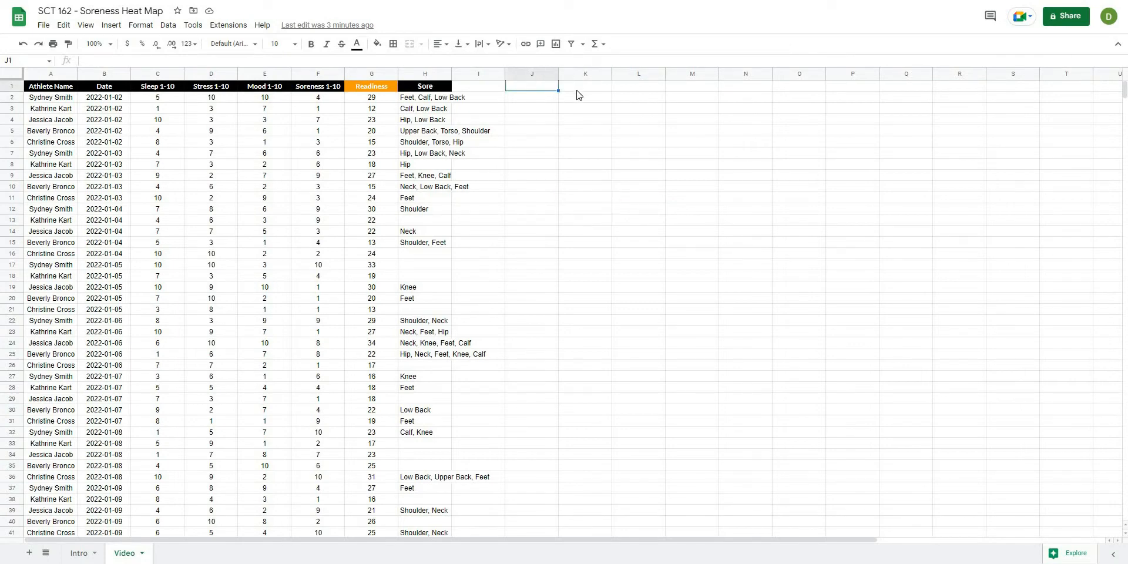
Enter a bold 'DATE -->' label in K1 and shade L1 light yellow as the date input.
{"action": "left_click", "coordinate": [584, 85]}
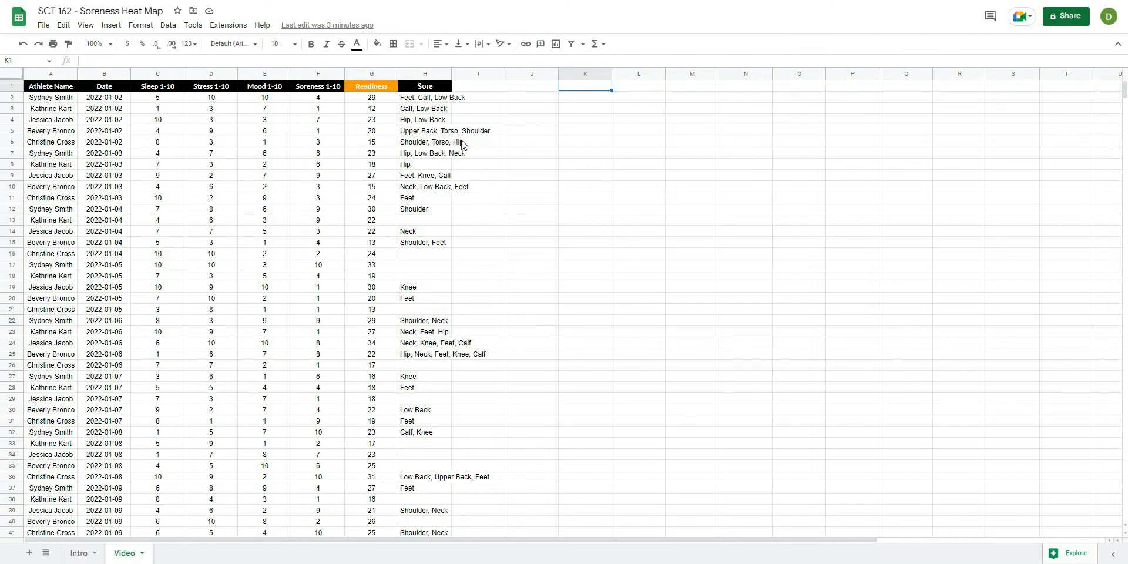
{"action": "type", "text": "DATE -->"}
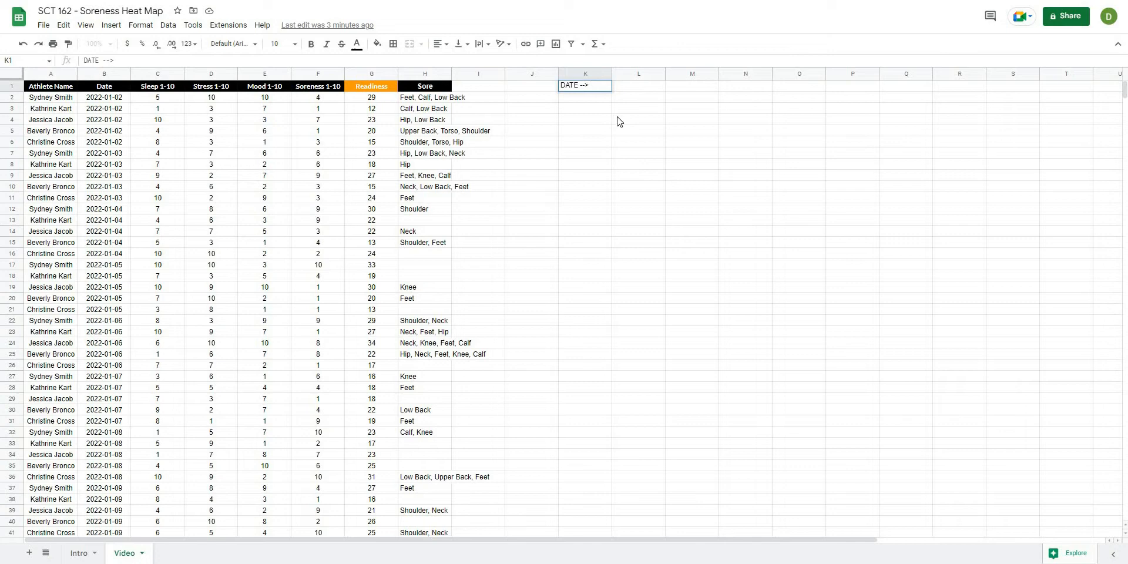
{"action": "left_click", "coordinate": [310, 44]}
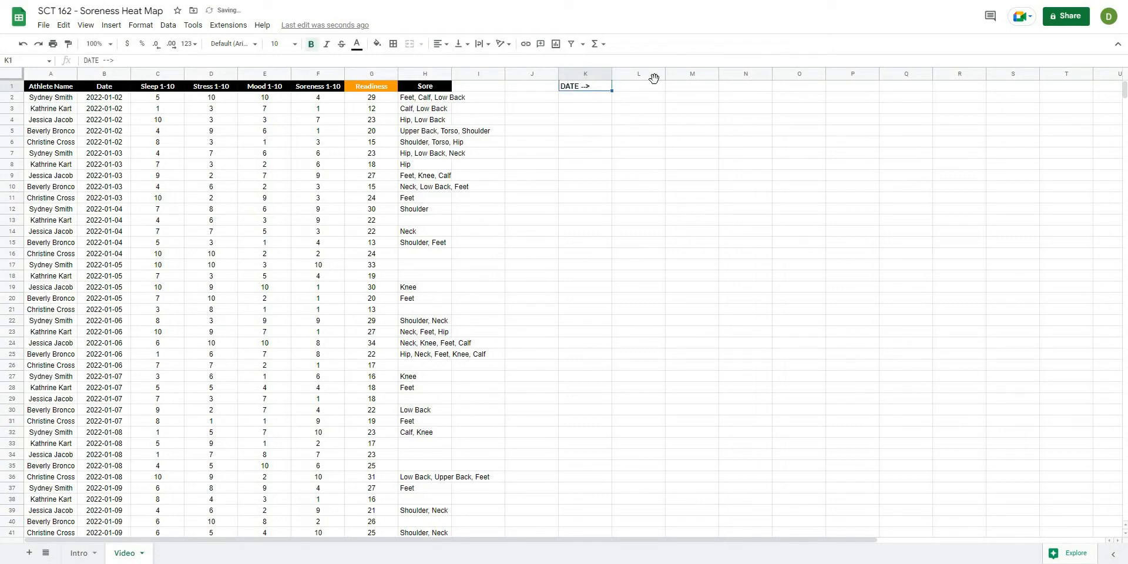
{"action": "left_click", "coordinate": [377, 44]}
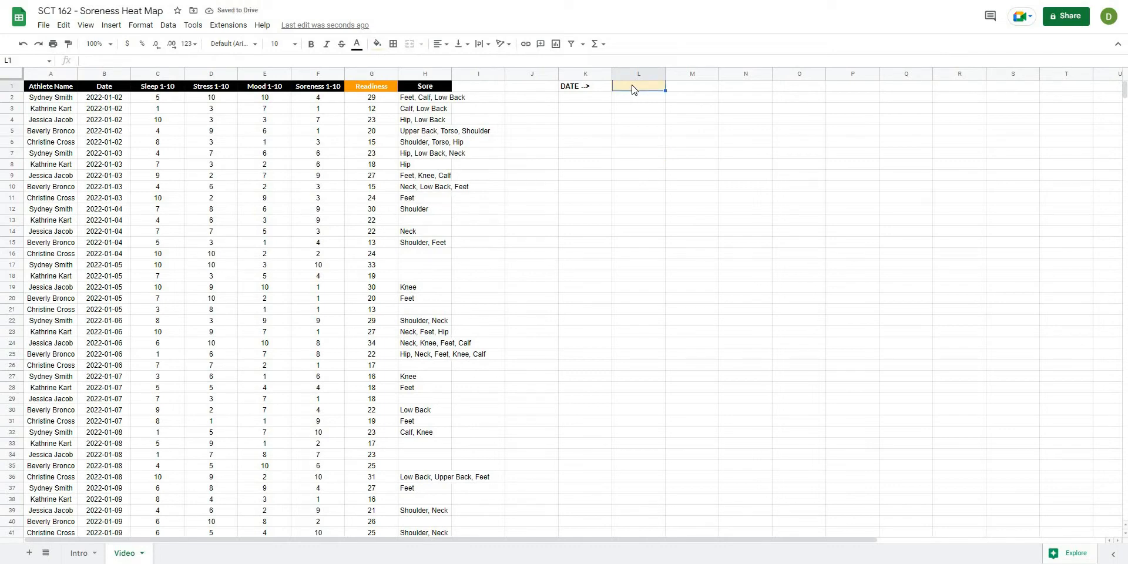
Give L1 a dropdown data-validation rule listing dates from range B2:B.
{"action": "left_click", "coordinate": [168, 24]}
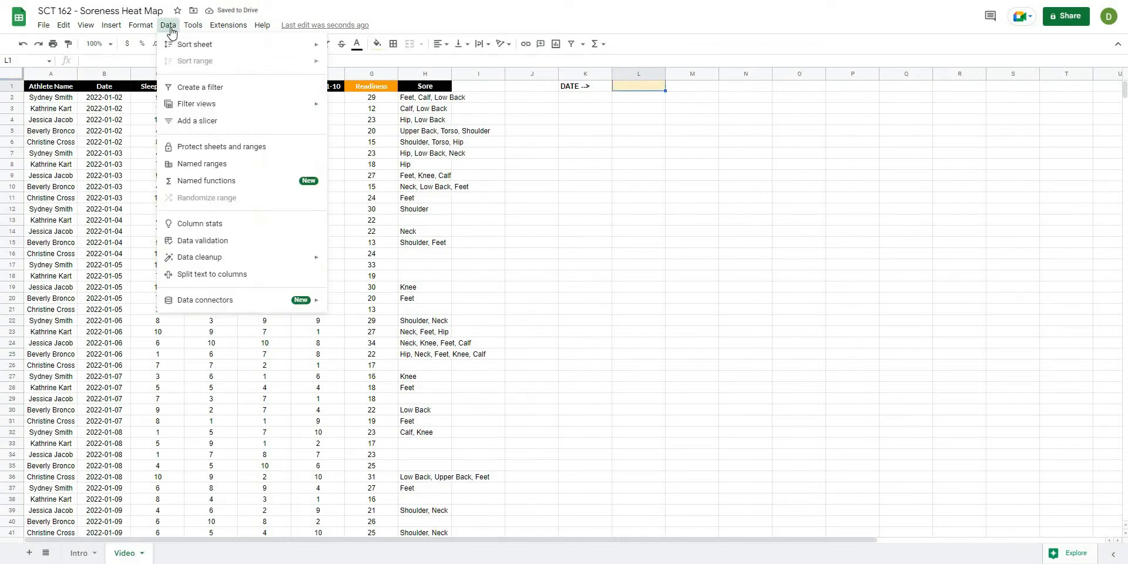
{"action": "left_click", "coordinate": [202, 239]}
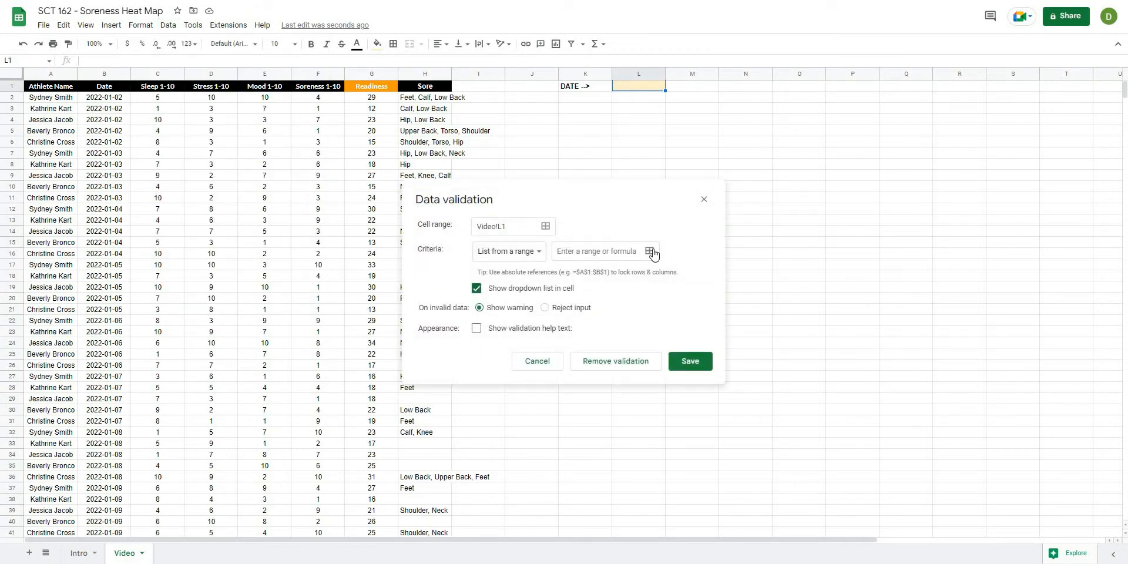
{"action": "left_click", "coordinate": [650, 251]}
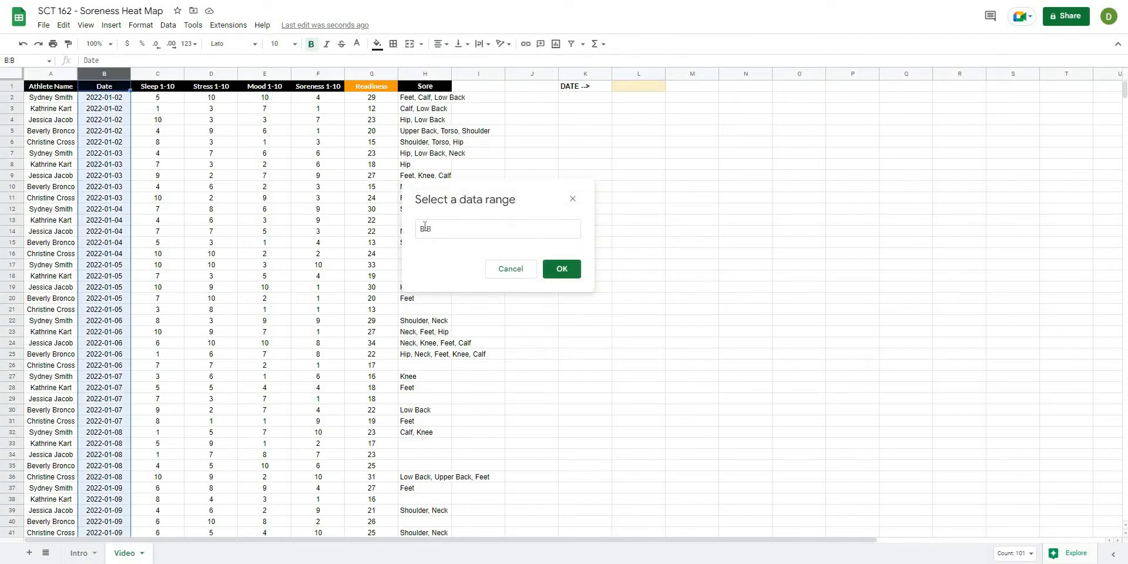
{"action": "type", "text": "B2:B"}
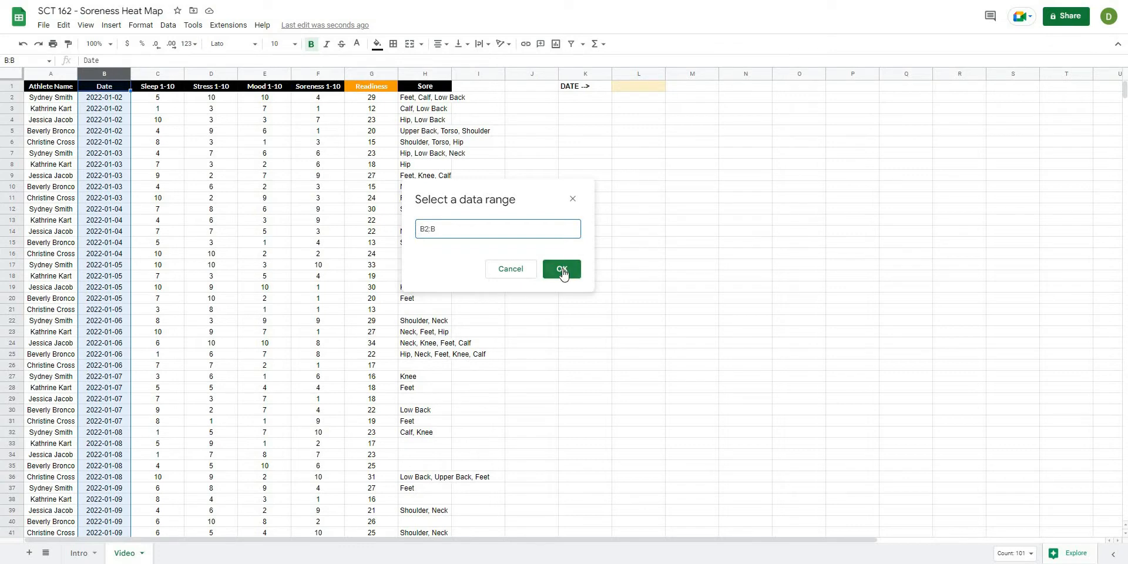
{"action": "left_click", "coordinate": [562, 268]}
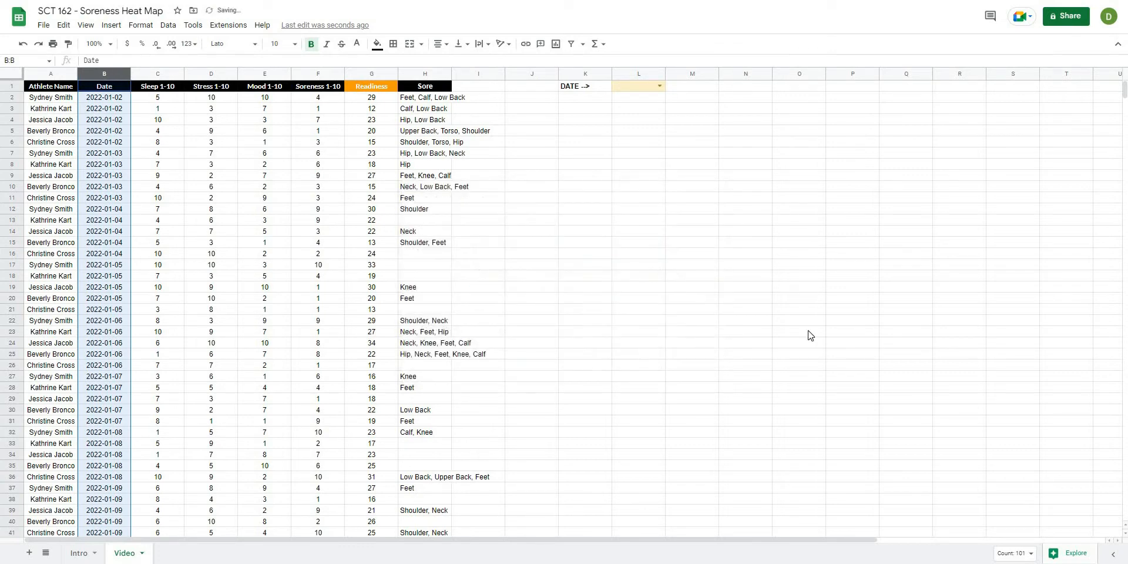
{"action": "left_click", "coordinate": [799, 275]}
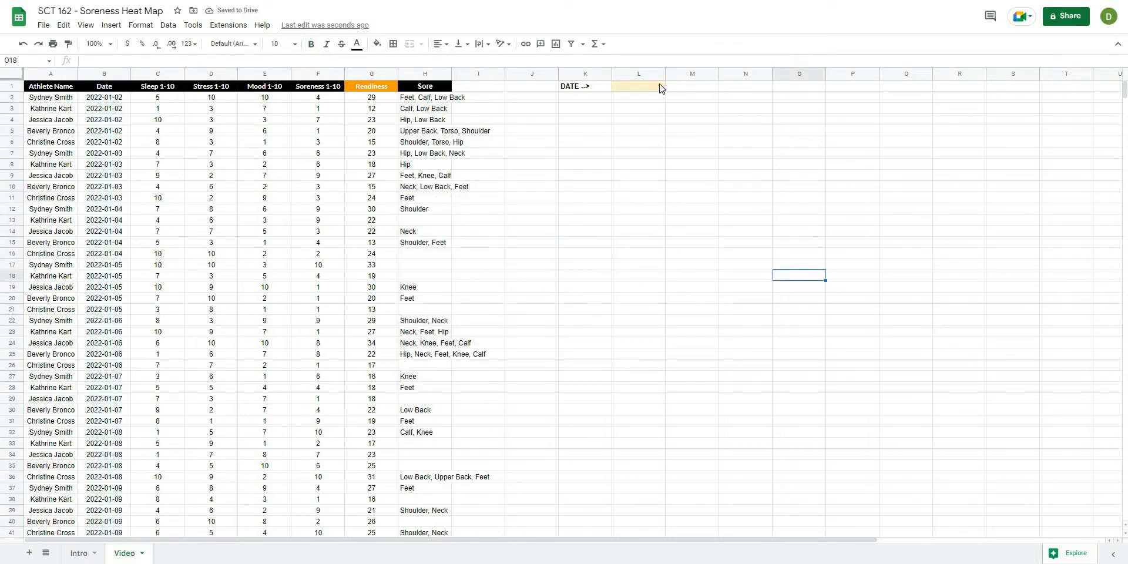
{"action": "left_click", "coordinate": [638, 86]}
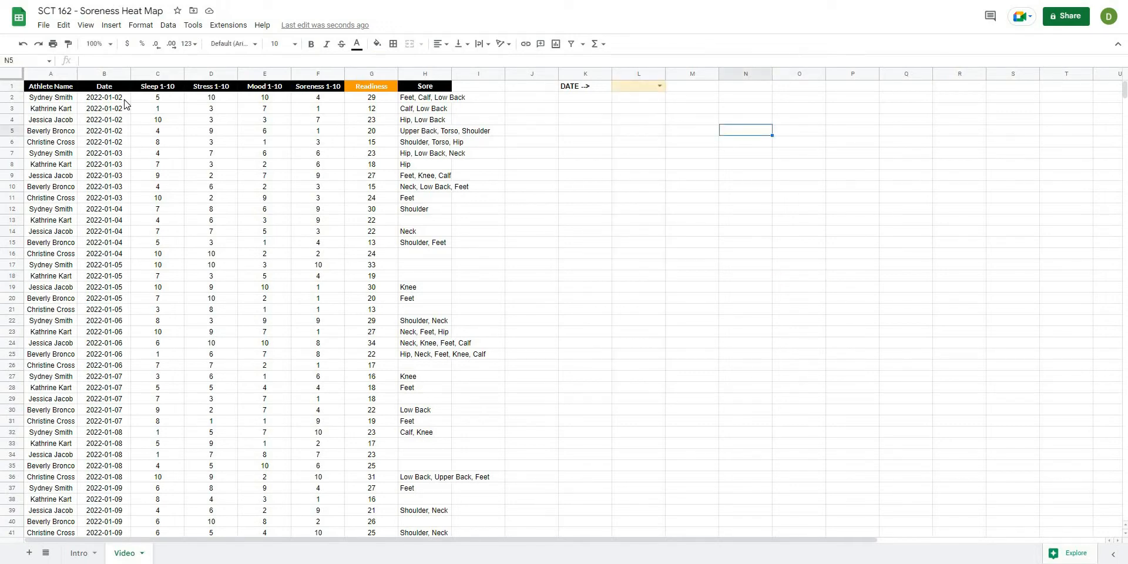
Choose 2022-01-02 from the new L1 date dropdown and move to K2 for labels.
{"action": "left_click_drag", "start_coordinate": [104, 98], "coordinate": [104, 142]}
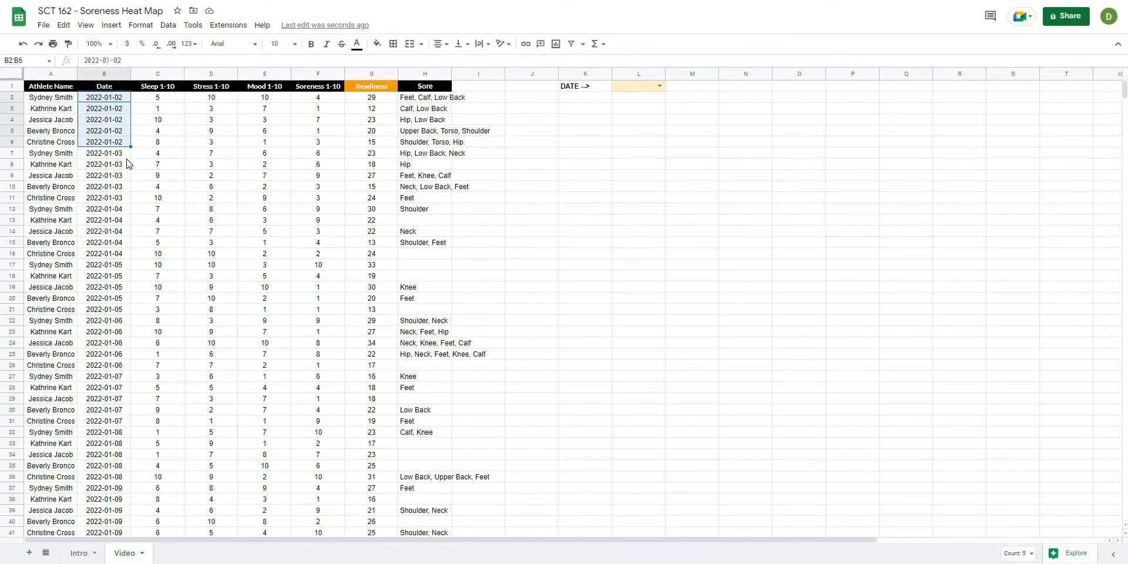
{"action": "left_click", "coordinate": [585, 108]}
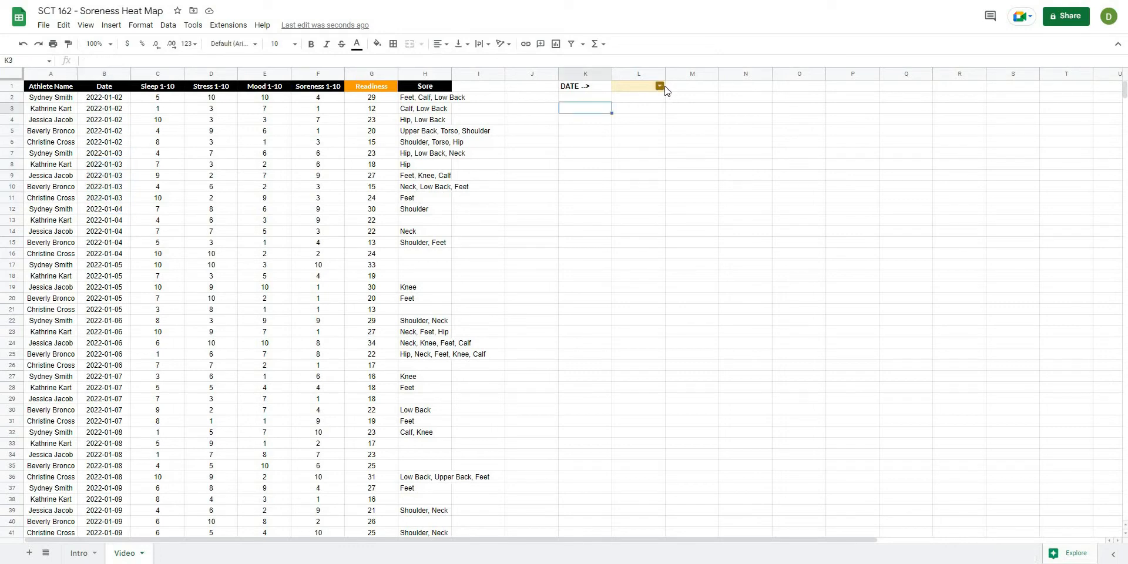
{"action": "left_click", "coordinate": [658, 85]}
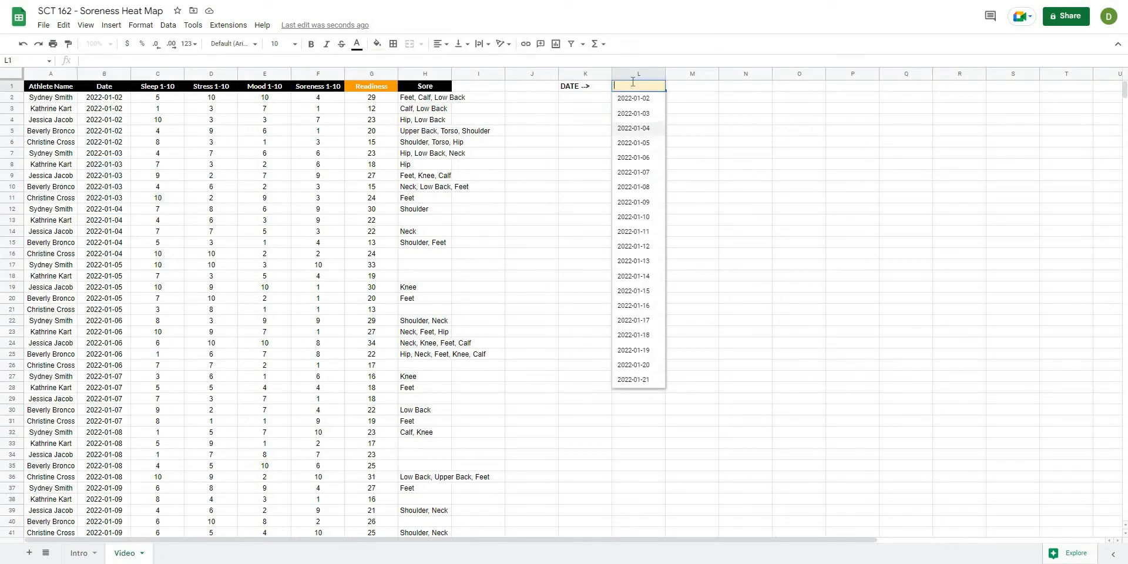
{"action": "left_click", "coordinate": [633, 98]}
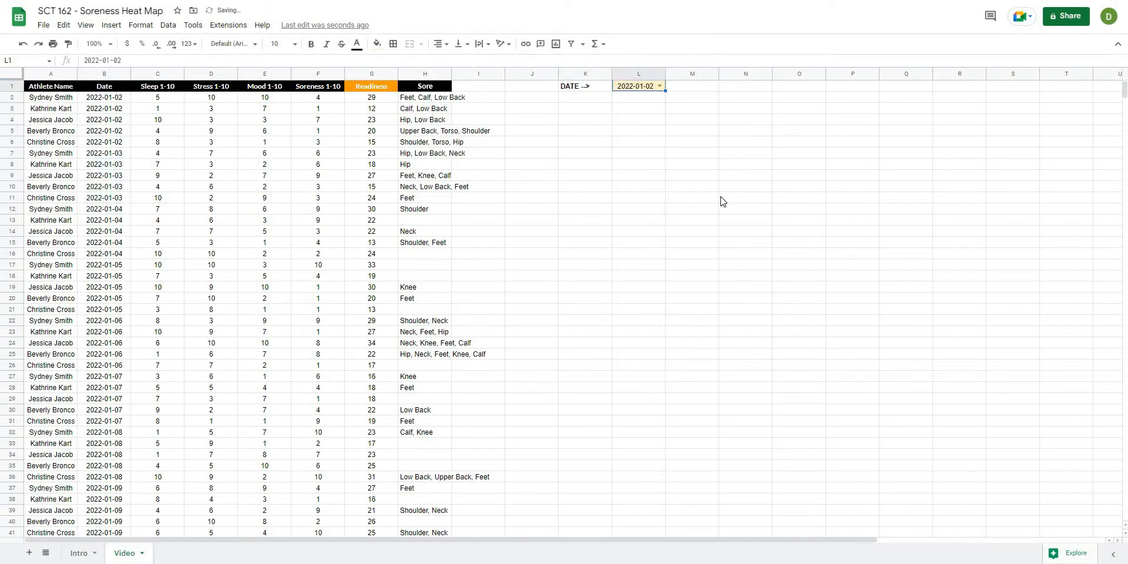
{"action": "left_click", "coordinate": [691, 197]}
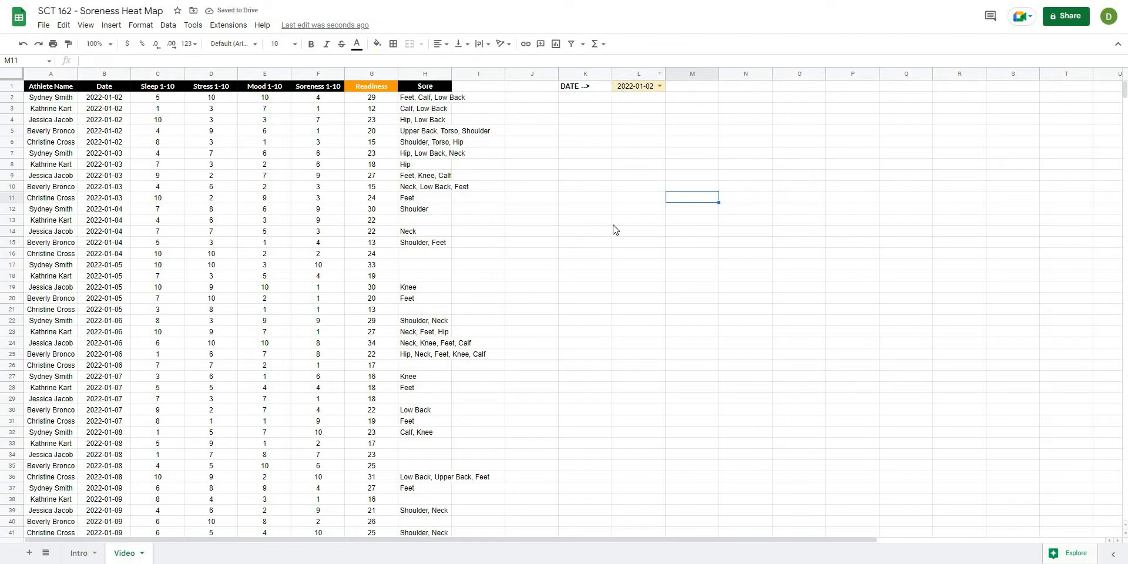
{"action": "left_click", "coordinate": [585, 252]}
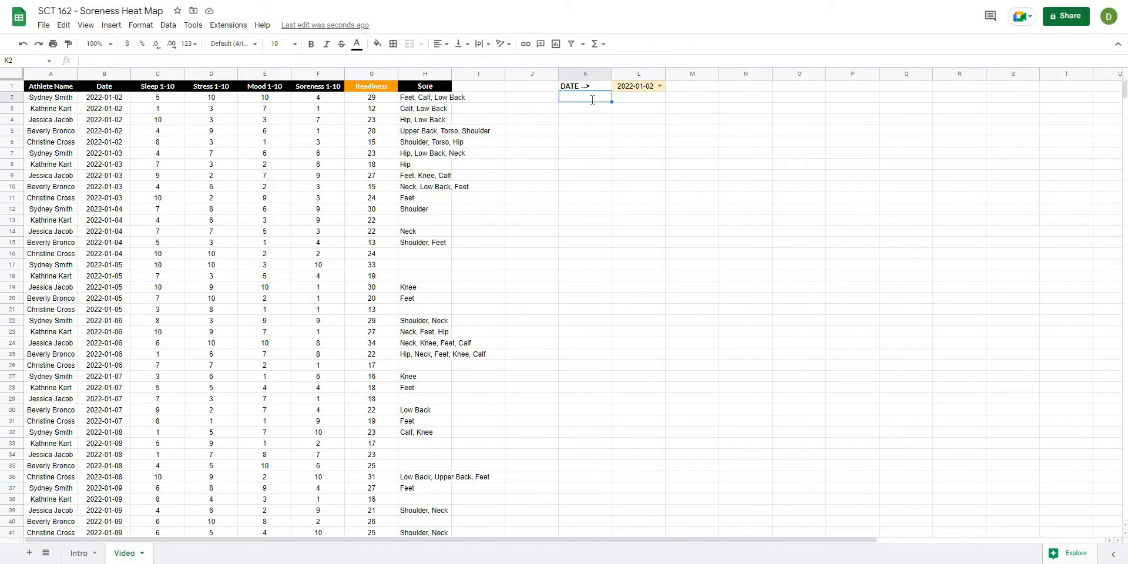
Enter Feet, Calf, Hip, Low Back in row 2 and Upper Back, Shoulder, Neck, Torso in row 4.
{"action": "type", "text": "Feet"}
{"action": "left_click", "coordinate": [638, 98]}
{"action": "type", "text": "Calf"}
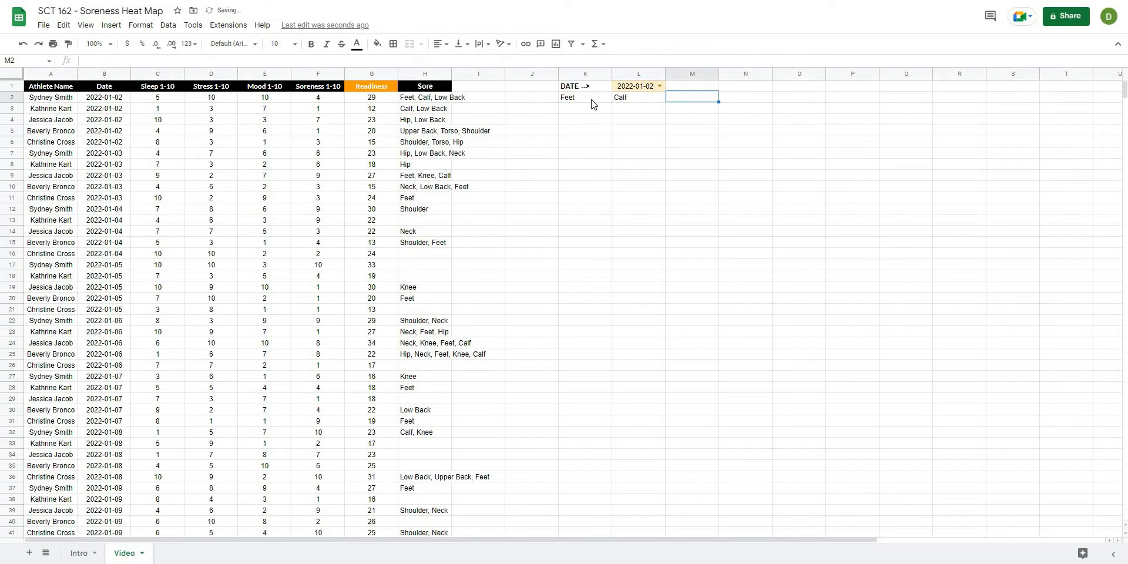
{"action": "type", "text": "Low Ba"}
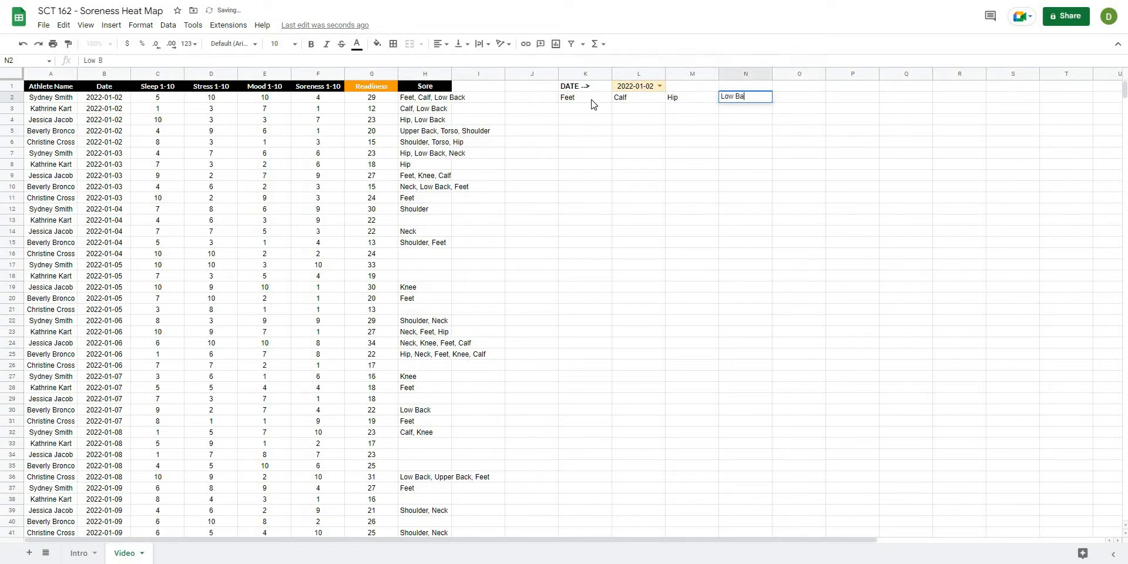
{"action": "key", "text": "enter"}
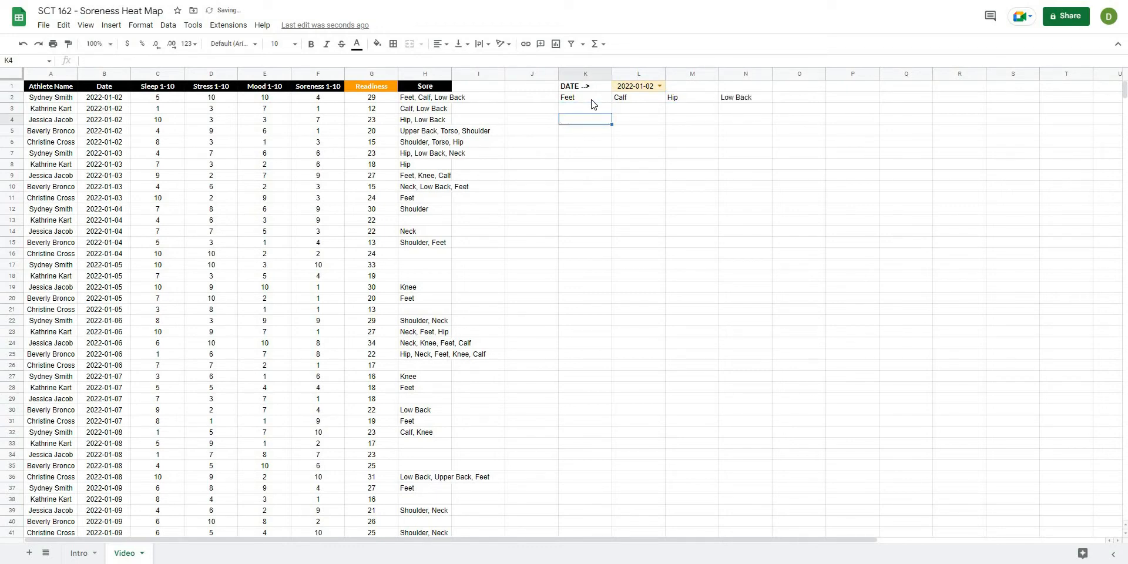
{"action": "type", "text": "Upper Back"}
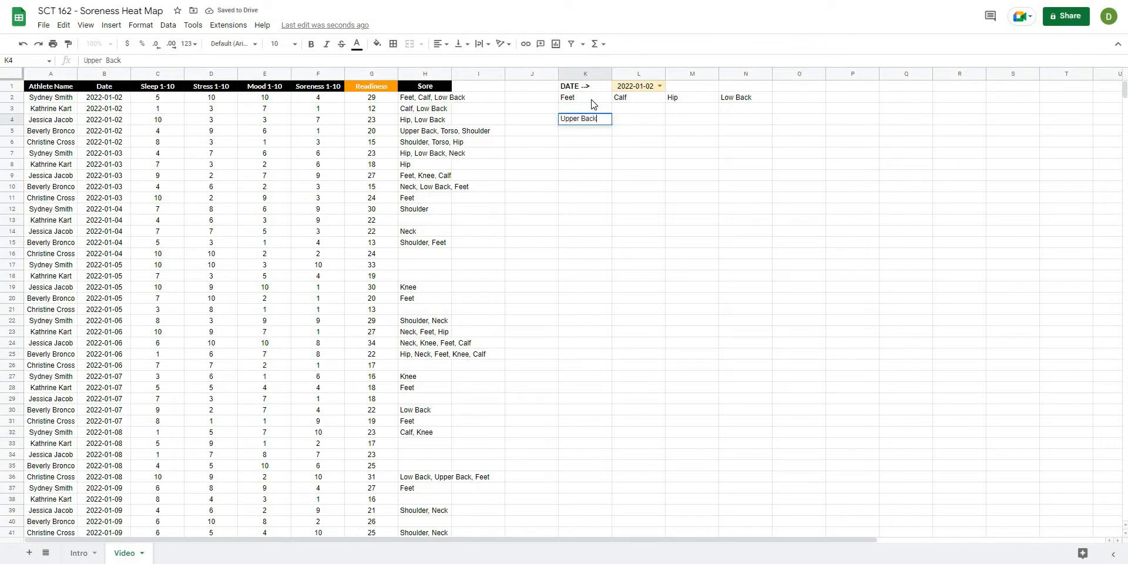
{"action": "type", "text": "Shoulder"}
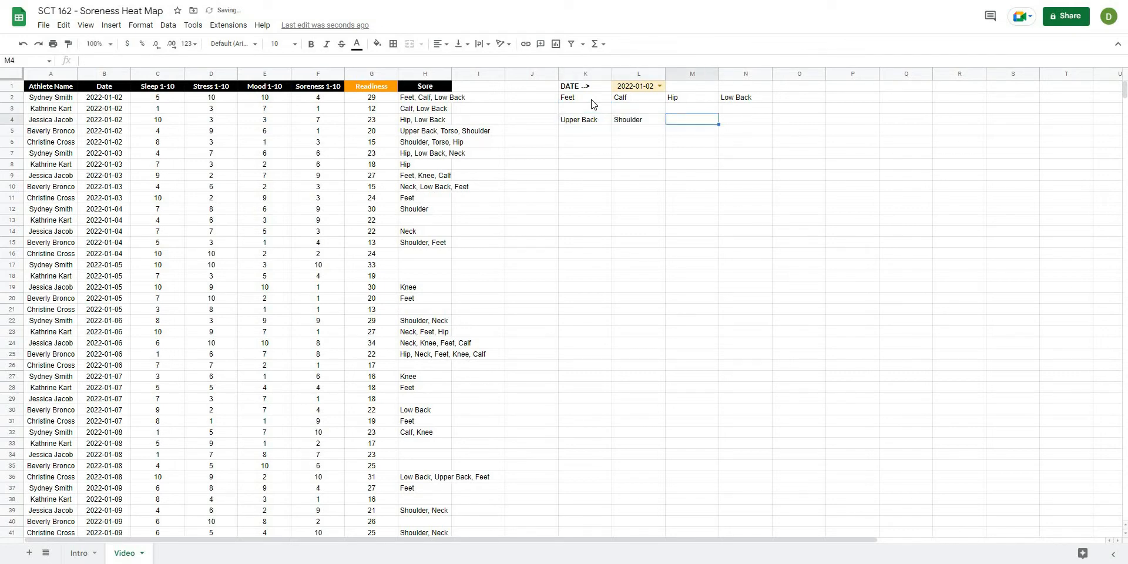
{"action": "type", "text": "Neck"}
{"action": "left_click", "coordinate": [745, 118]}
{"action": "type", "text": "Torso"}
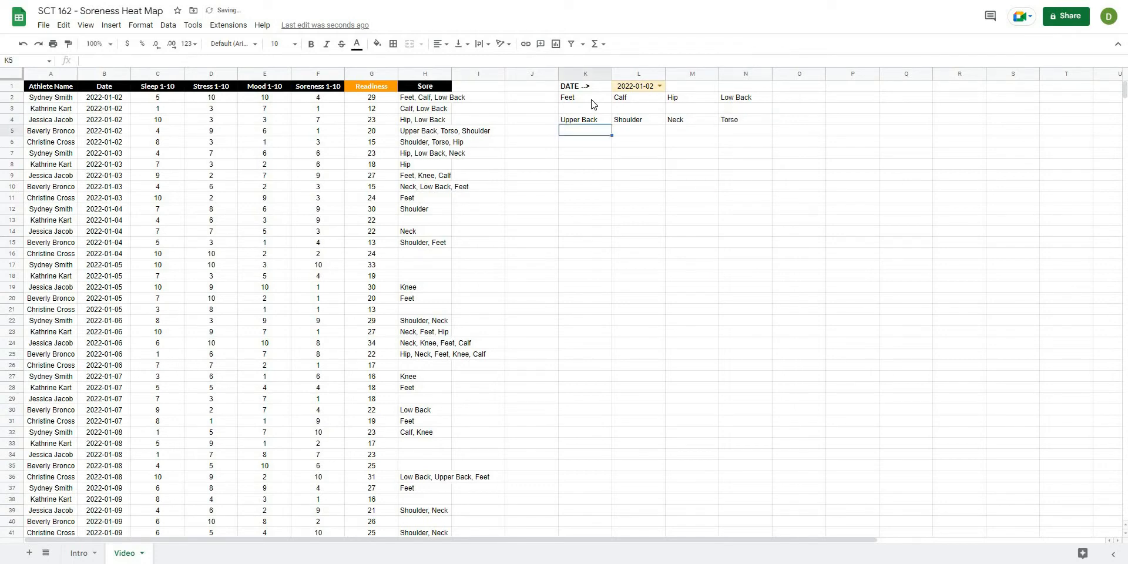
Make the eight body-area labels bold.
{"action": "left_click", "coordinate": [585, 97]}
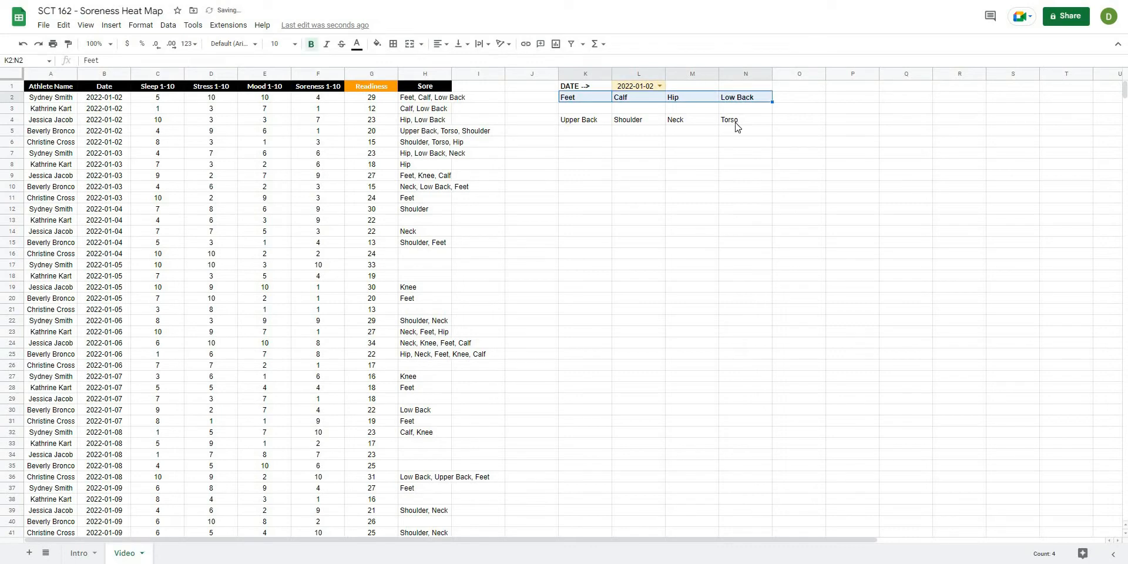
{"action": "left_click", "coordinate": [691, 198]}
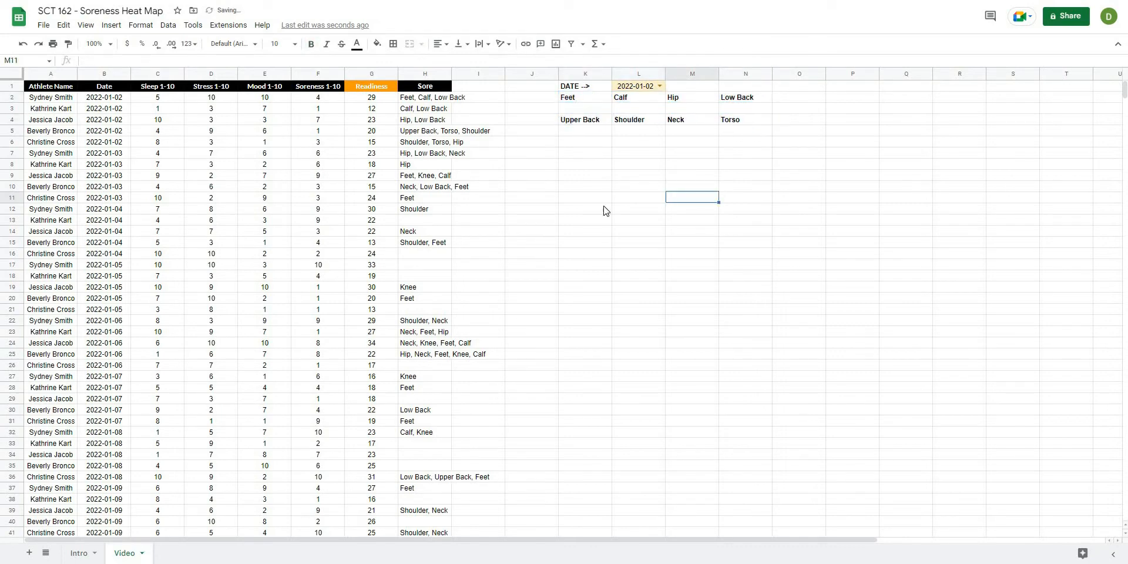
{"action": "left_click", "coordinate": [585, 153]}
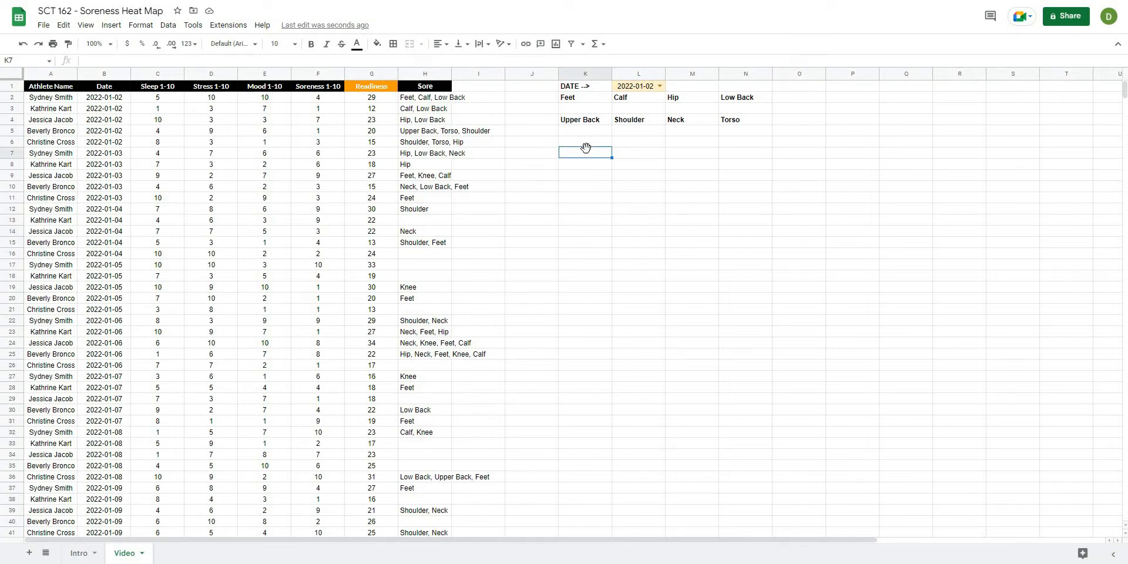
{"action": "mouse_move", "coordinate": [615, 240]}
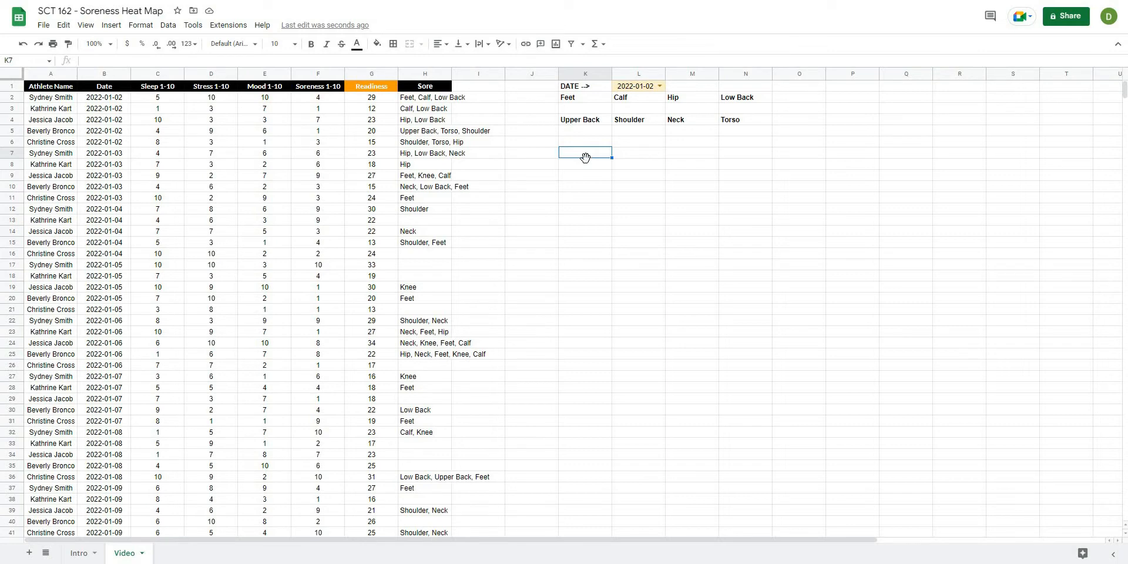
{"action": "mouse_move", "coordinate": [419, 112]}
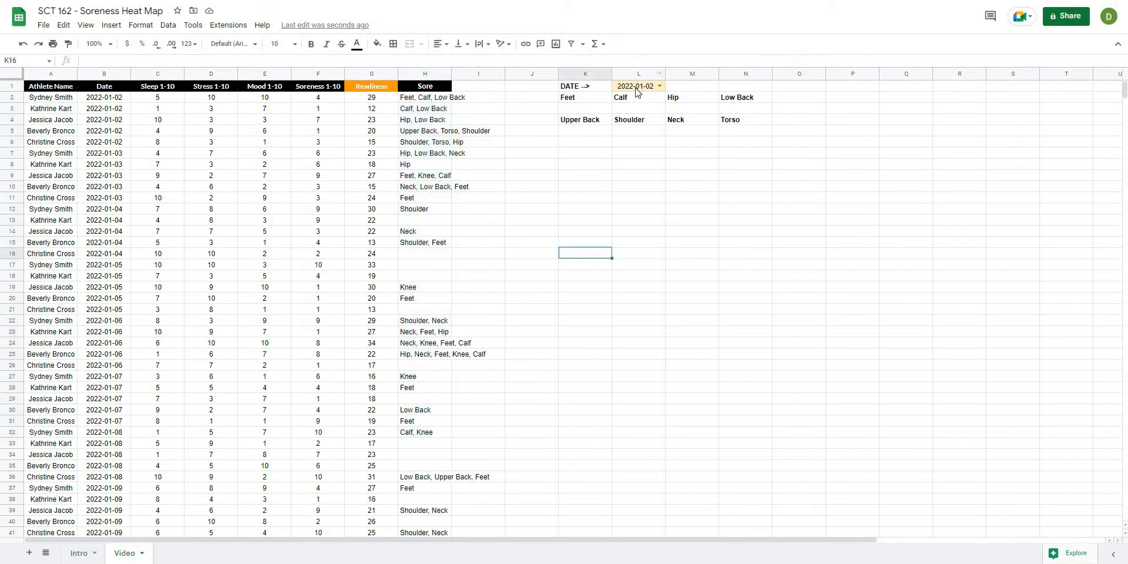
{"action": "left_click", "coordinate": [638, 85]}
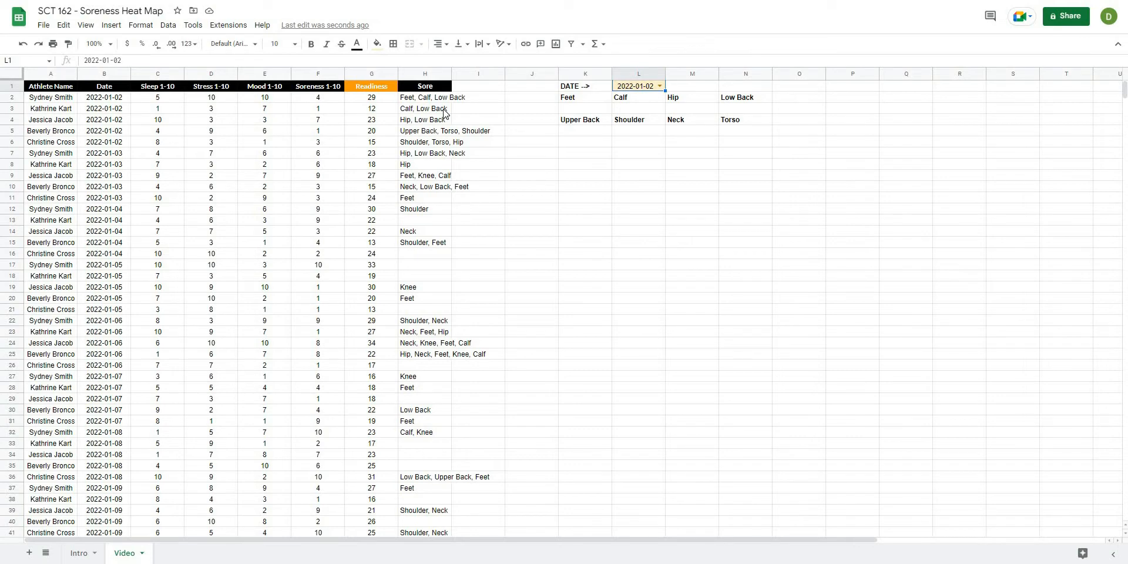
{"action": "mouse_move", "coordinate": [592, 175]}
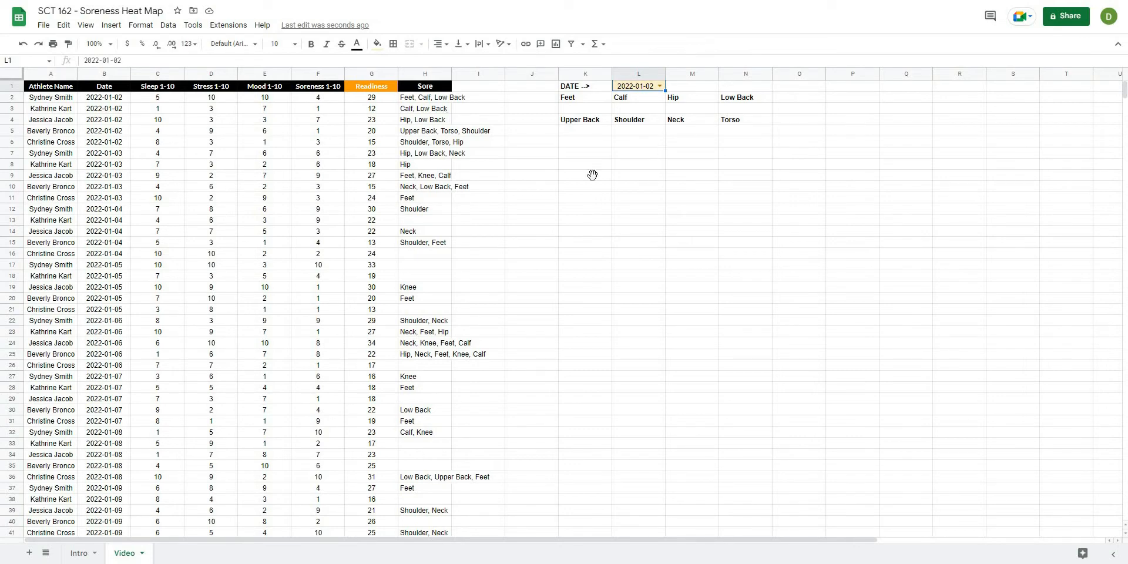
Label K7 'Filter' and start =filter( in K8 with the absolute Sore column $H$2:$H as range.
{"action": "left_click", "coordinate": [585, 152]}
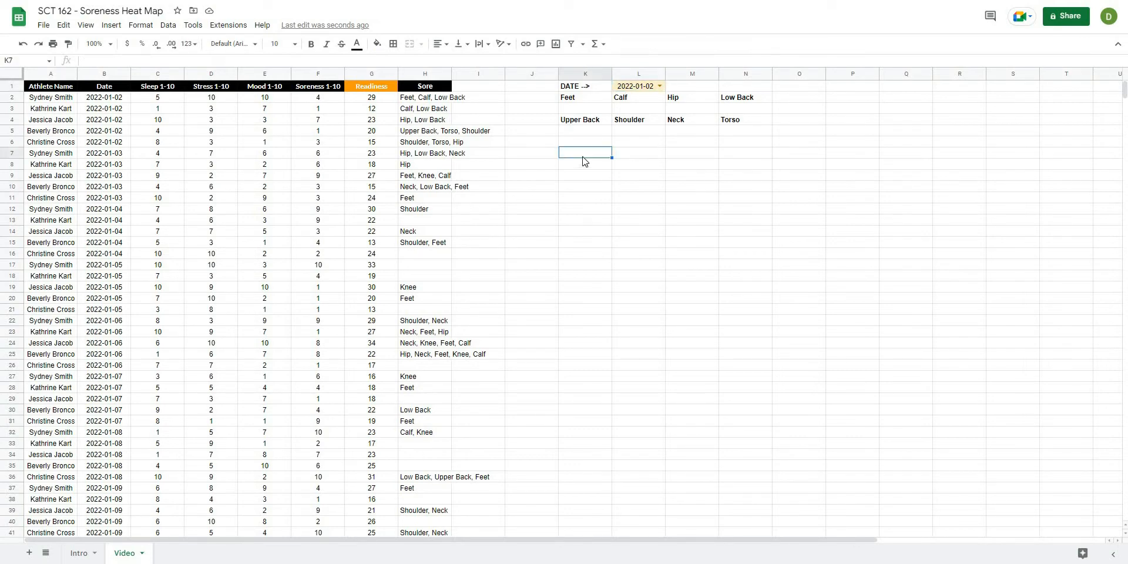
{"action": "type", "text": "Fi"}
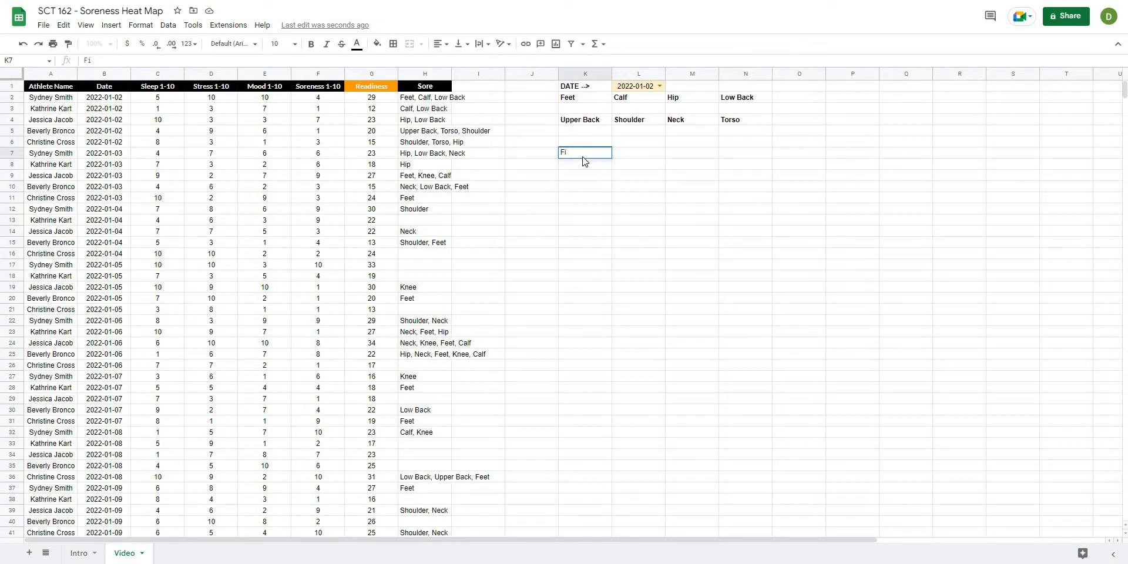
{"action": "type", "text": "Filter"}
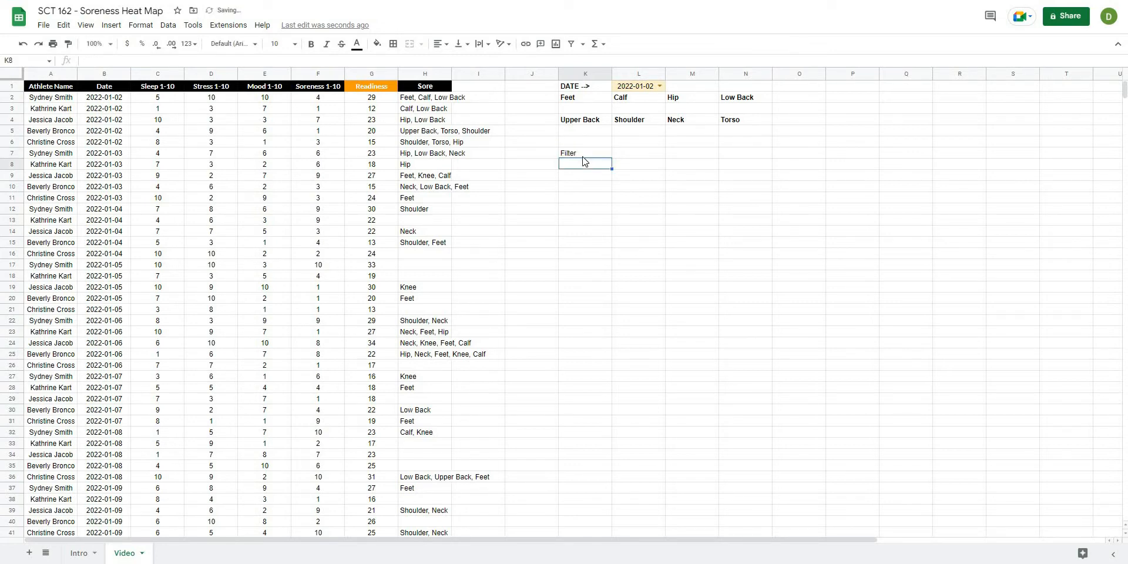
{"action": "type", "text": "=filter("}
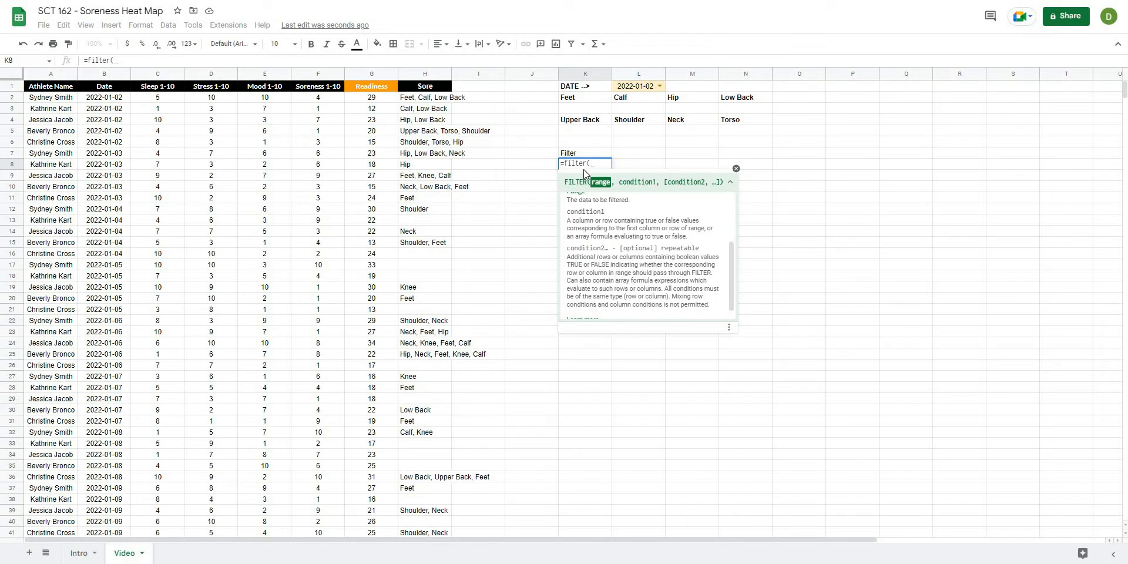
{"action": "left_click", "coordinate": [424, 73]}
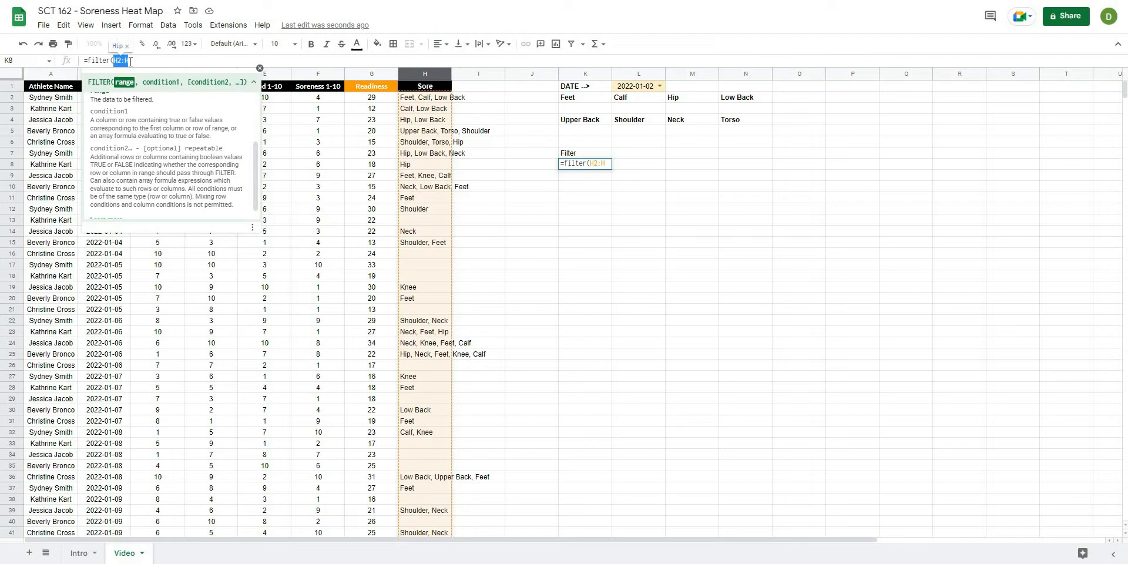
{"action": "key", "text": "f4"}
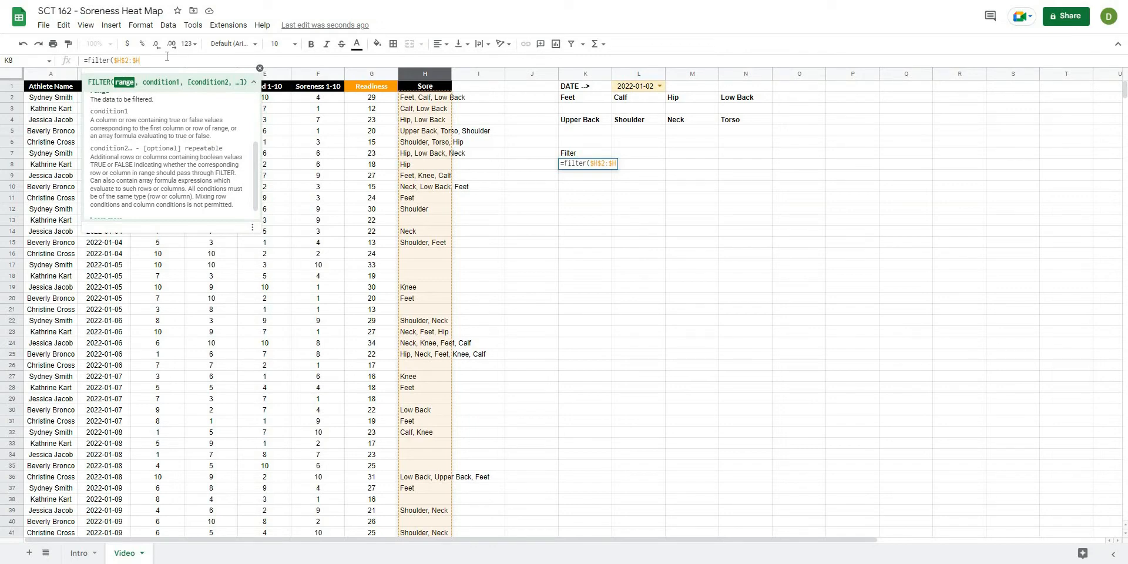
Add the condition $H$2:$H<>"" so only non-blank Sore entries are kept, and confirm.
{"action": "type", "text": ", H2:H"}
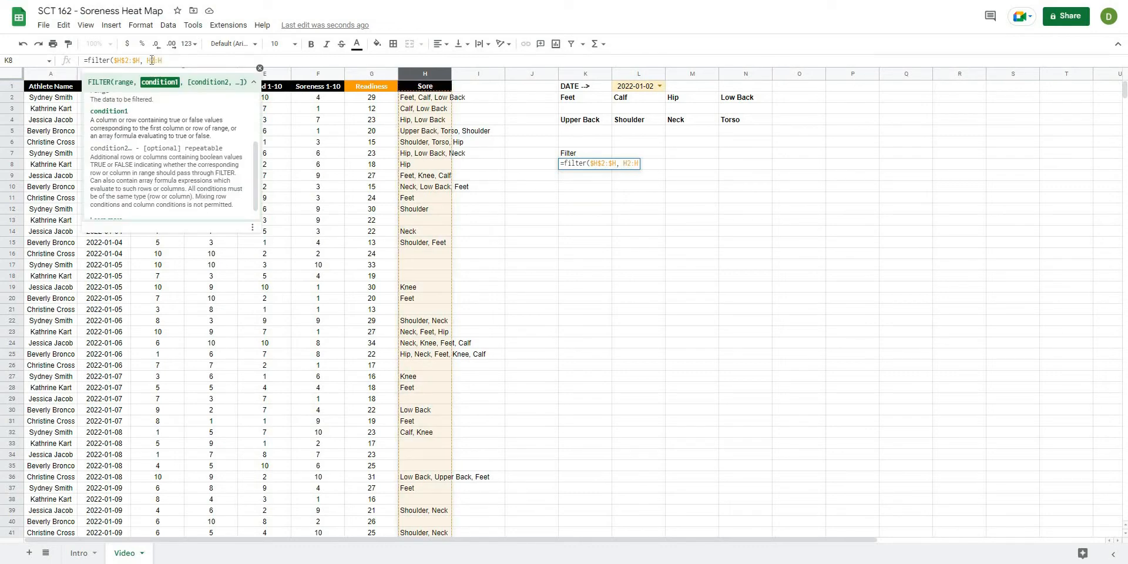
{"action": "type", "text": "$H$2:$H"}
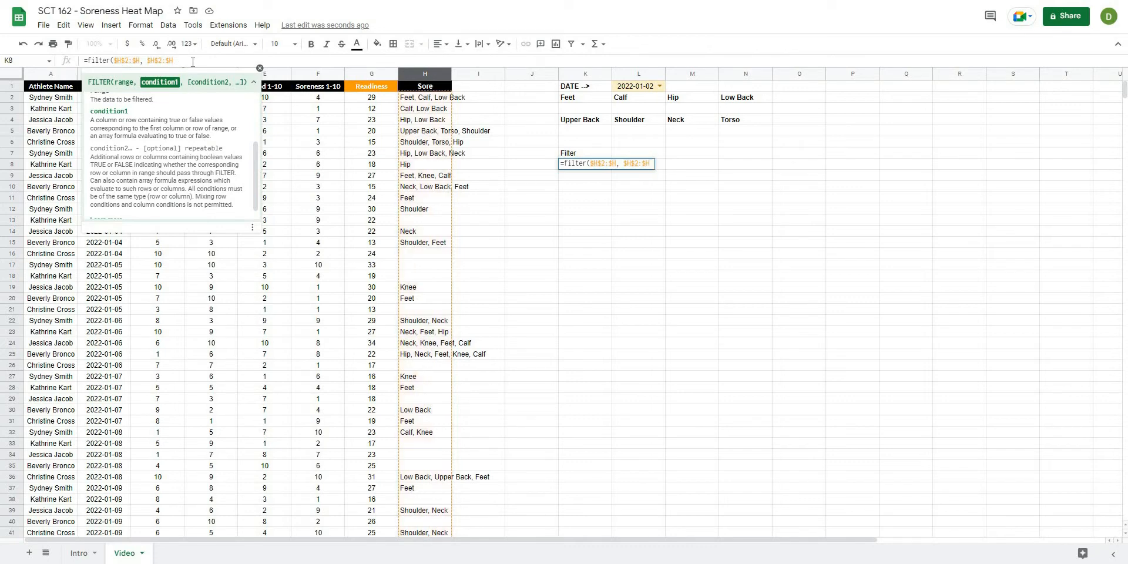
{"action": "type", "text": "<>"}
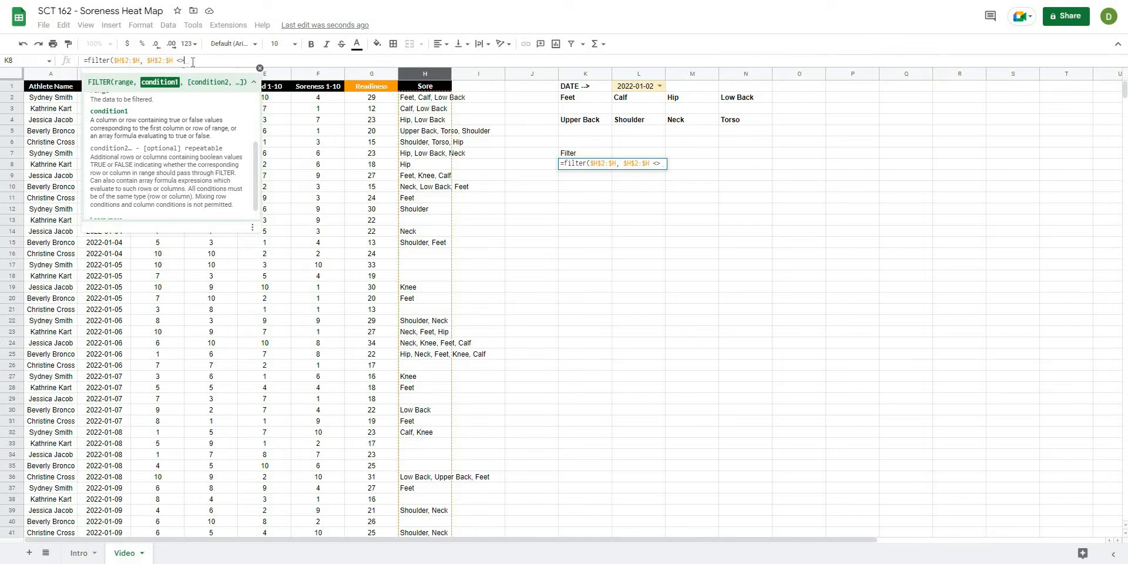
{"action": "type", "text": "\""}
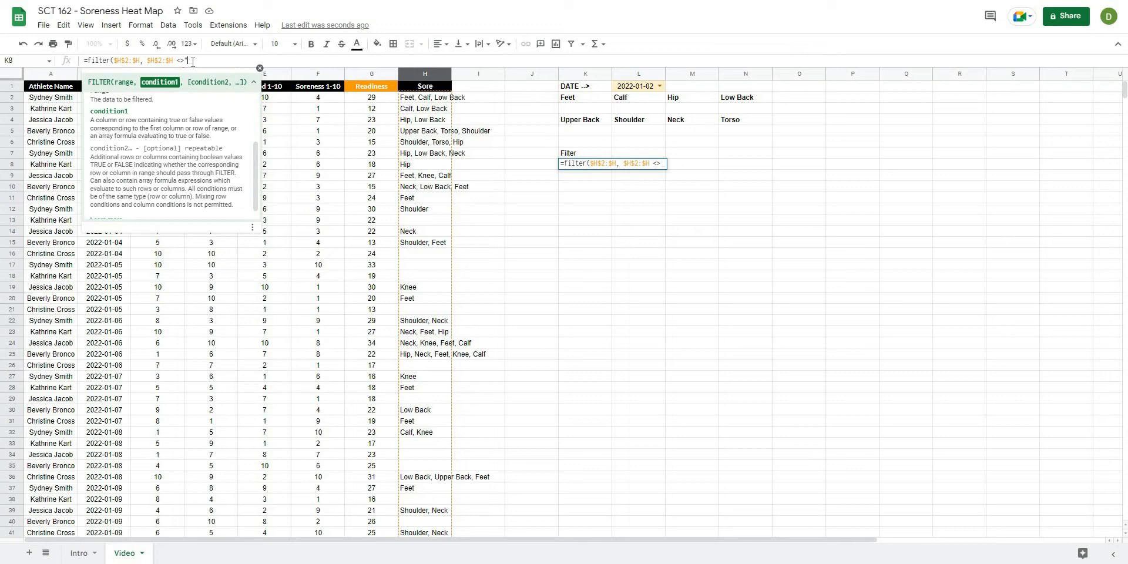
{"action": "type", "text": "\"\")"}
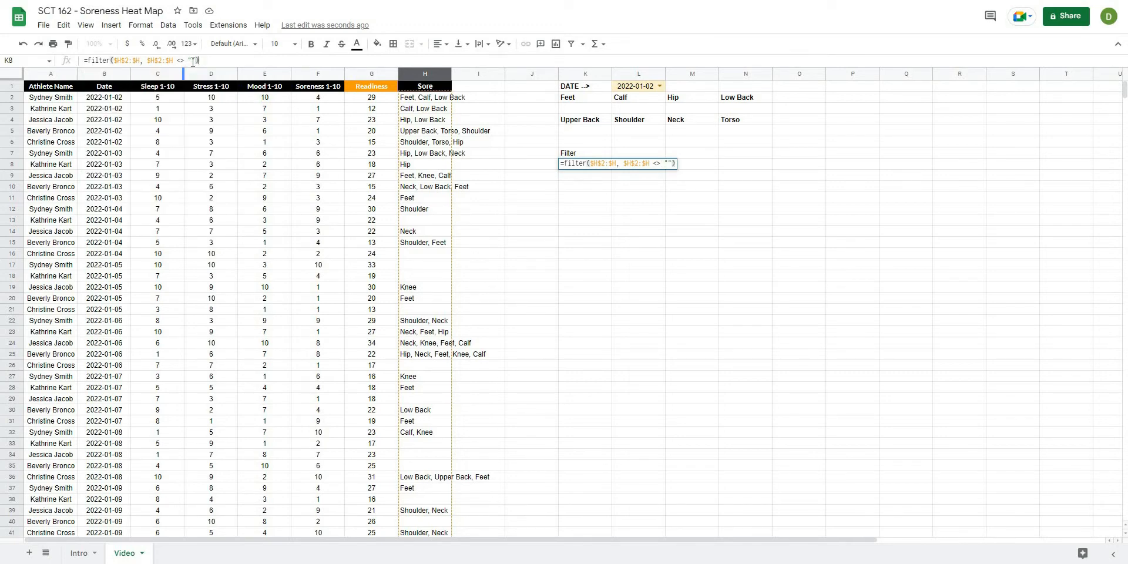
{"action": "key", "text": "enter"}
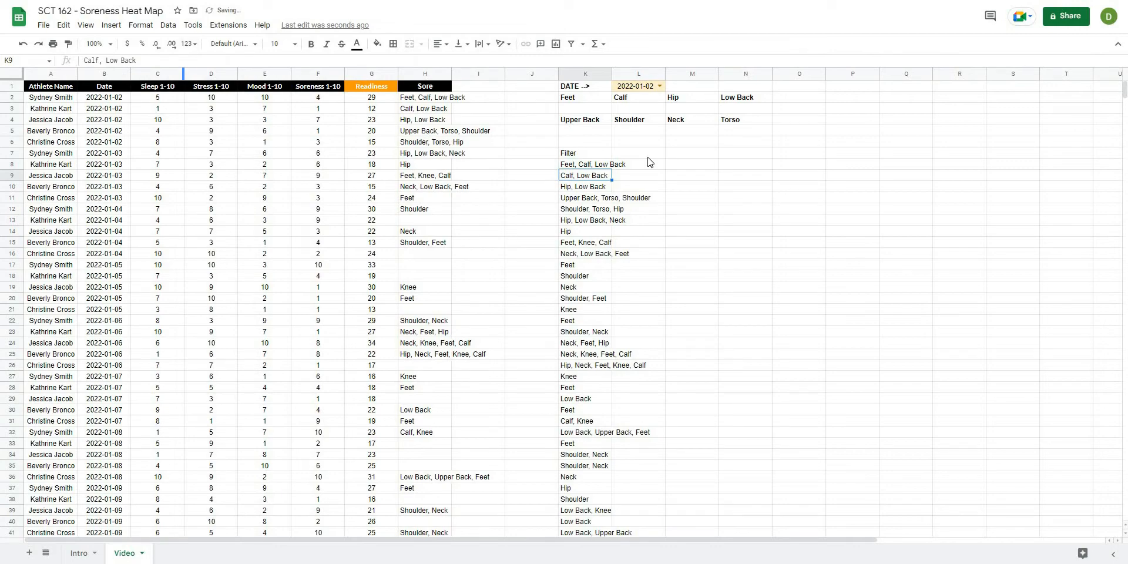
Edit K8 to add the date condition $B$2:$B=$L$1 to the FILTER formula.
{"action": "scroll", "scroll_direction": "down", "scroll_amount": 3}
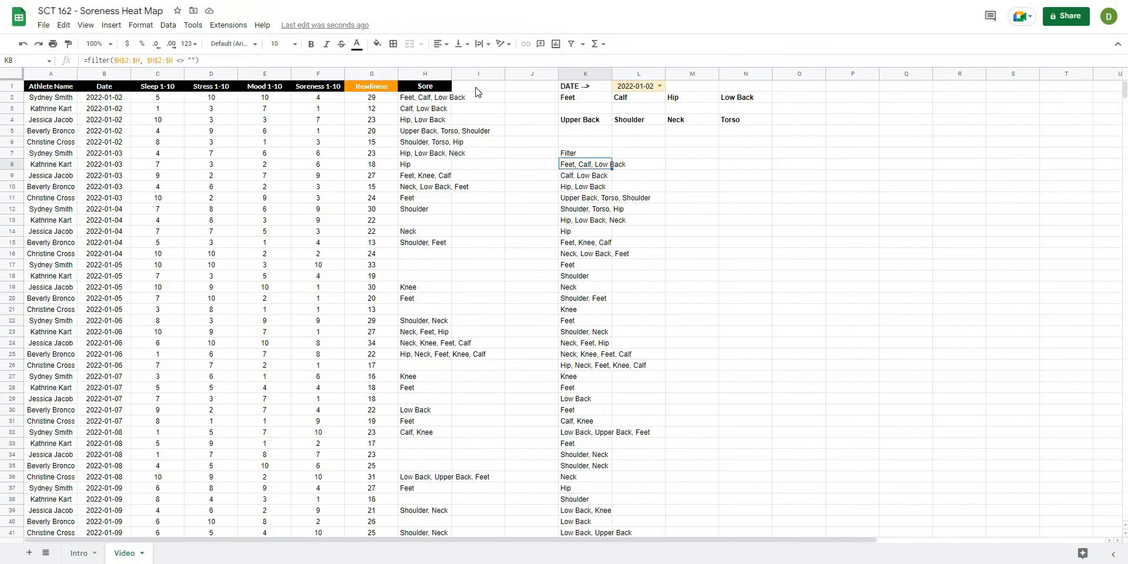
{"action": "scroll", "scroll_direction": "down", "scroll_amount": 3}
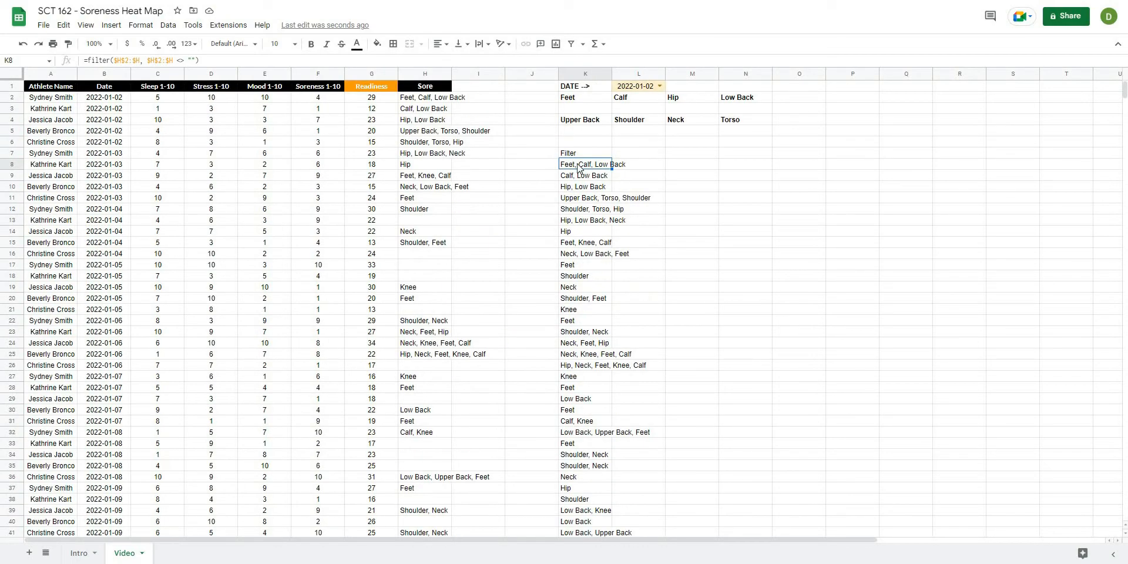
{"action": "left_click", "coordinate": [585, 153]}
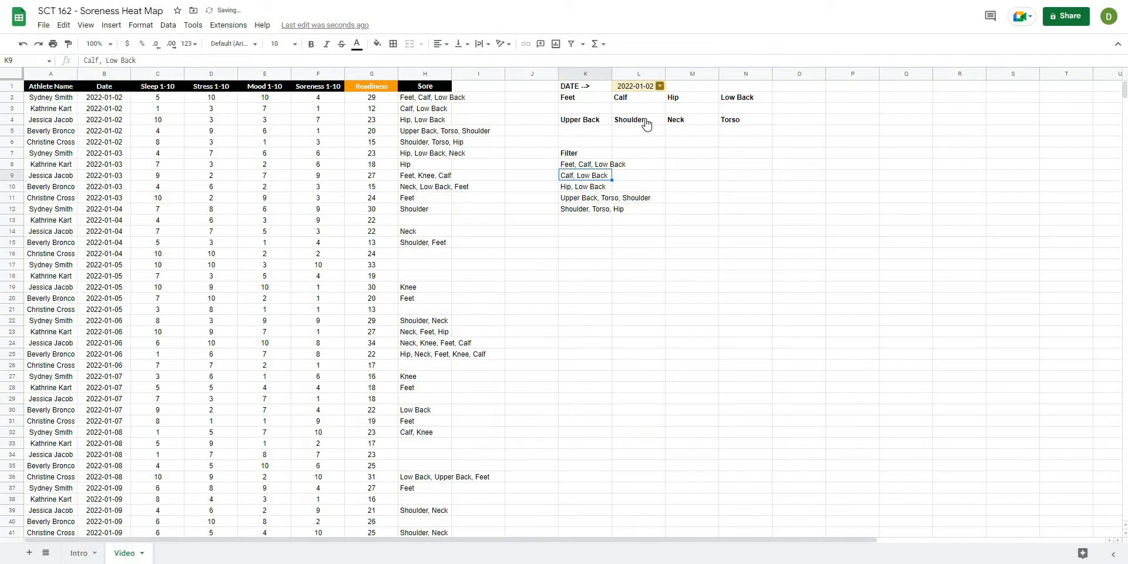
{"action": "type", "text": "2022-01-09"}
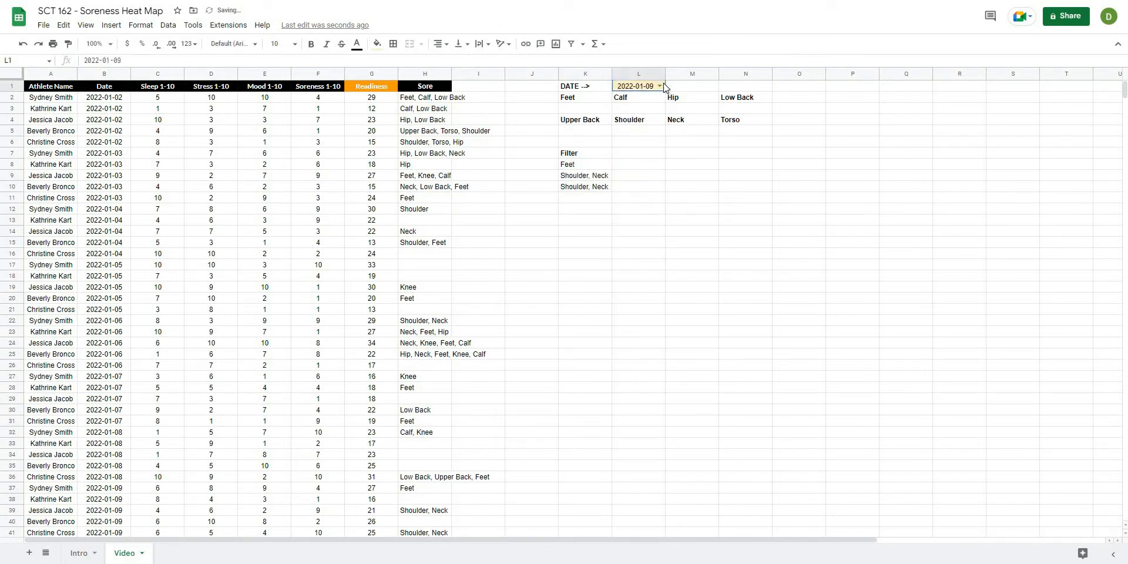
{"action": "left_click", "coordinate": [657, 86]}
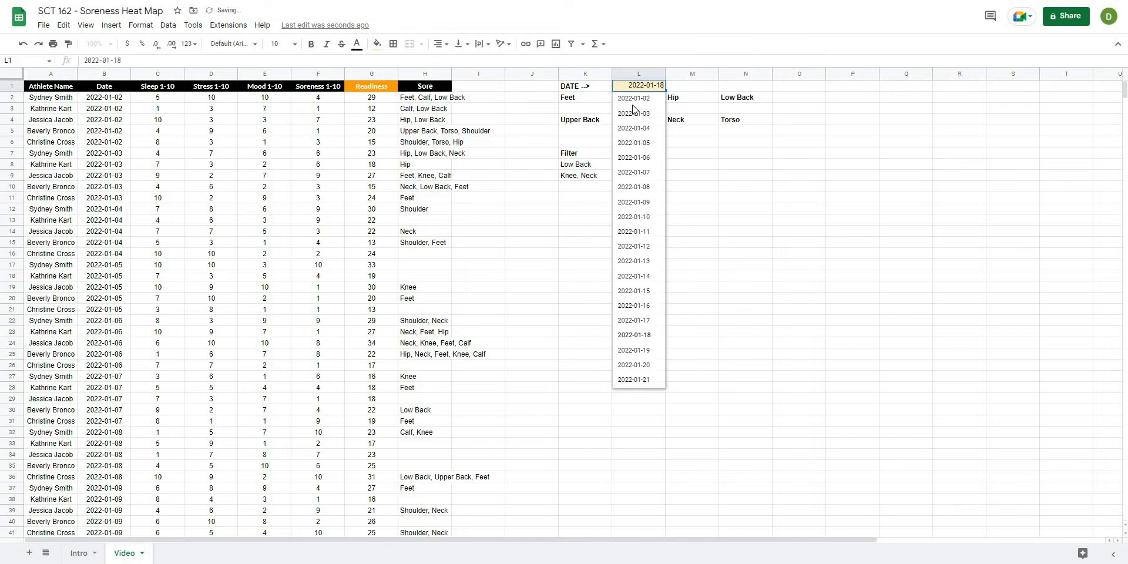
{"action": "left_click", "coordinate": [634, 97]}
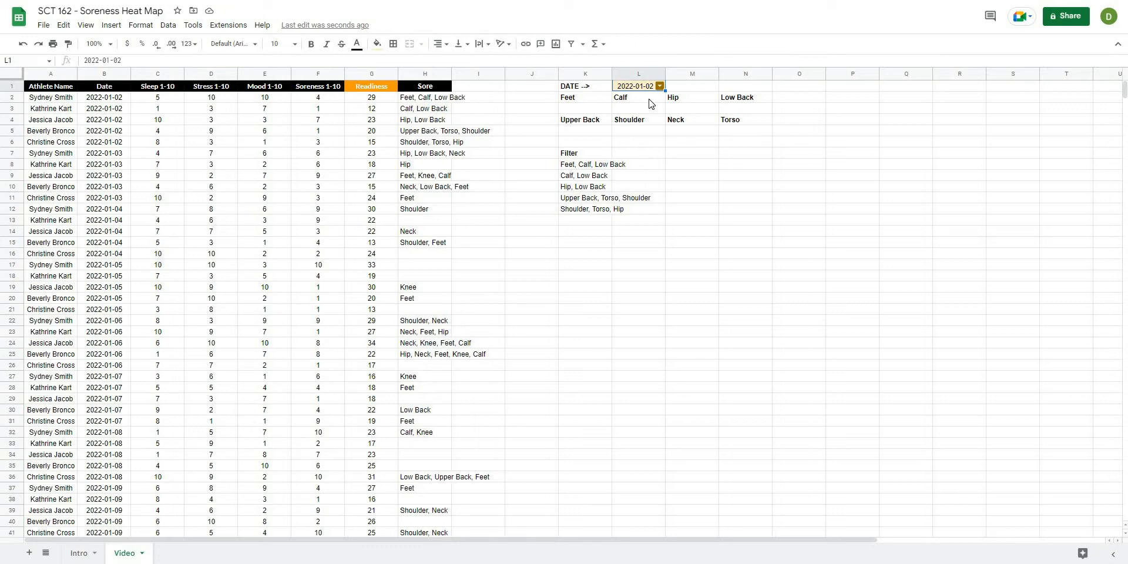
{"action": "mouse_move", "coordinate": [623, 218]}
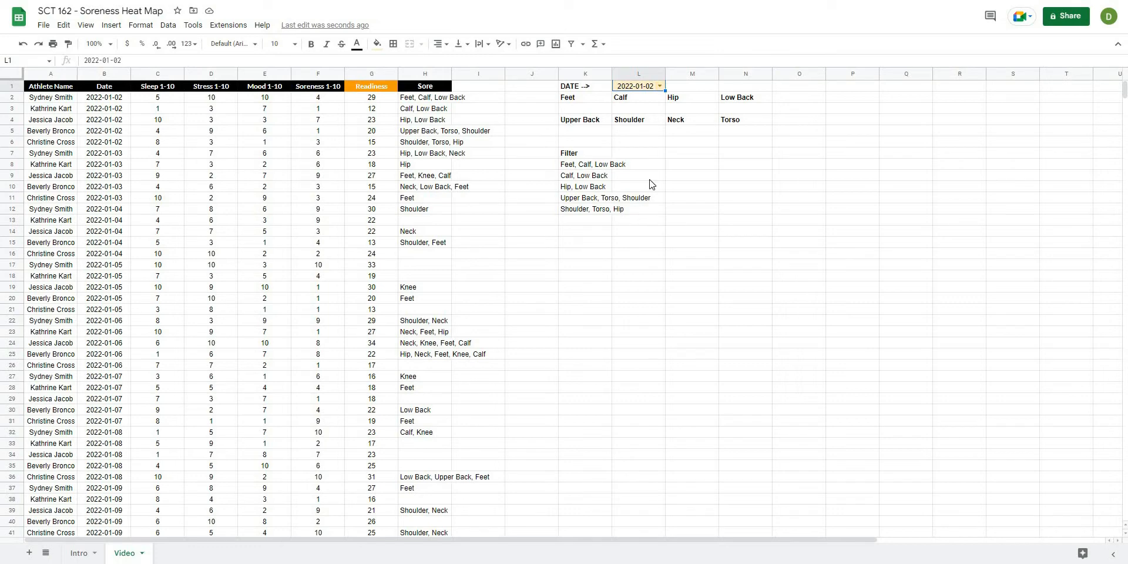
{"action": "left_click", "coordinate": [637, 152]}
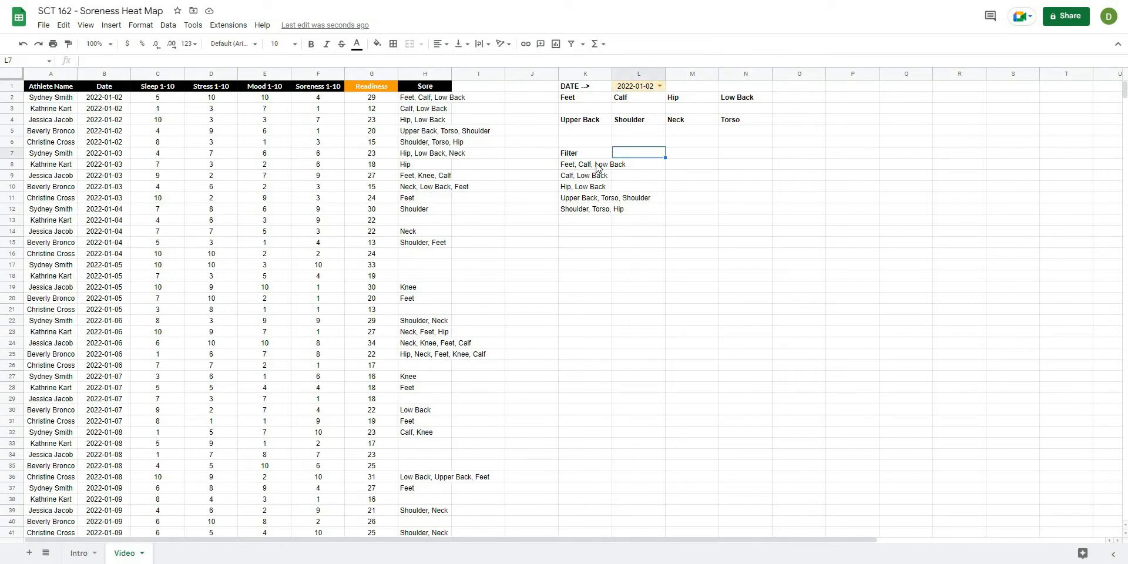
{"action": "left_click", "coordinate": [655, 86]}
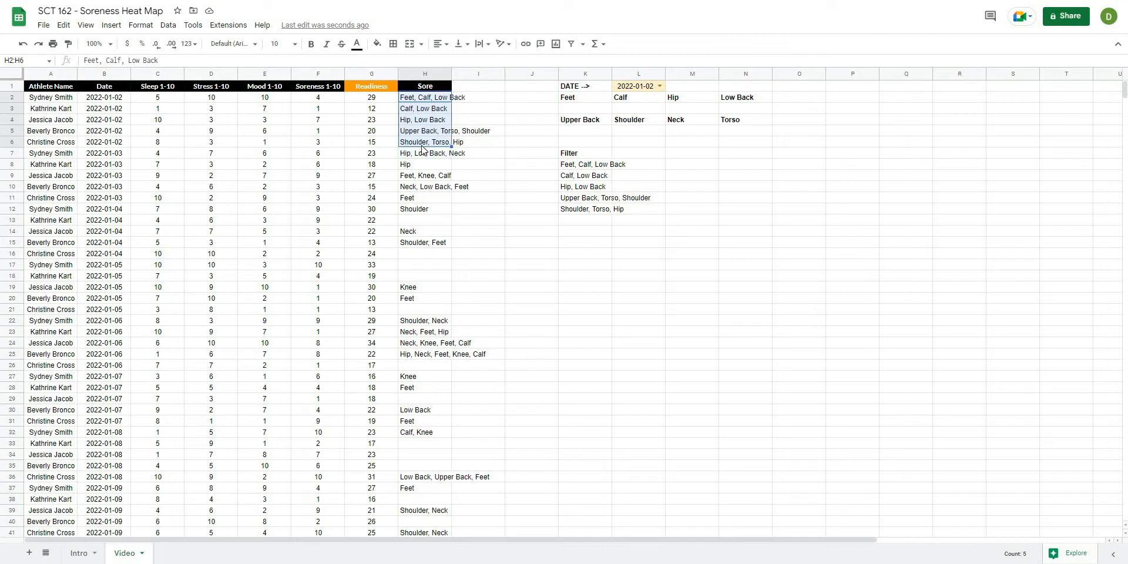
Wrap the K8 FILTER formula in IFERROR so dates without entries show blank.
{"action": "key", "text": "Delete"}
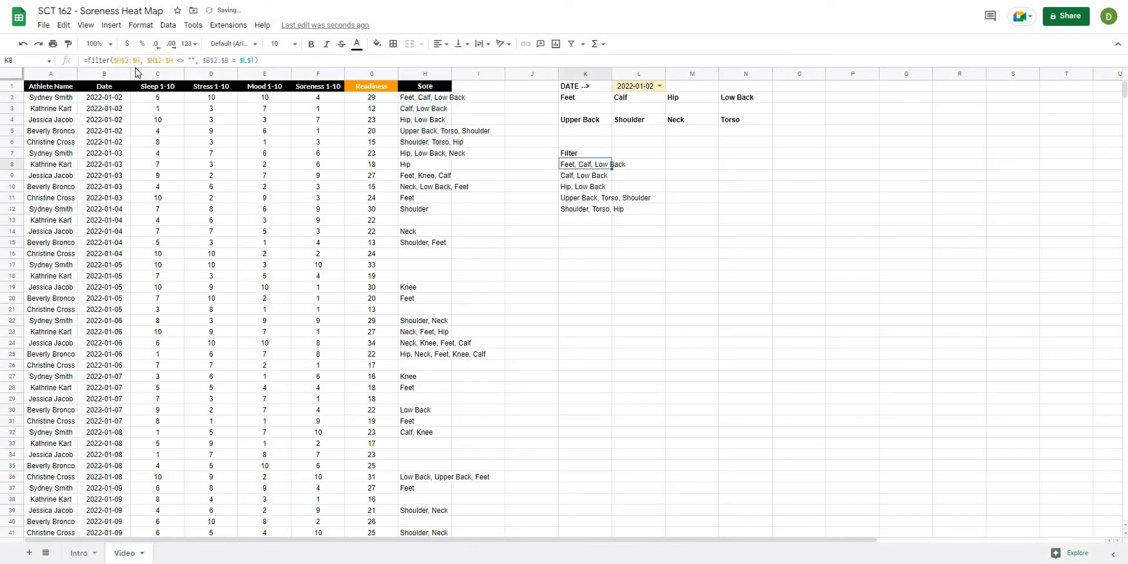
{"action": "double_click", "coordinate": [585, 165]}
{"action": "type", "text": "iferror("}
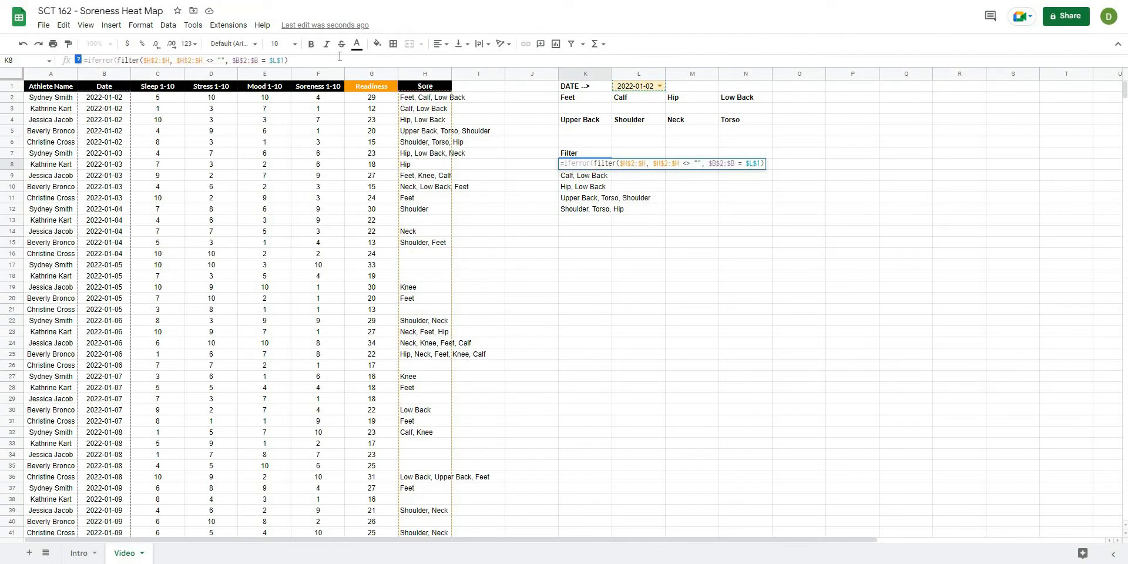
{"action": "type", "text": ","}
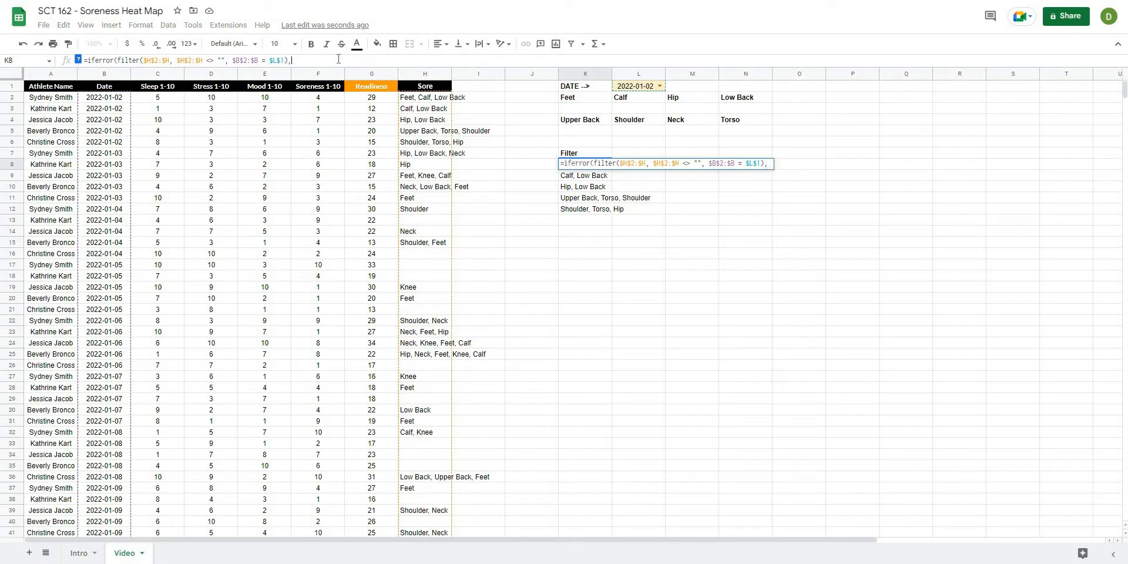
{"action": "key", "text": "Enter"}
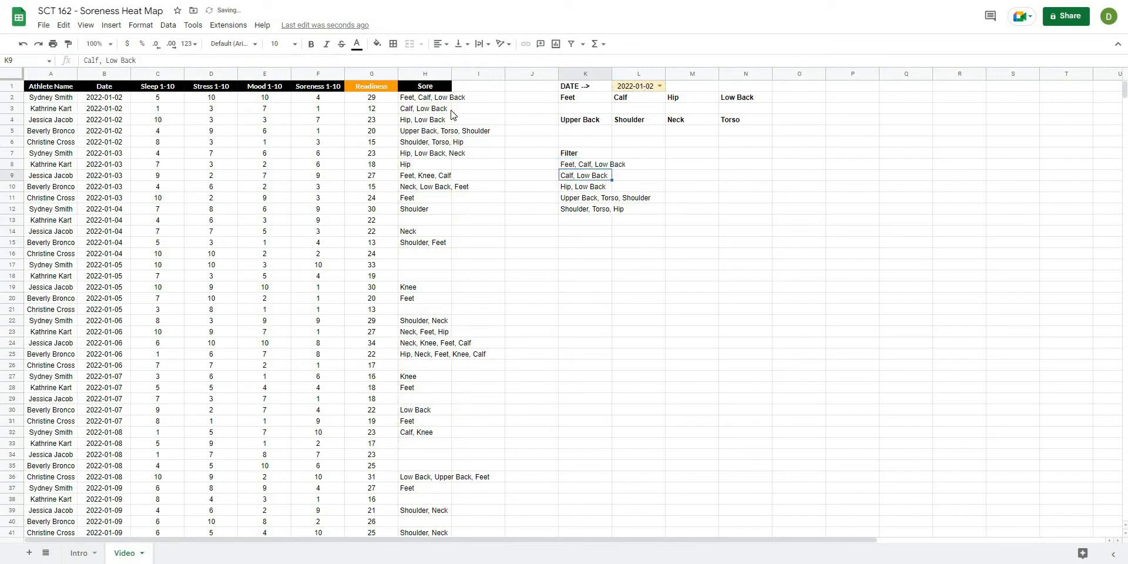
Test by clearing the first five Sore entries in column H, then move to L7.
{"action": "left_click_drag", "start_coordinate": [425, 97], "coordinate": [424, 142]}
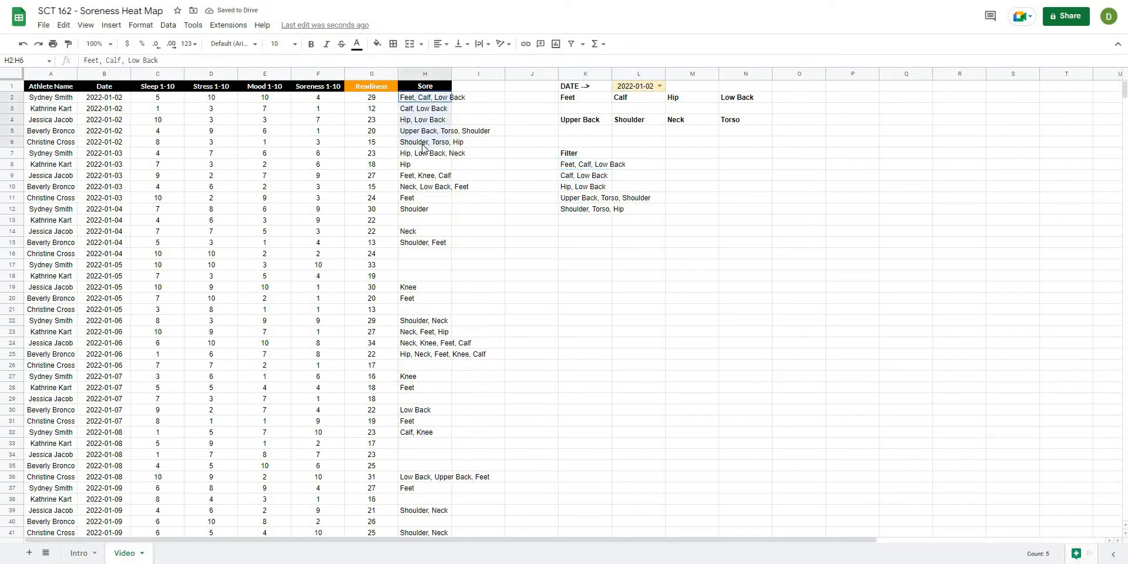
{"action": "key", "text": "Delete"}
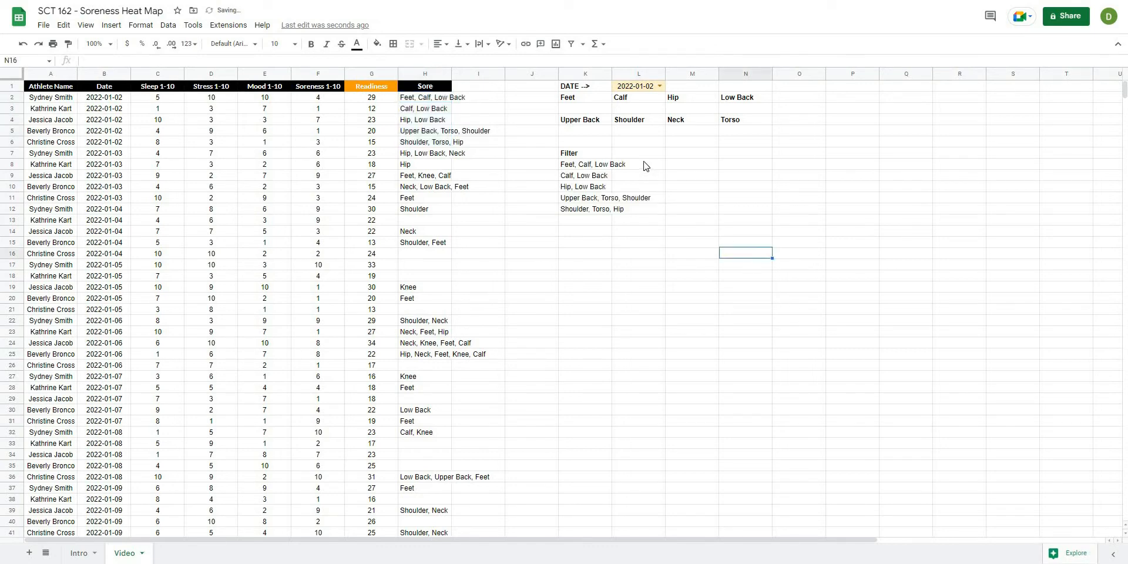
{"action": "left_click", "coordinate": [638, 152]}
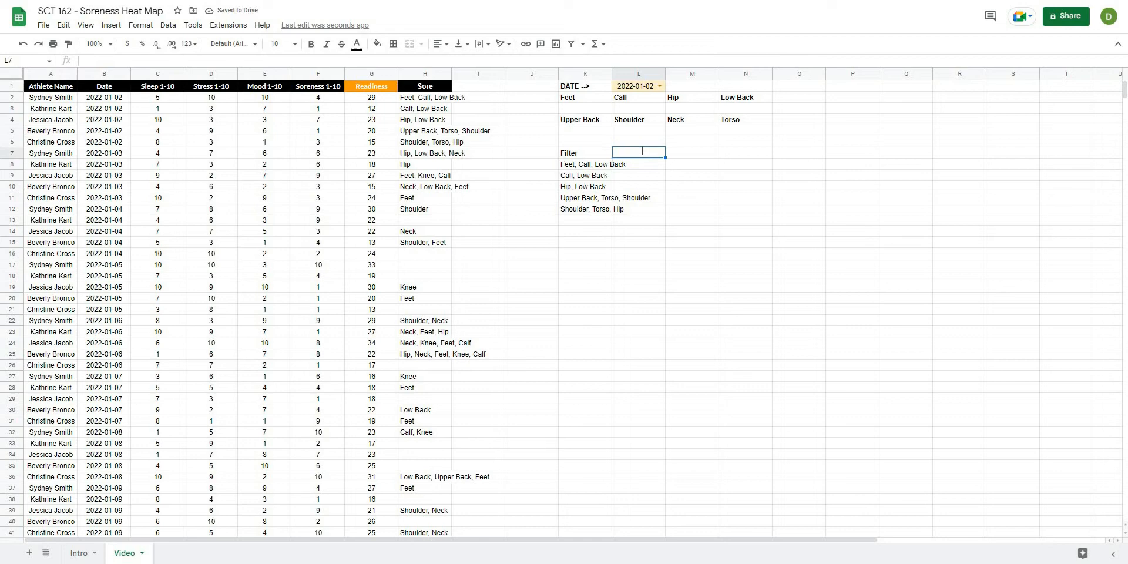
Add a 'Split' heading in L7 and inspect the Feet, Calf, Low Back entry in H2.
{"action": "type", "text": "Split"}
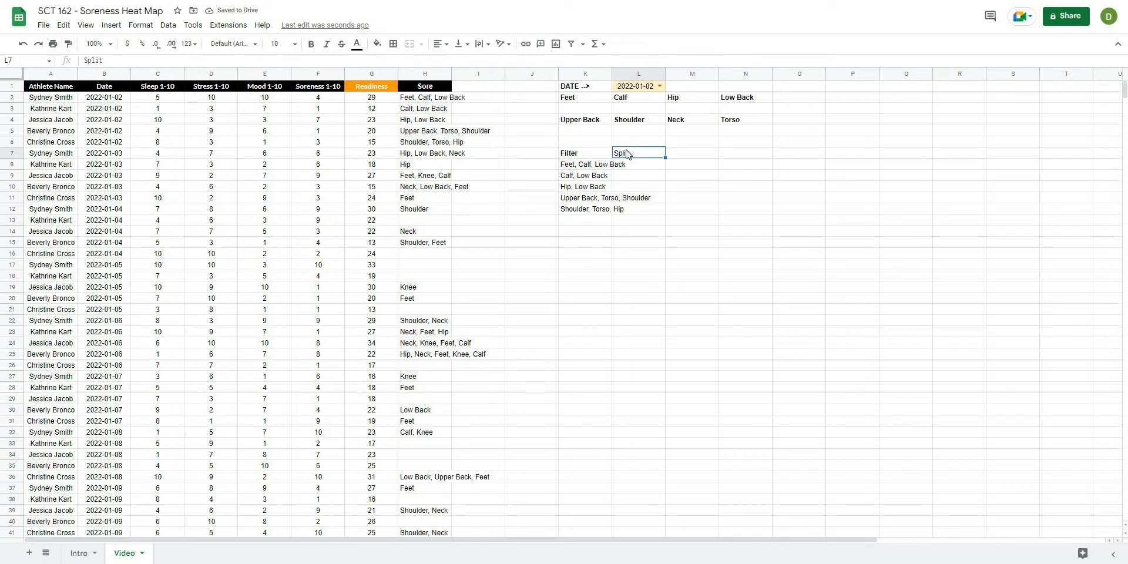
{"action": "left_click", "coordinate": [747, 174]}
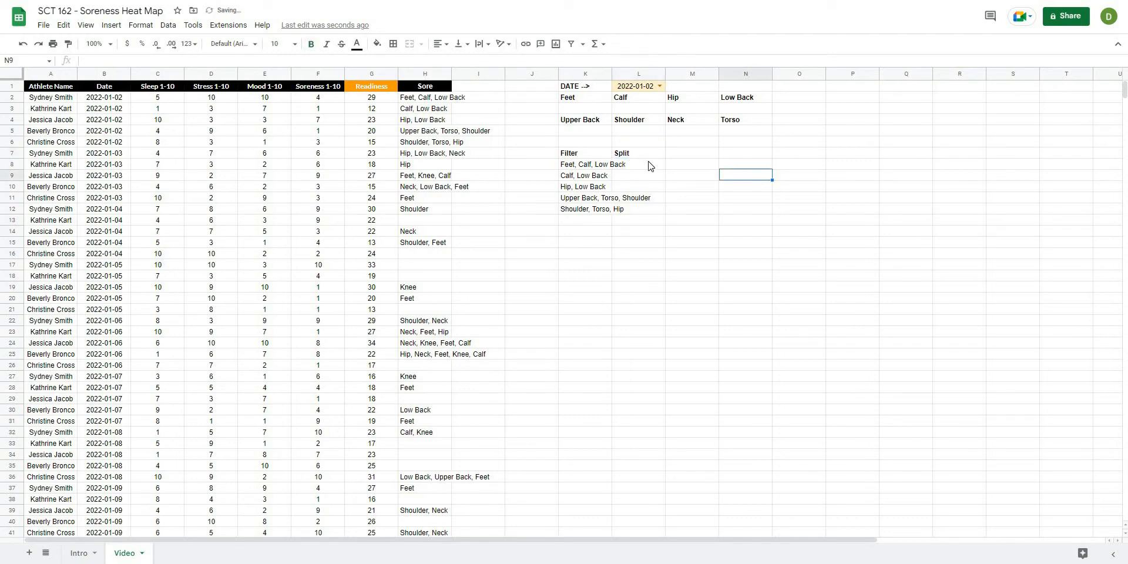
{"action": "left_click", "coordinate": [424, 108]}
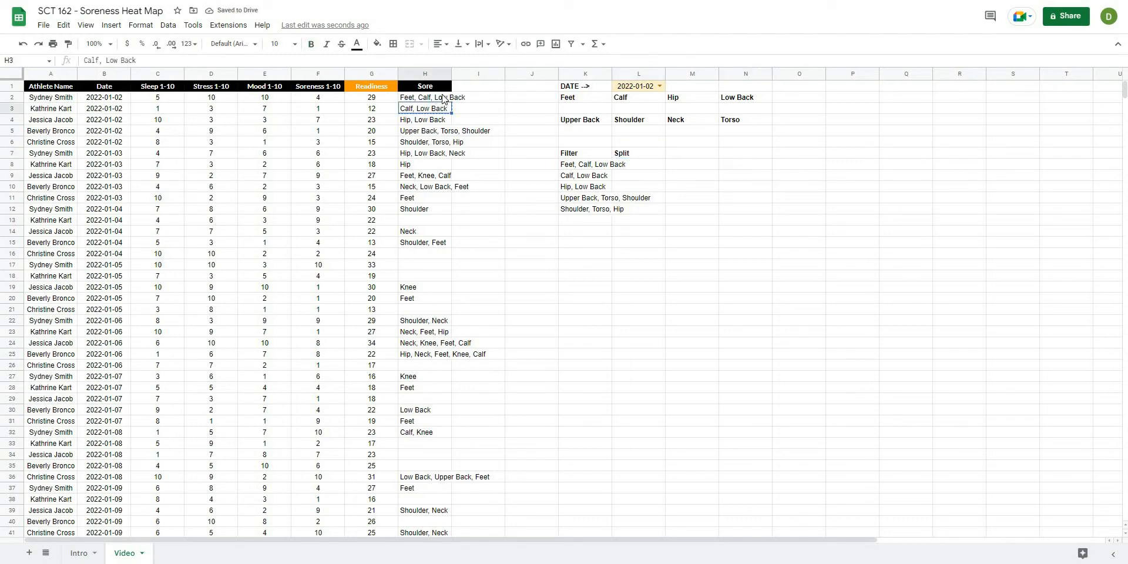
{"action": "left_click", "coordinate": [424, 98]}
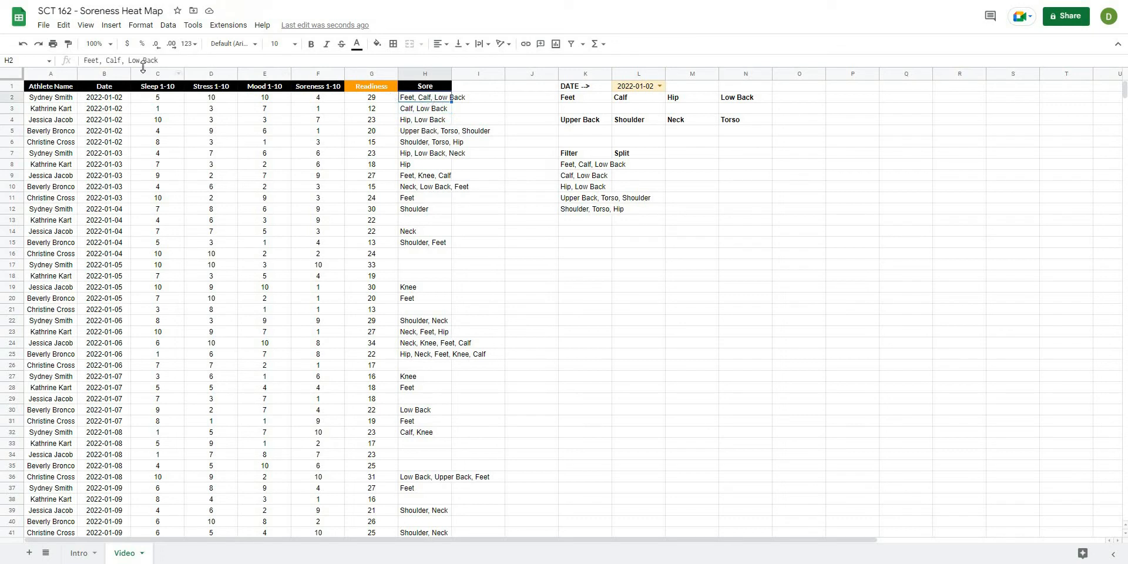
{"action": "left_click", "coordinate": [637, 164]}
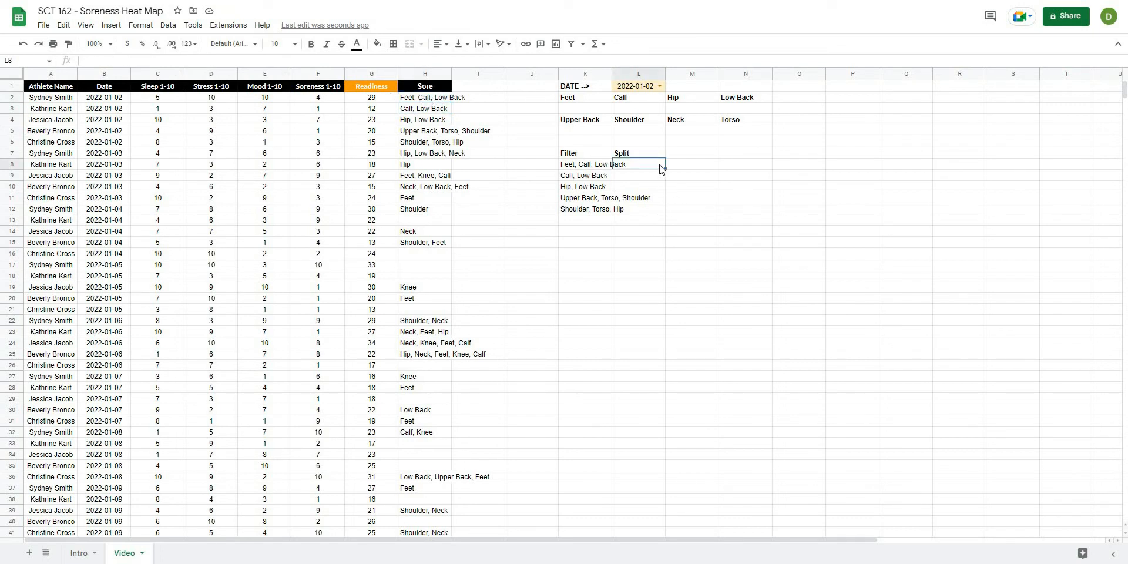
Enter =split(H2, ",", True, True) in L8 to break the entry into separate cells.
{"action": "type", "text": "=split"}
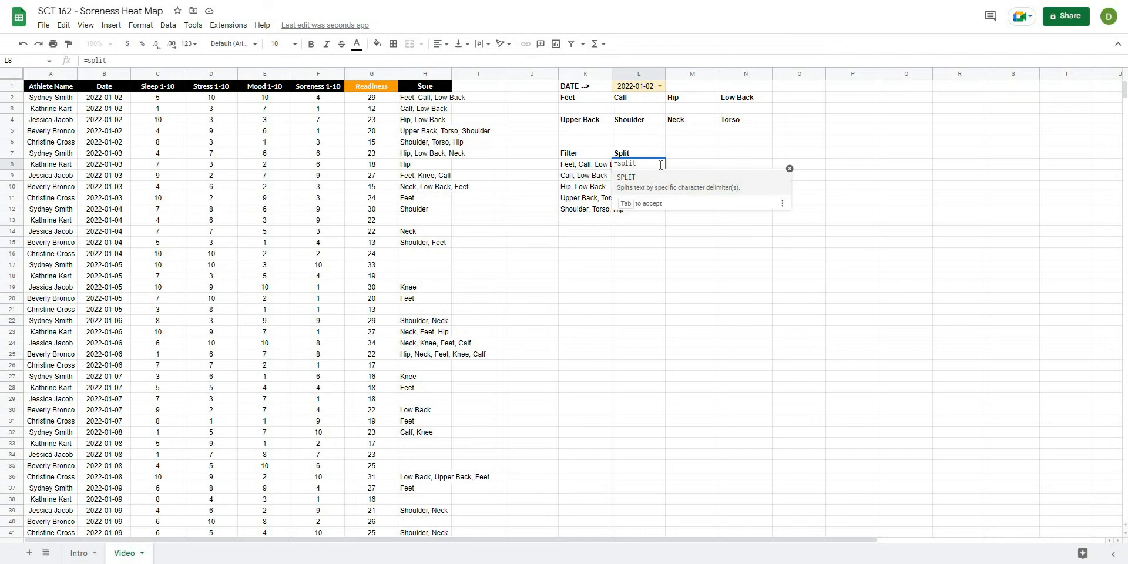
{"action": "type", "text": "(H2"}
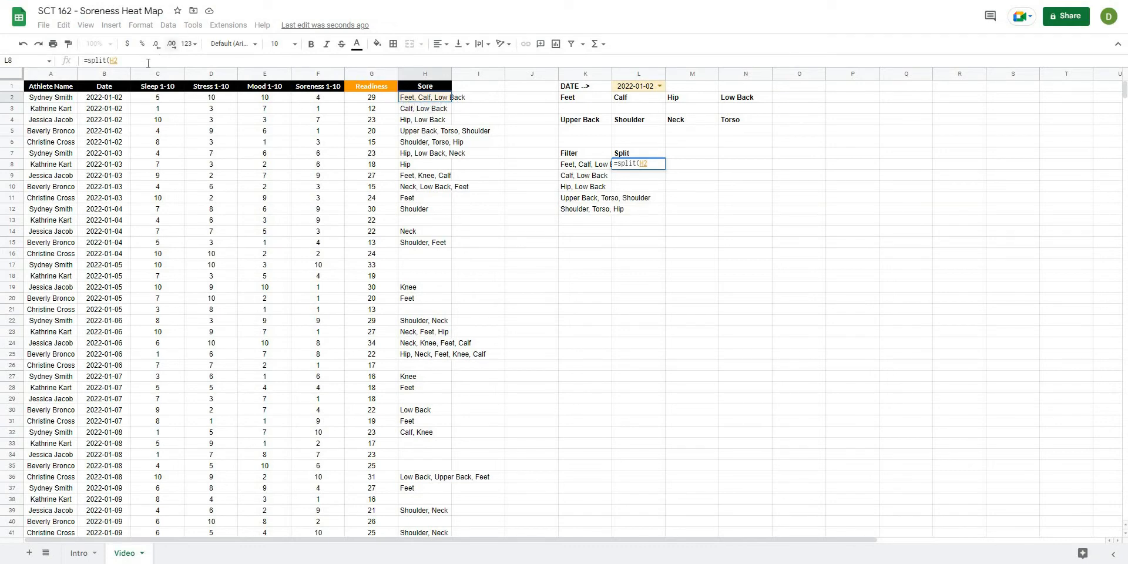
{"action": "type", "text": ", \","}
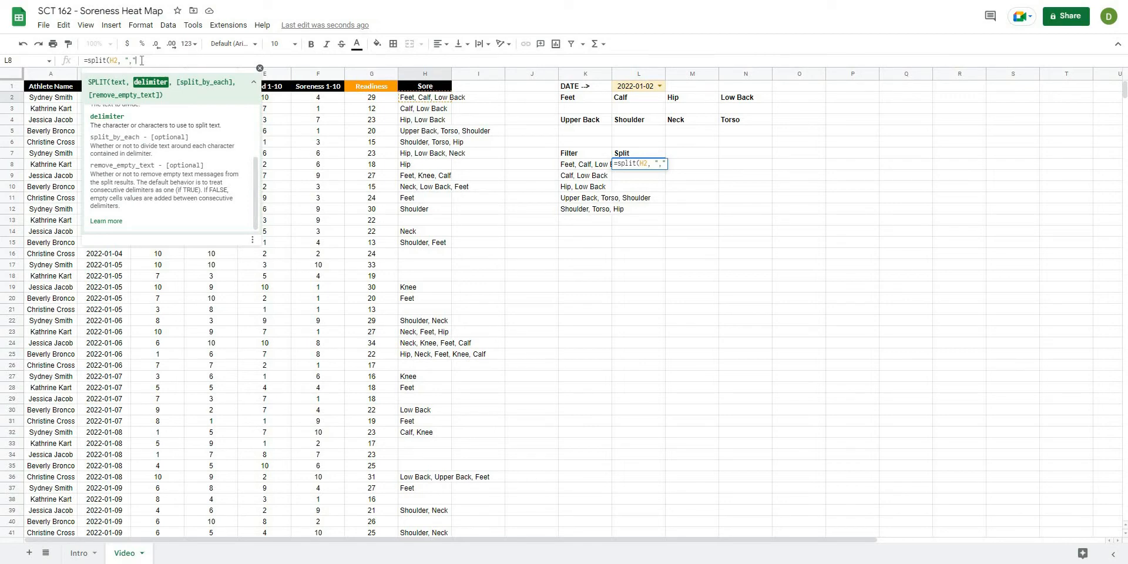
{"action": "type", "text": ","}
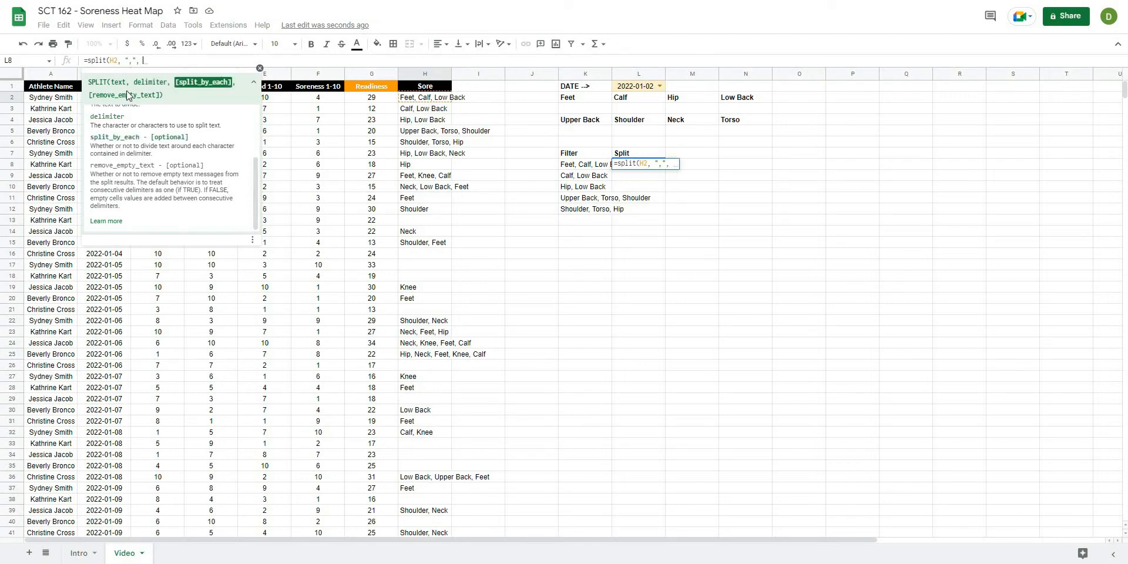
{"action": "mouse_move", "coordinate": [194, 166]}
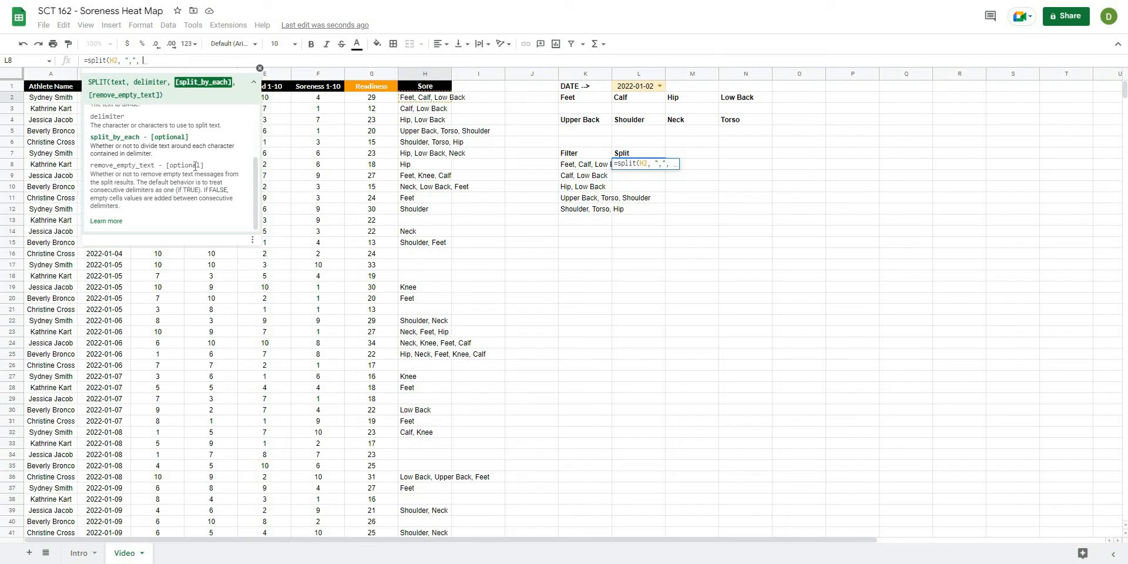
{"action": "mouse_move", "coordinate": [224, 172]}
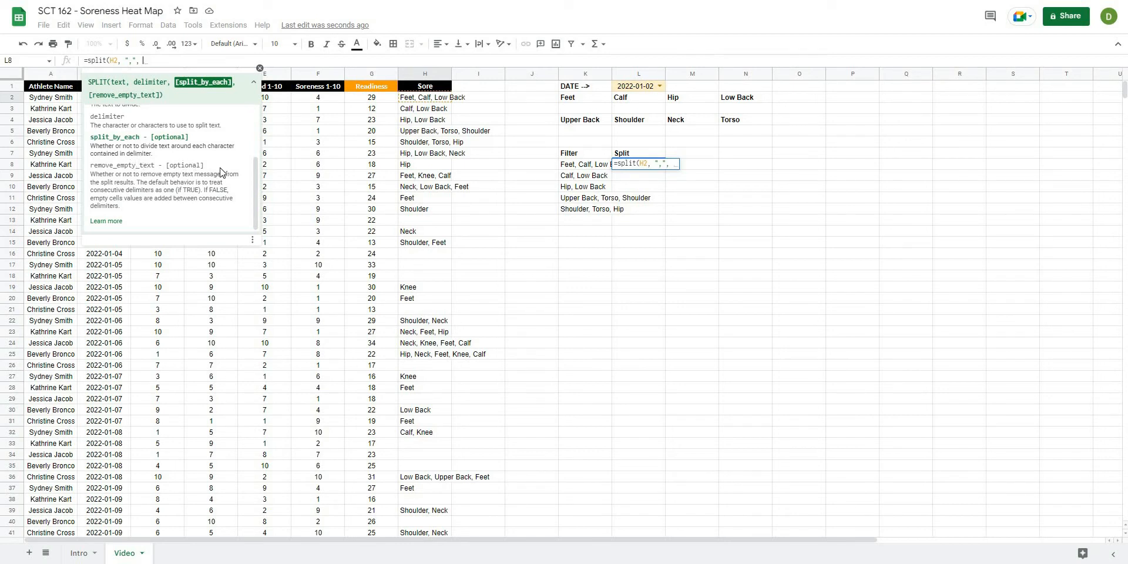
{"action": "type", "text": "Tru"}
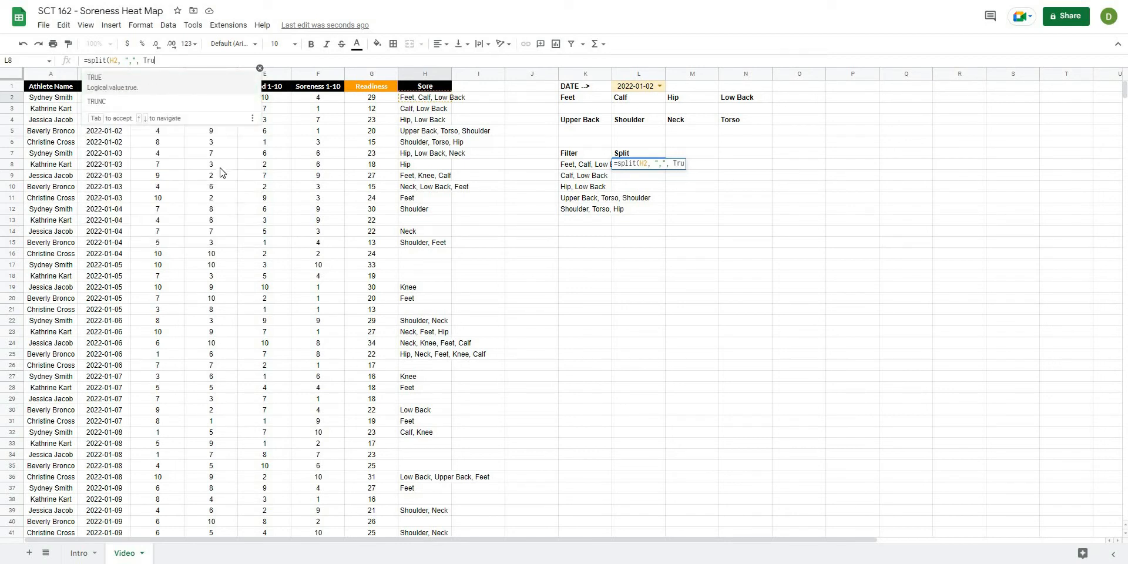
{"action": "type", "text": "e, True)"}
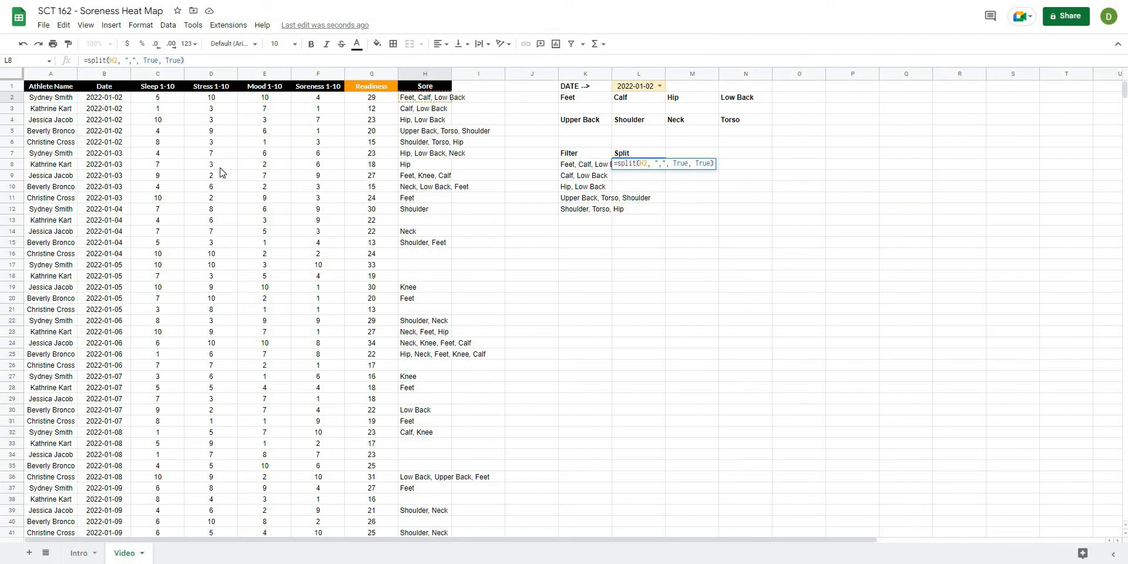
{"action": "key", "text": "enter"}
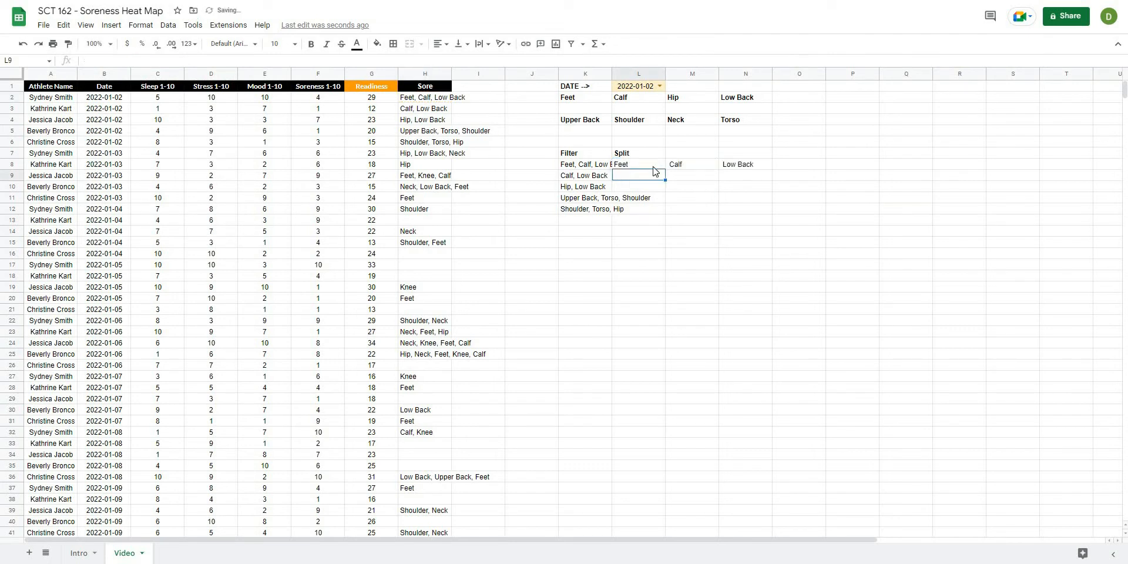
{"action": "left_click", "coordinate": [637, 164]}
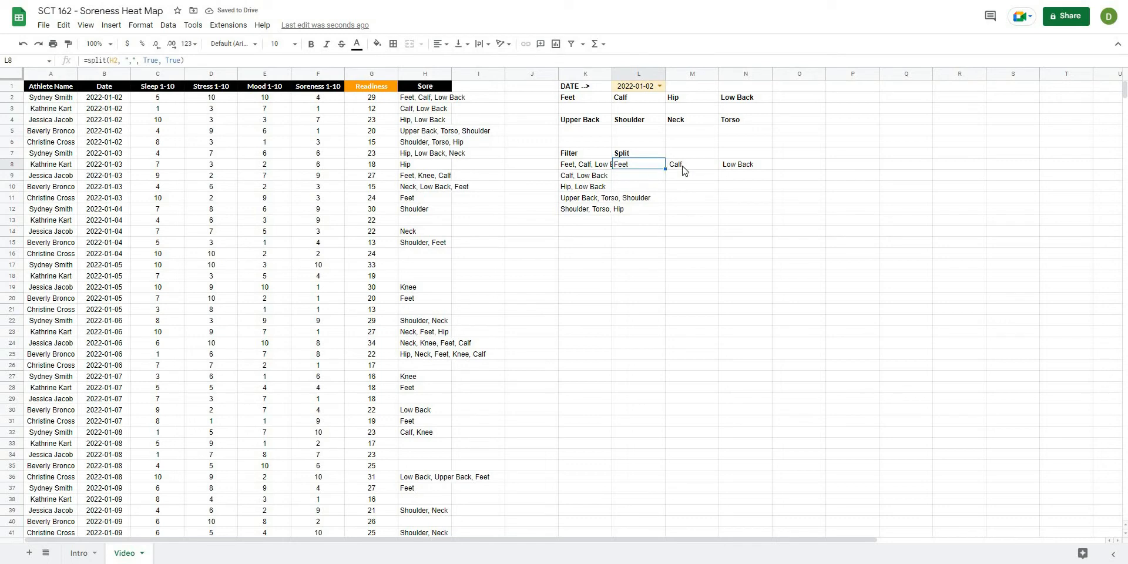
{"action": "left_click", "coordinate": [745, 165]}
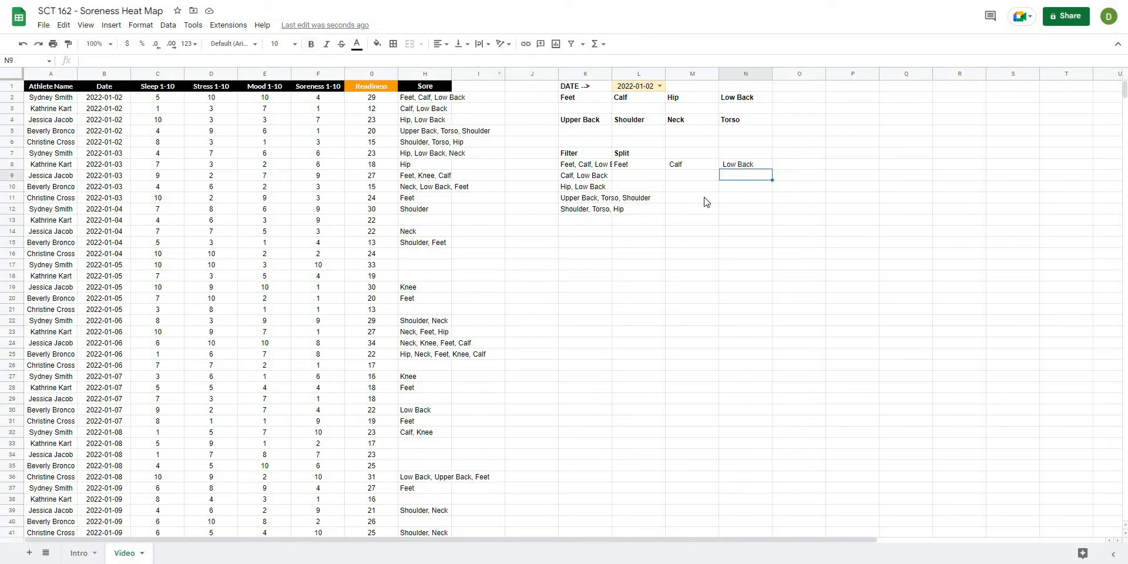
{"action": "left_click", "coordinate": [745, 164]}
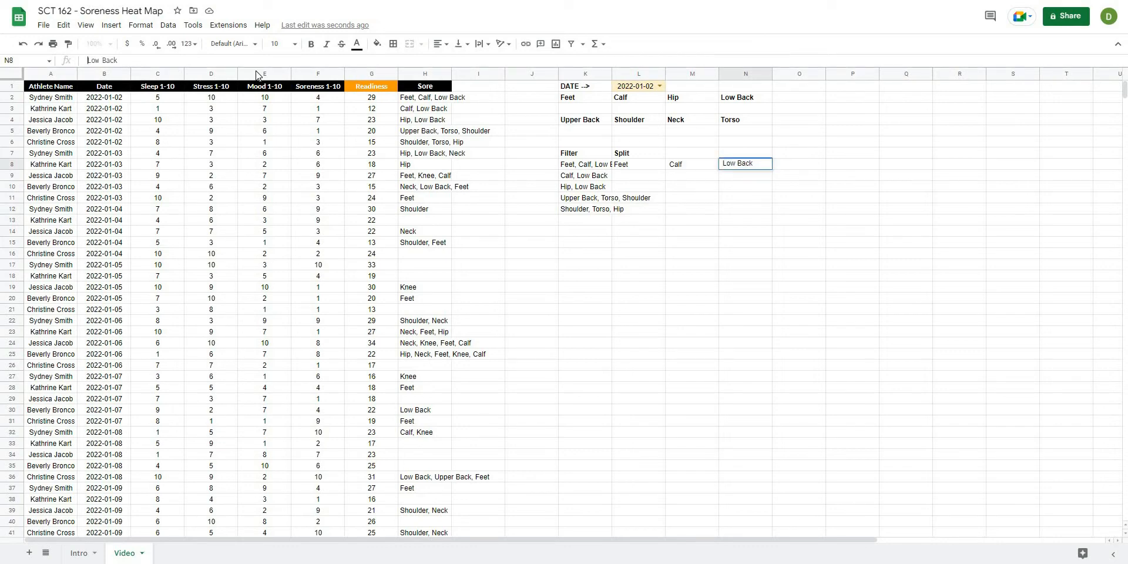
{"action": "left_click", "coordinate": [638, 164]}
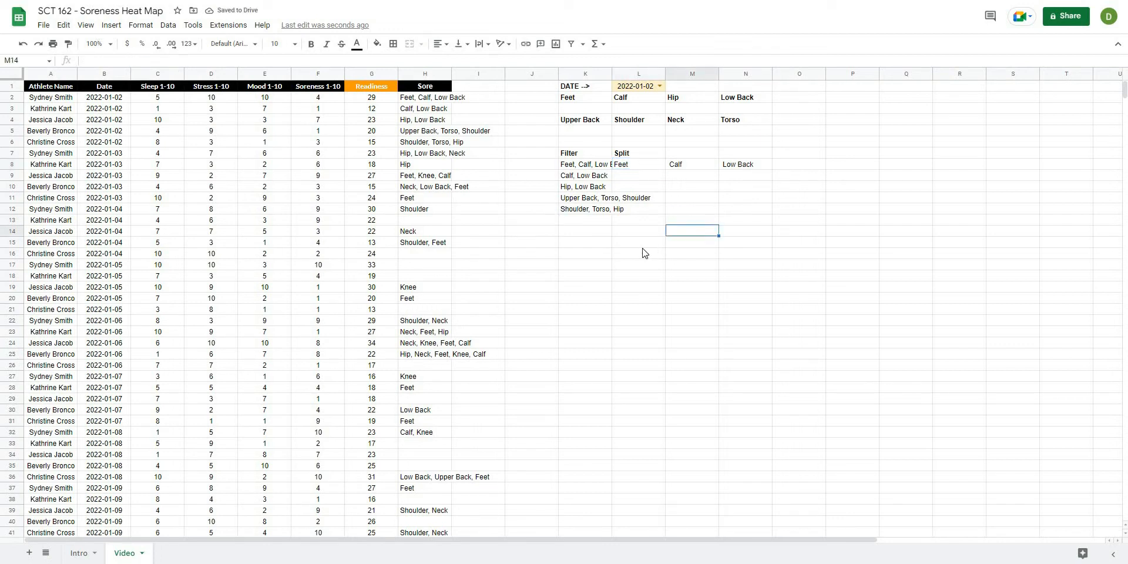
{"action": "left_click", "coordinate": [638, 165]}
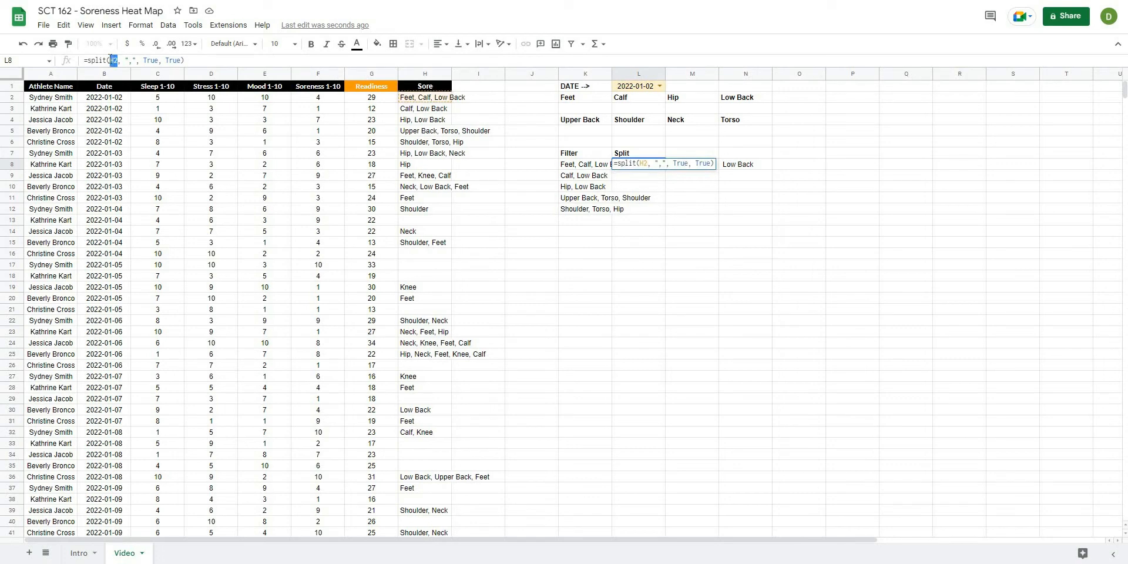
{"action": "key", "text": "enter"}
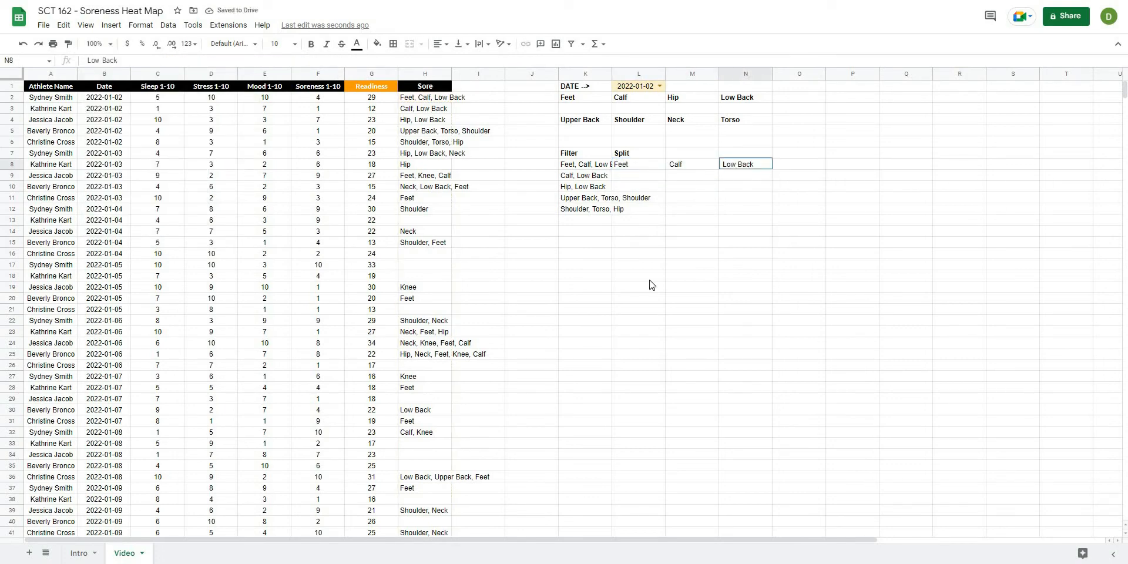
{"action": "left_click", "coordinate": [638, 164]}
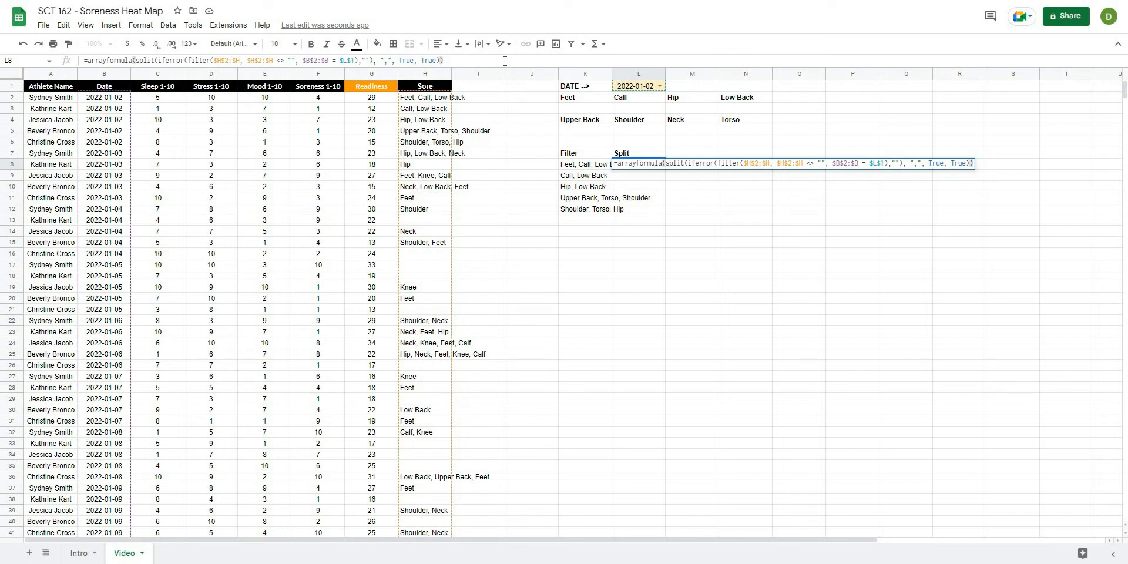
Confirm the ARRAYFORMULA split of the date-filtered entries and test dates 2022-01-11 and 2022-01-17.
{"action": "key", "text": "enter"}
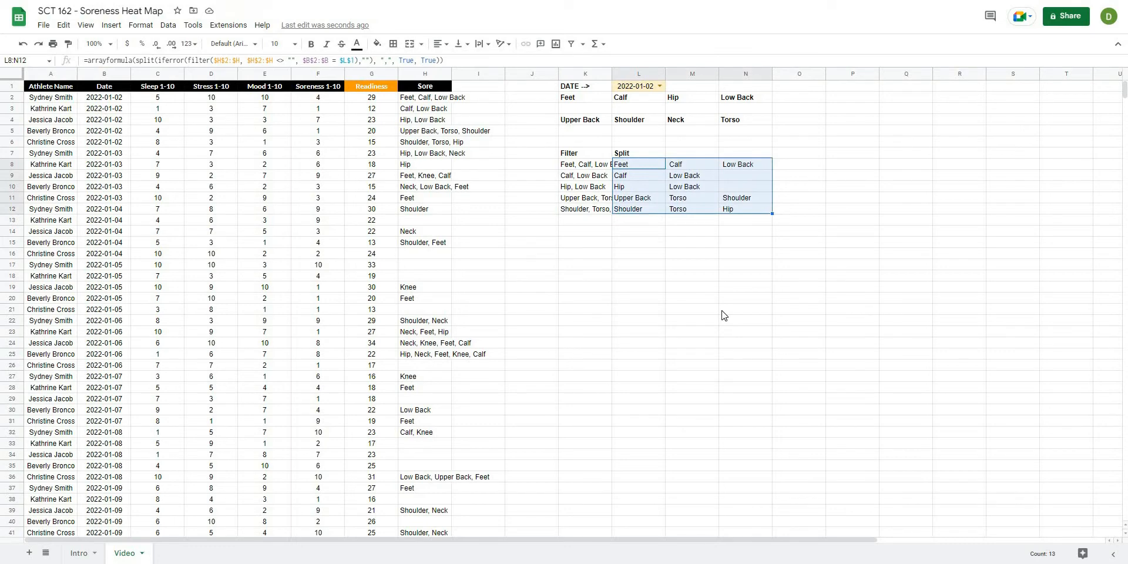
{"action": "left_click", "coordinate": [690, 264]}
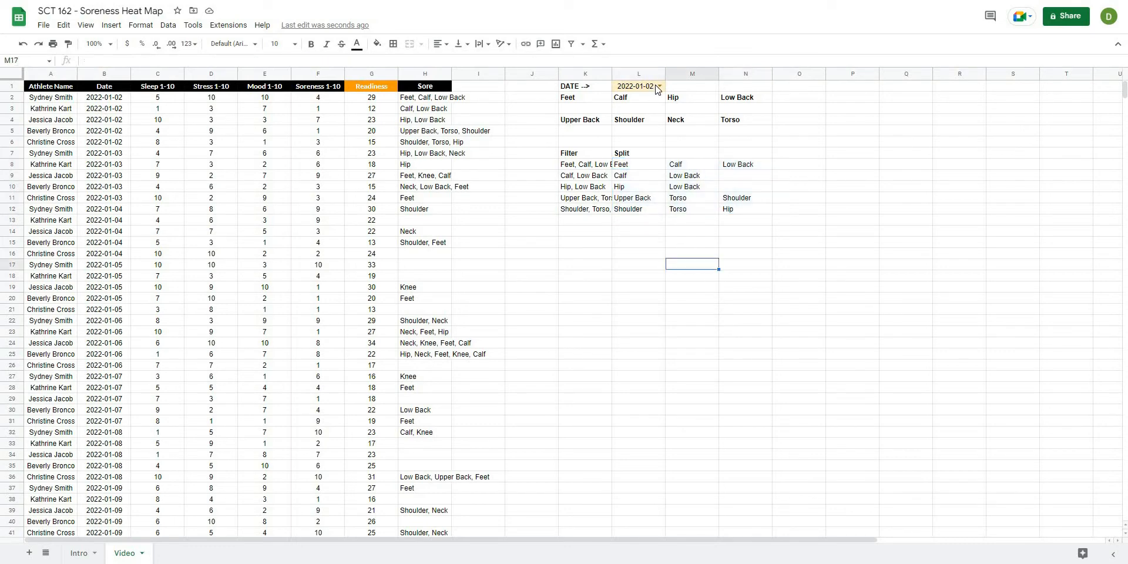
{"action": "type", "text": "2022-01-11"}
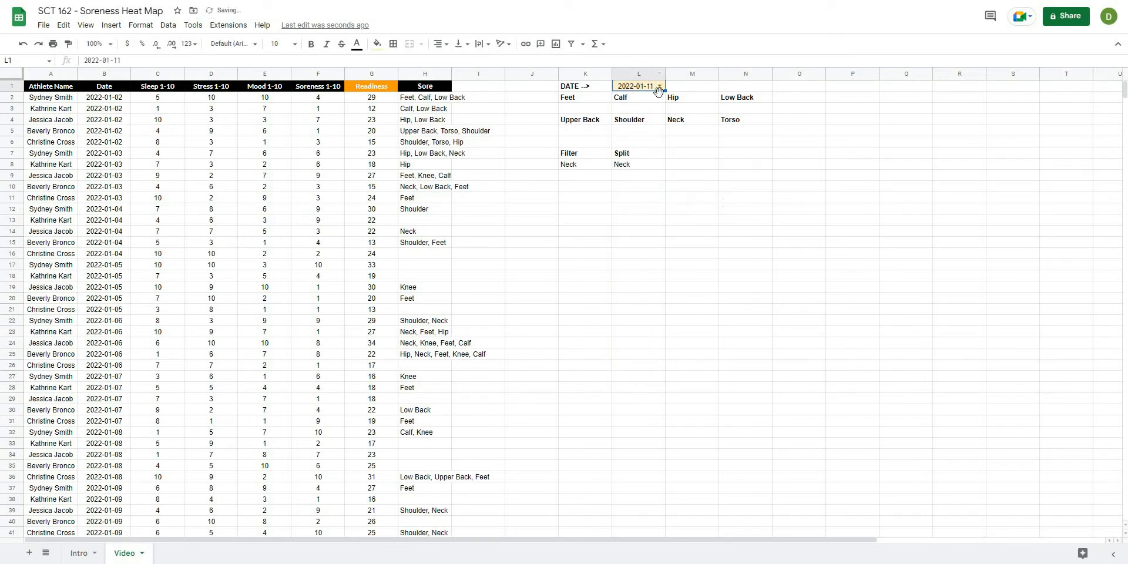
{"action": "type", "text": "2022-01-17"}
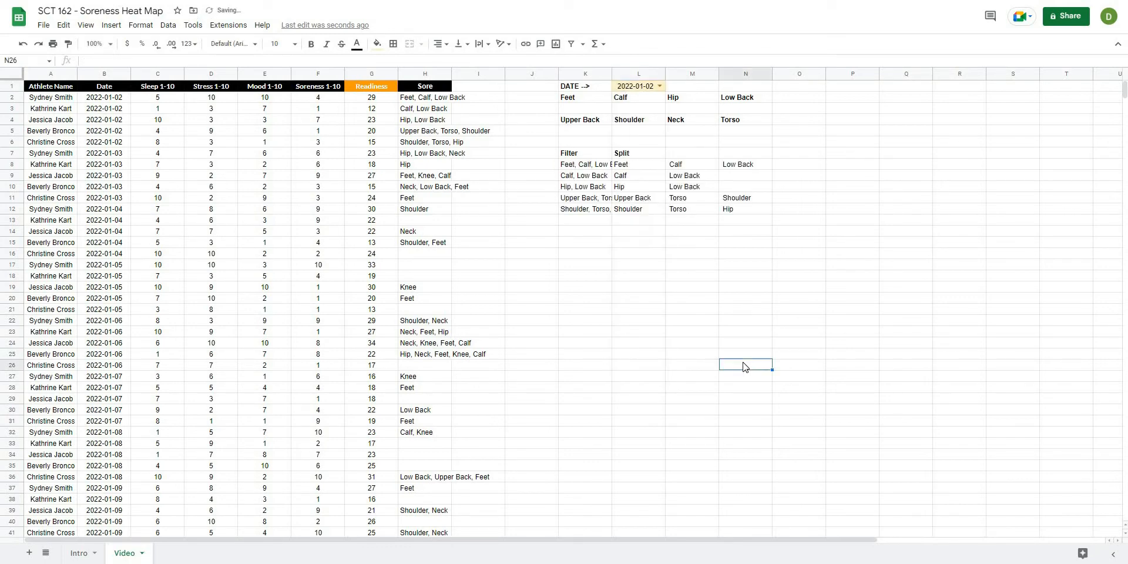
Note the leading space before Low Back and begin a 'Trim' heading in O7.
{"action": "left_click", "coordinate": [800, 152]}
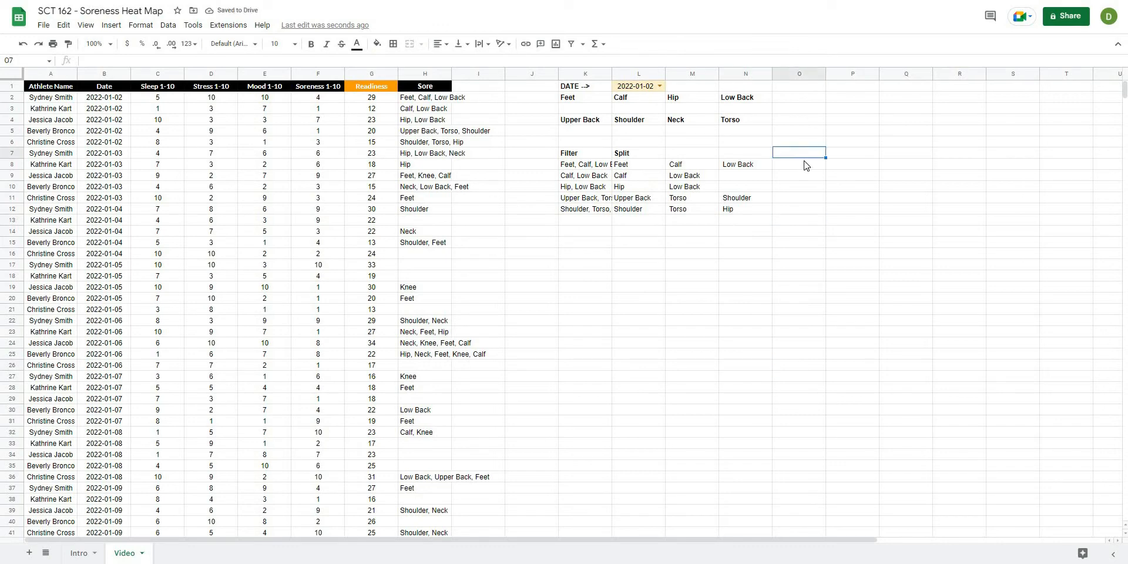
{"action": "mouse_move", "coordinate": [726, 163]}
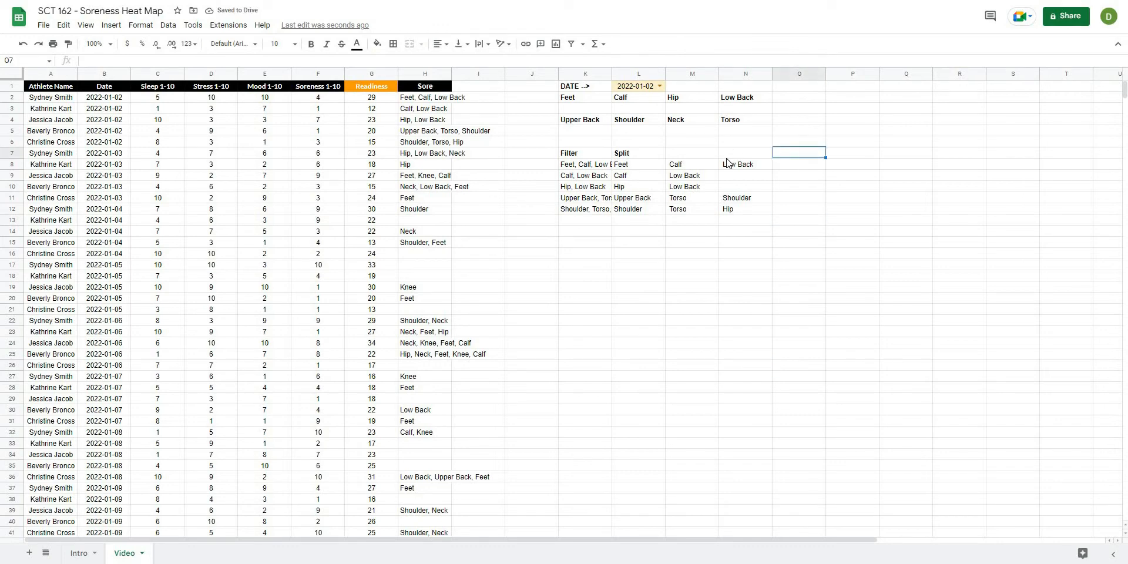
{"action": "left_click", "coordinate": [745, 165]}
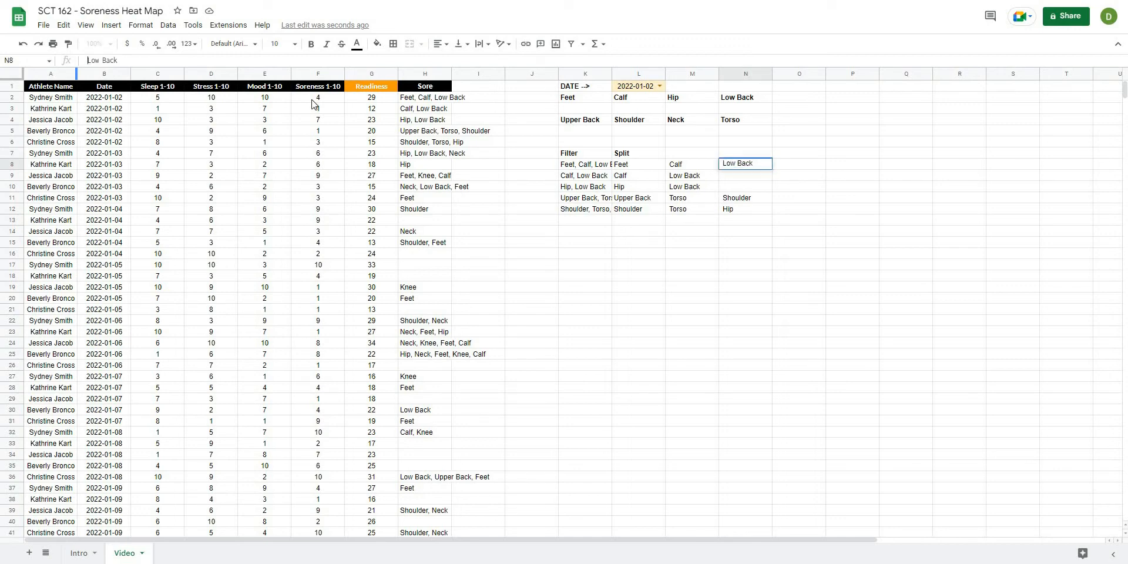
{"action": "left_click", "coordinate": [745, 342]}
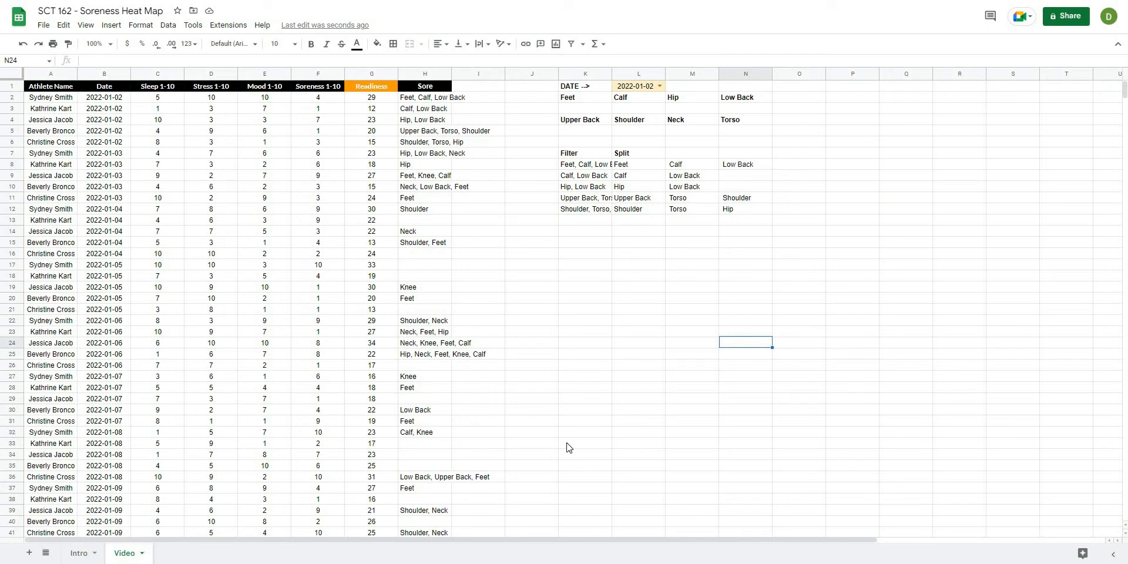
{"action": "type", "text": "TR"}
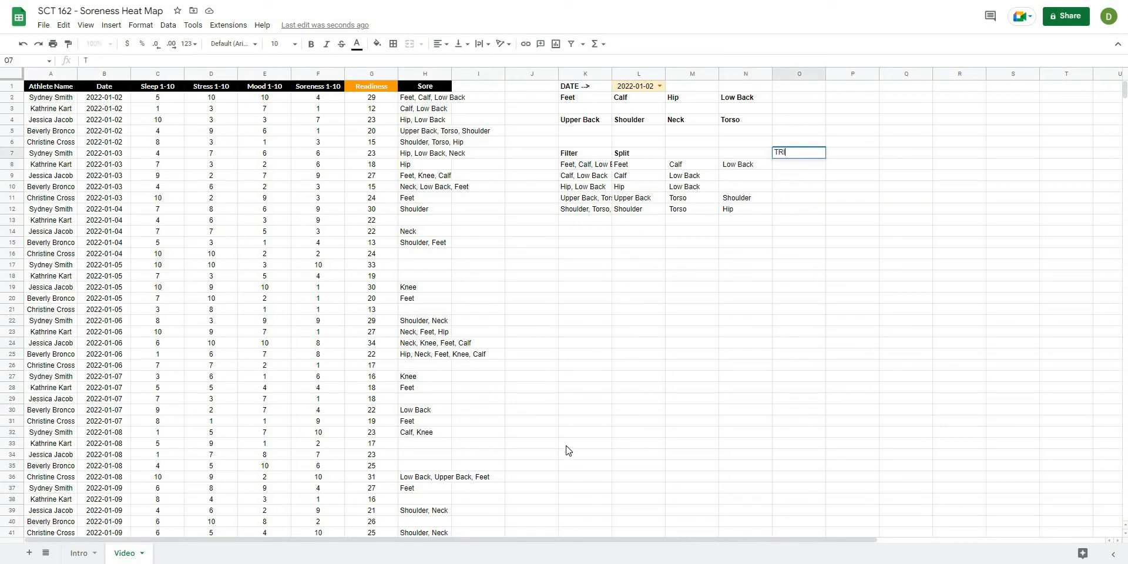
Finish the Trim heading and paste the array split formula into O8, wrapping SPLIT in TRIM.
{"action": "key", "text": "enter"}
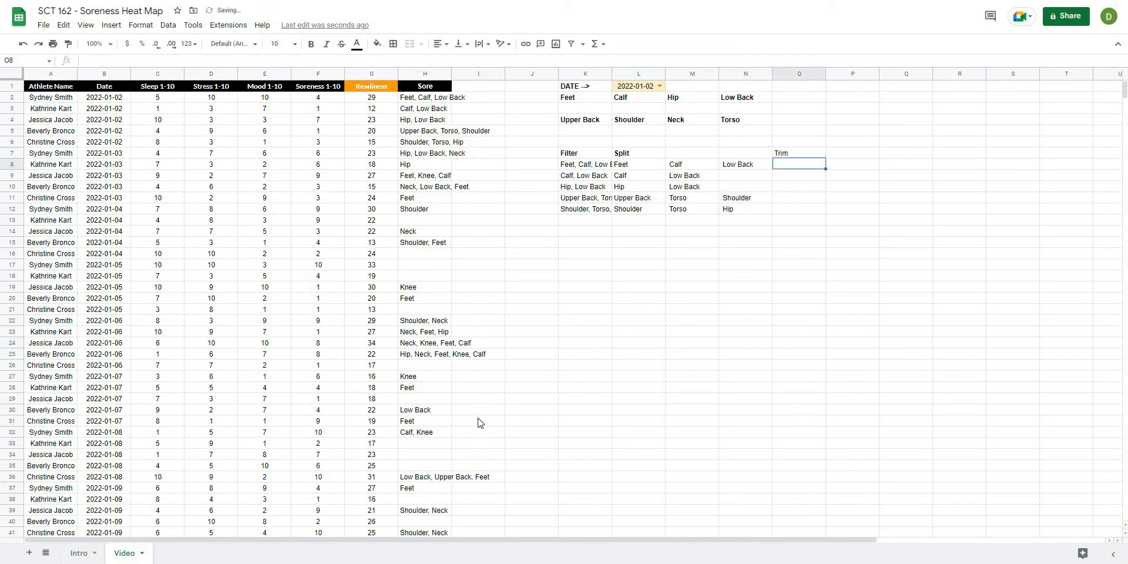
{"action": "left_click", "coordinate": [637, 164]}
{"action": "type", "text": "=arrayformula(split(iferror(filter($H$2:$H, $H$2:$H <> \"\", $B$2:$B = $L$1),\"\"), \",\", True, True))"}
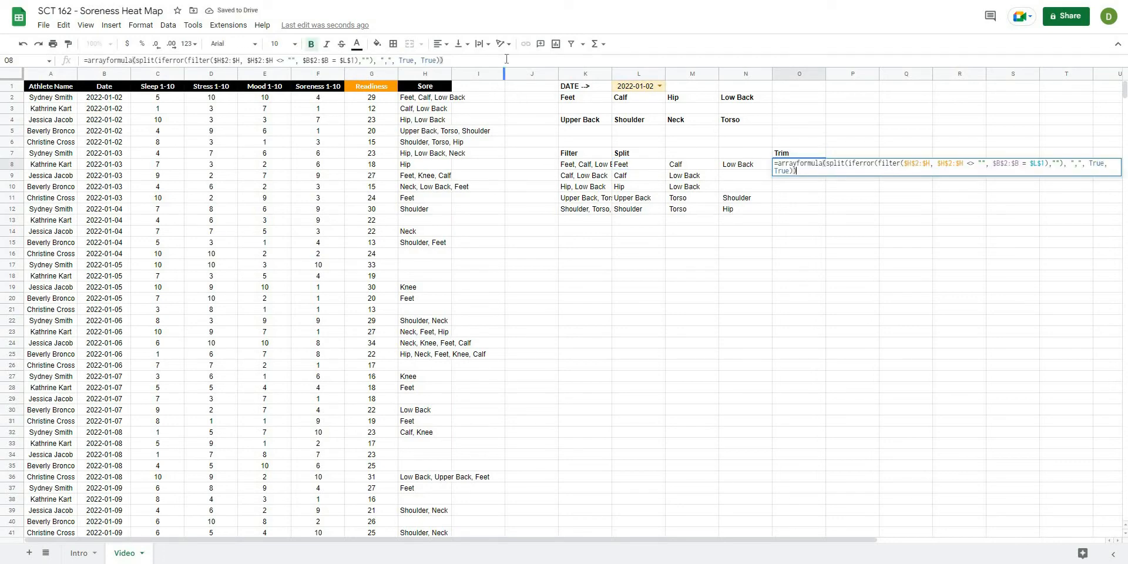
{"action": "key", "text": "enter"}
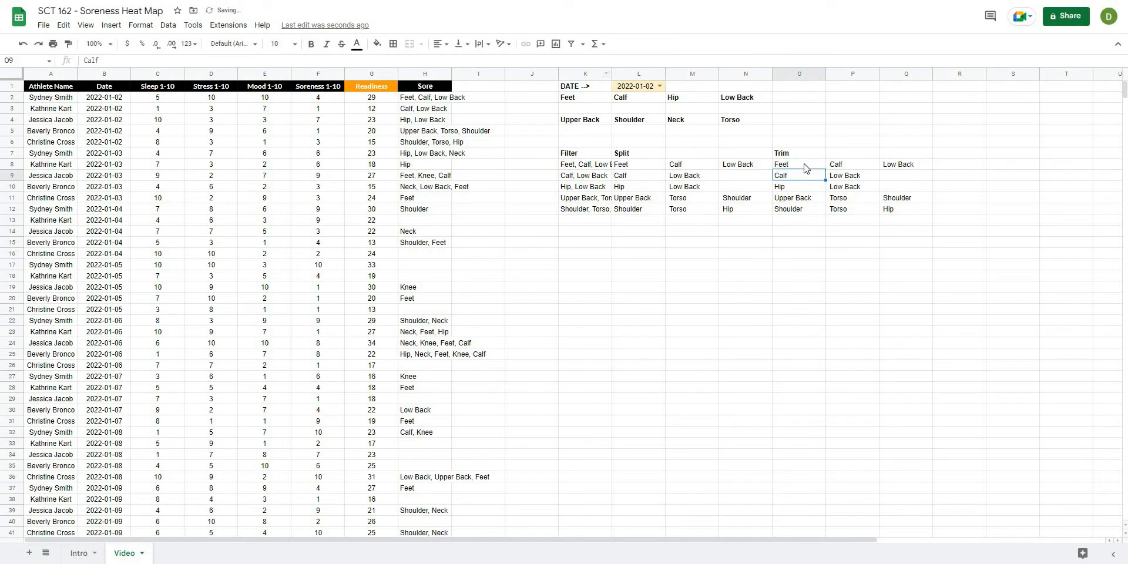
{"action": "left_click", "coordinate": [797, 165]}
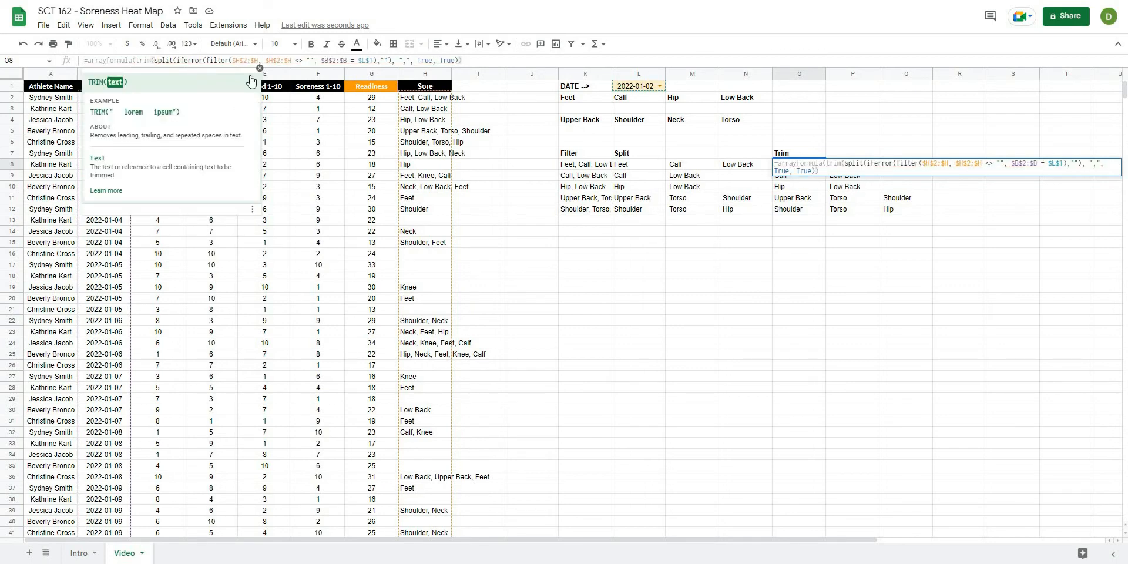
{"action": "mouse_move", "coordinate": [153, 148]}
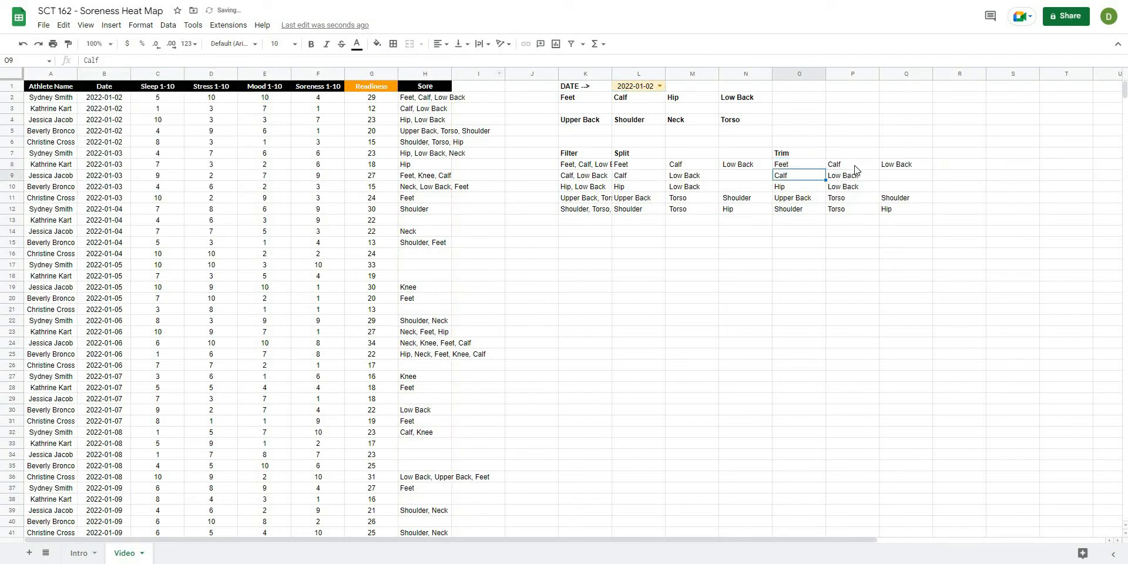
Check the trimmed values for leftover spaces, then move under the Feet label.
{"action": "left_click", "coordinate": [853, 197]}
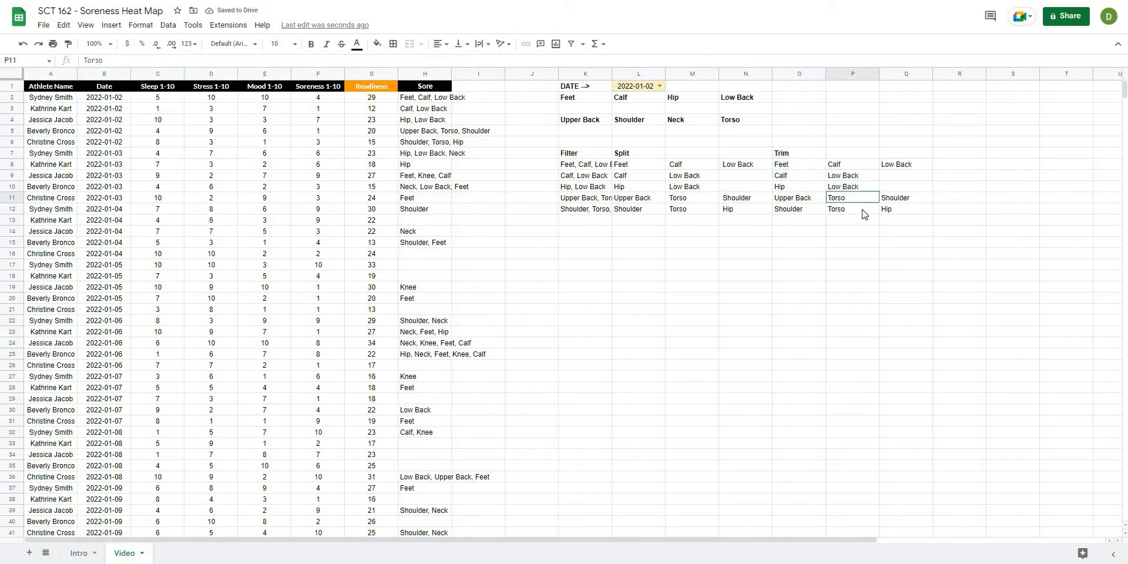
{"action": "left_click", "coordinate": [852, 258]}
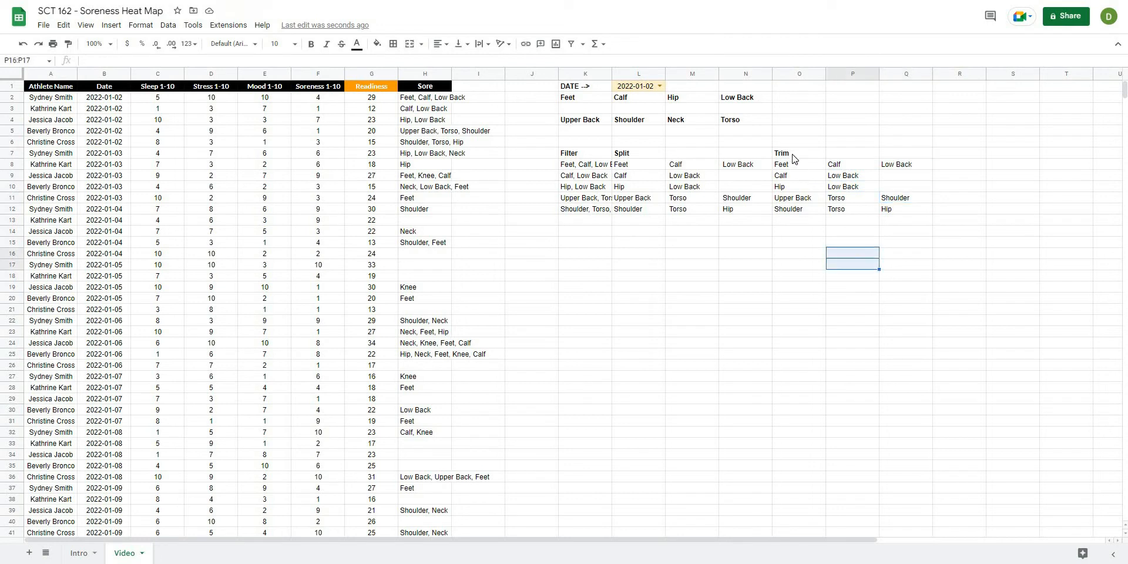
{"action": "left_click", "coordinate": [799, 164]}
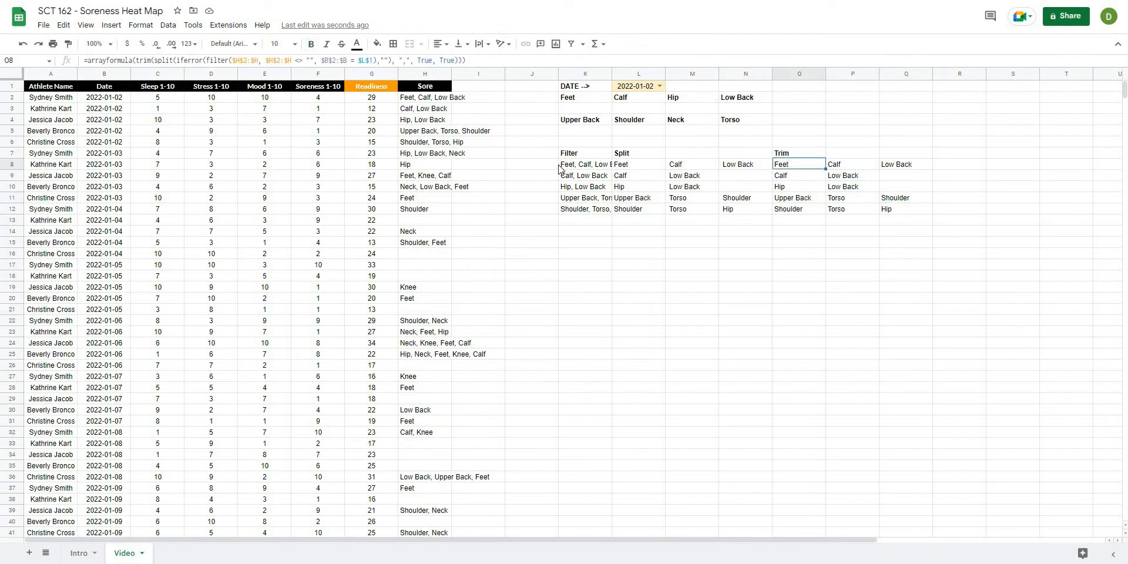
{"action": "left_click", "coordinate": [585, 108]}
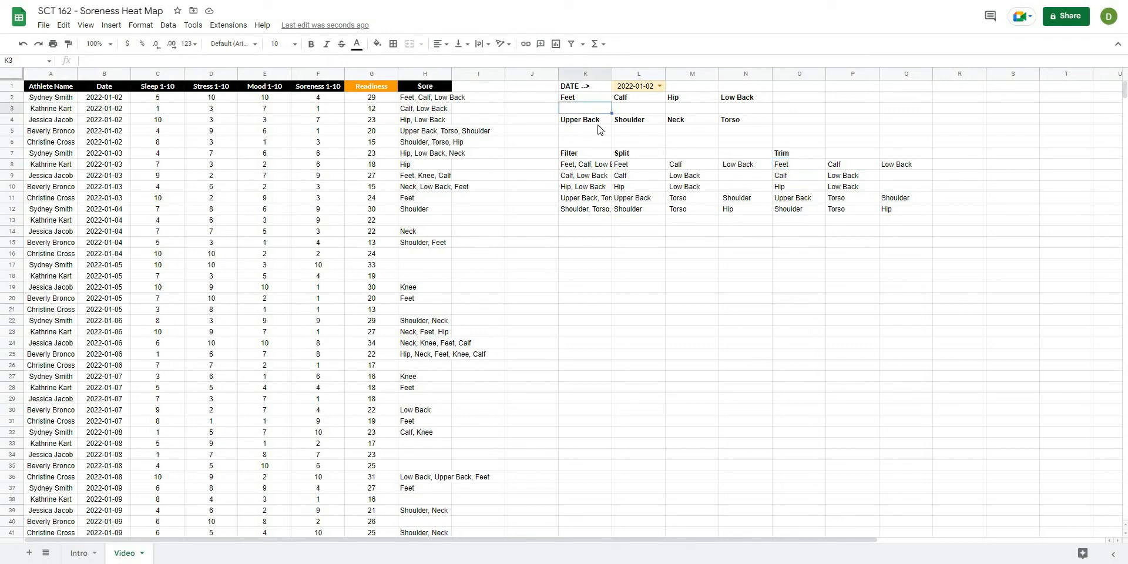
{"action": "mouse_move", "coordinate": [812, 160]}
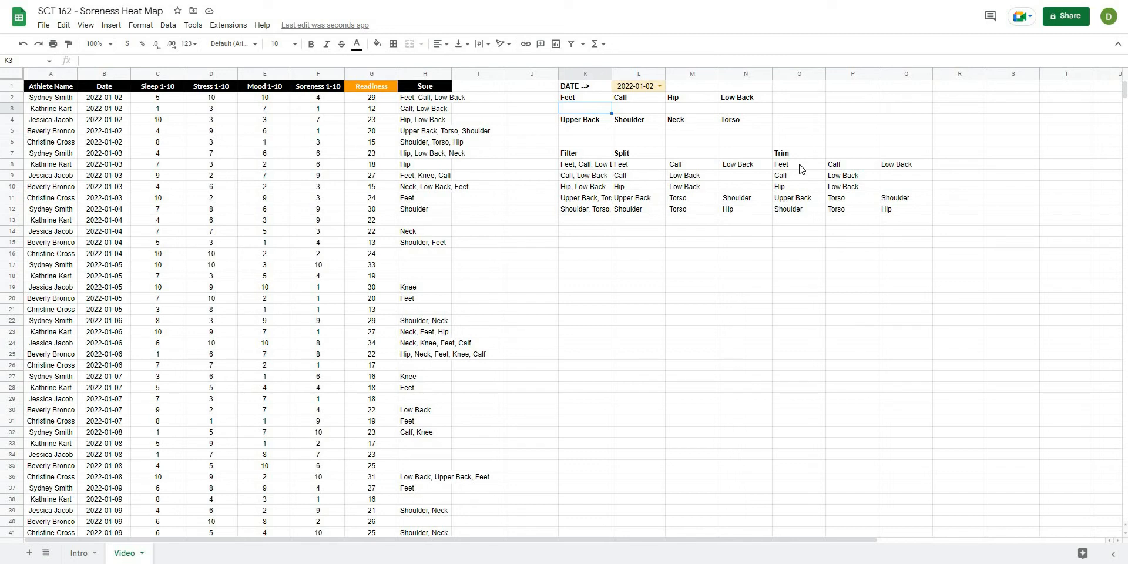
Enter under Feet a COUNTIF of the trimmed, split sore areas filtered by $B$2:$B=$L$1 against K2.
{"action": "left_click", "coordinate": [799, 164]}
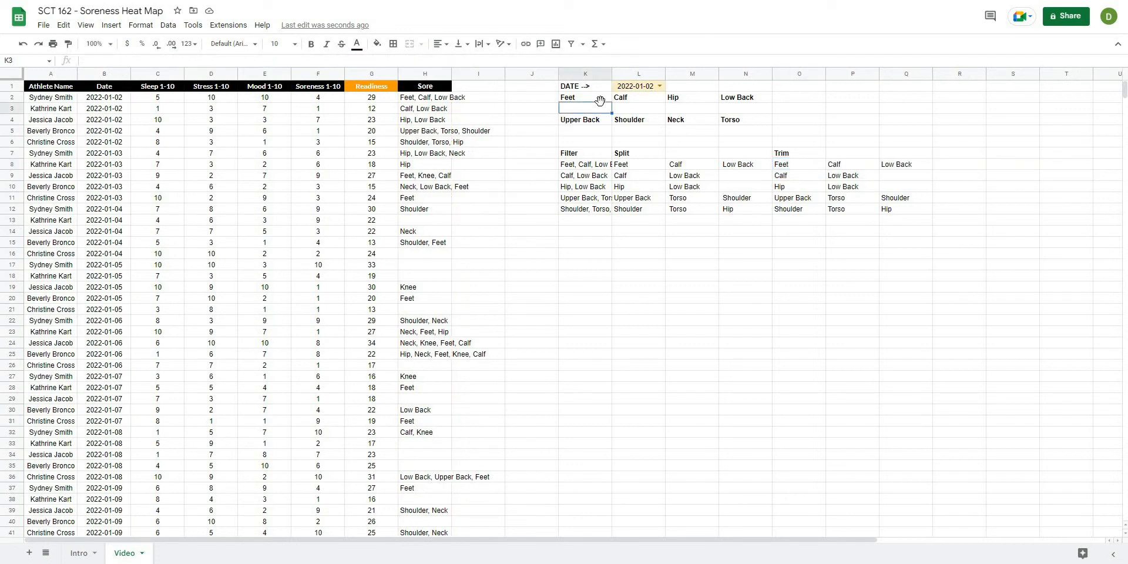
{"action": "type", "text": "=countif("}
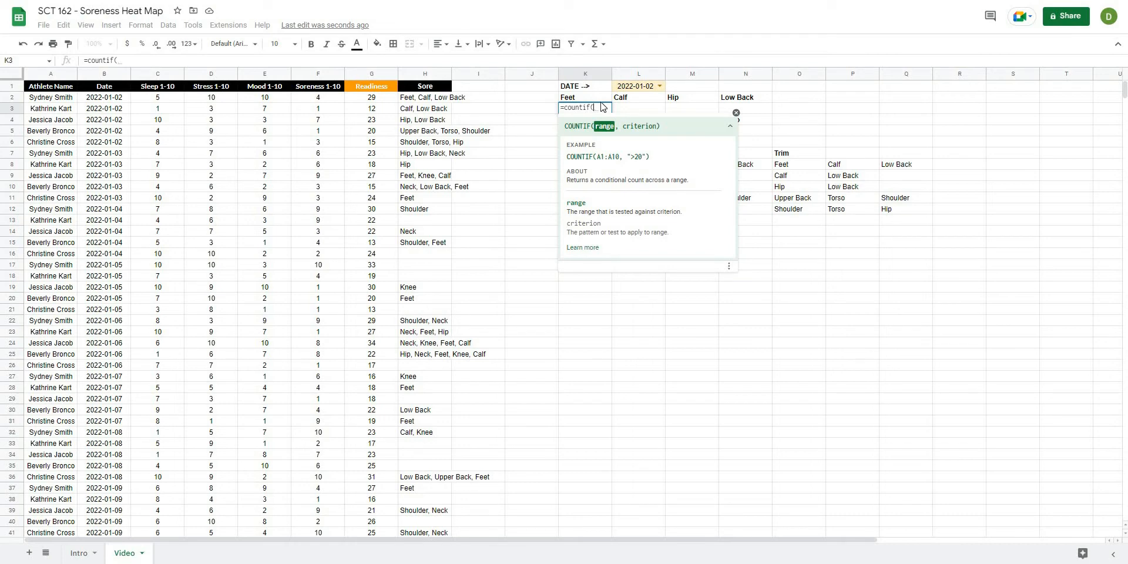
{"action": "type", "text": "arrayformula(trim(split(iferror(filter($H$2:$H, $H$2:$H <> \"\", $B$2:$B = $L$1),\"\"), \",\", True, True)))"}
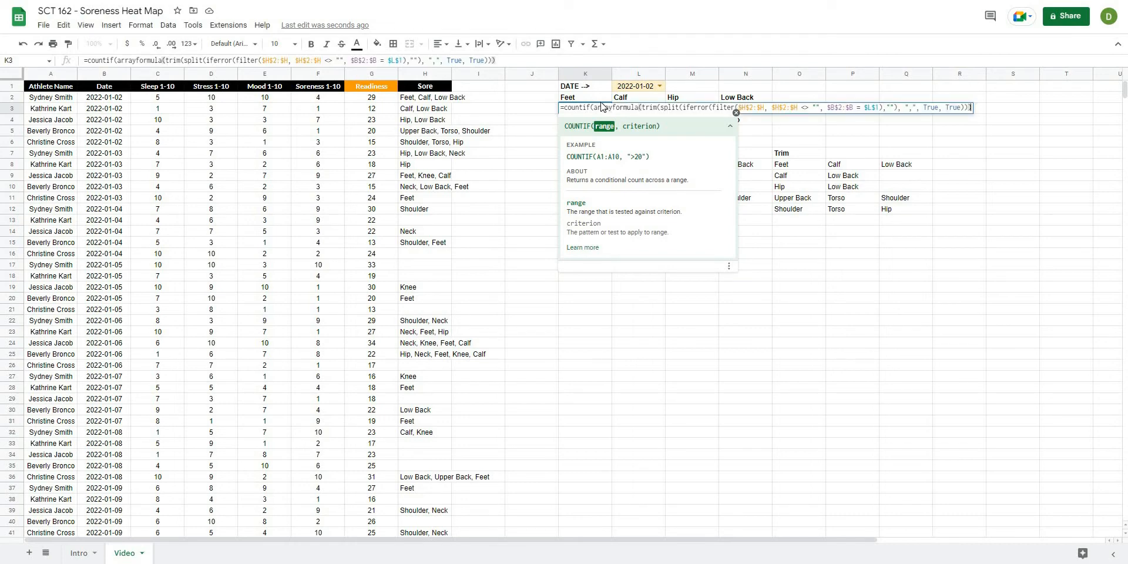
{"action": "type", "text": "), K2)"}
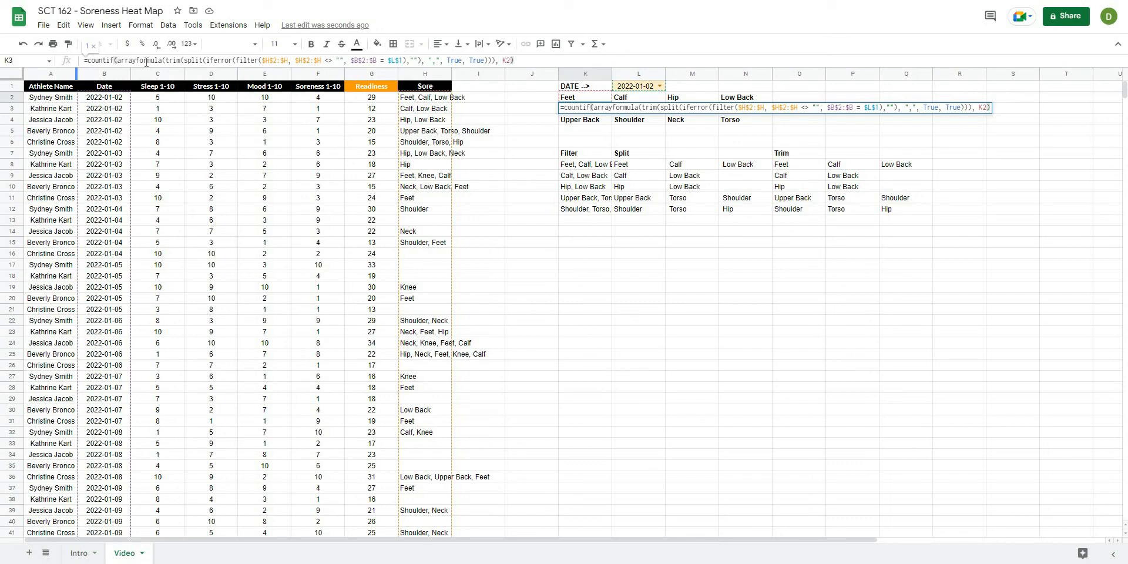
{"action": "mouse_move", "coordinate": [803, 172]}
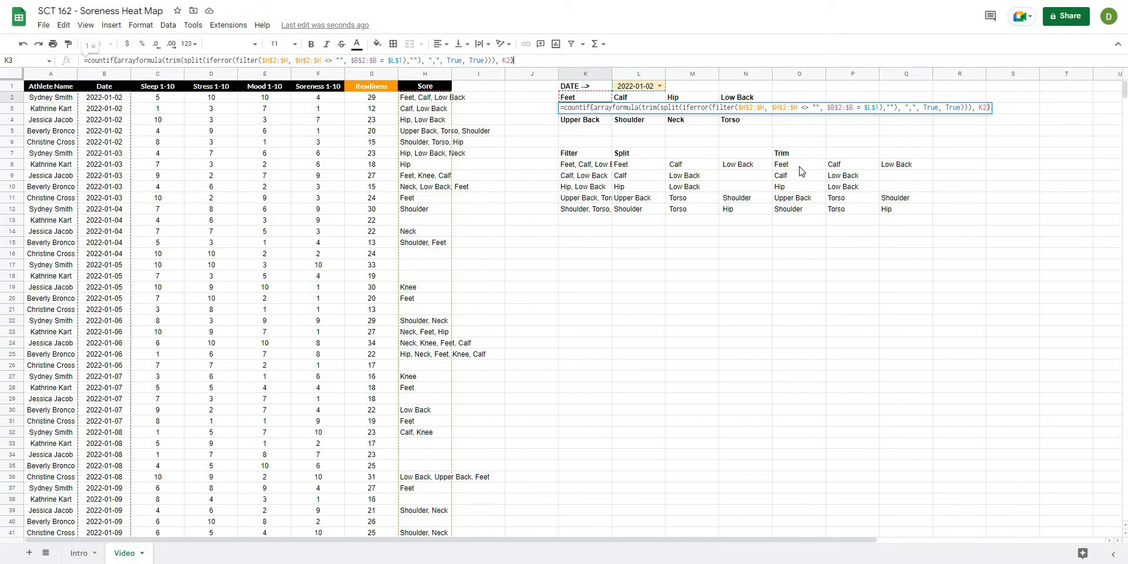
{"action": "mouse_move", "coordinate": [803, 203]}
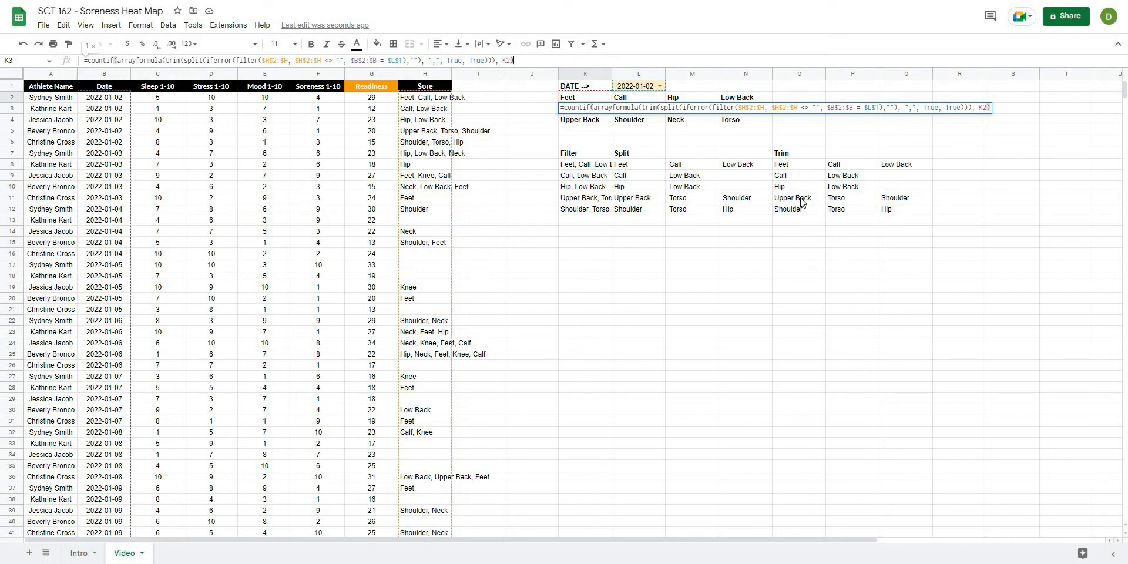
{"action": "mouse_move", "coordinate": [838, 164]}
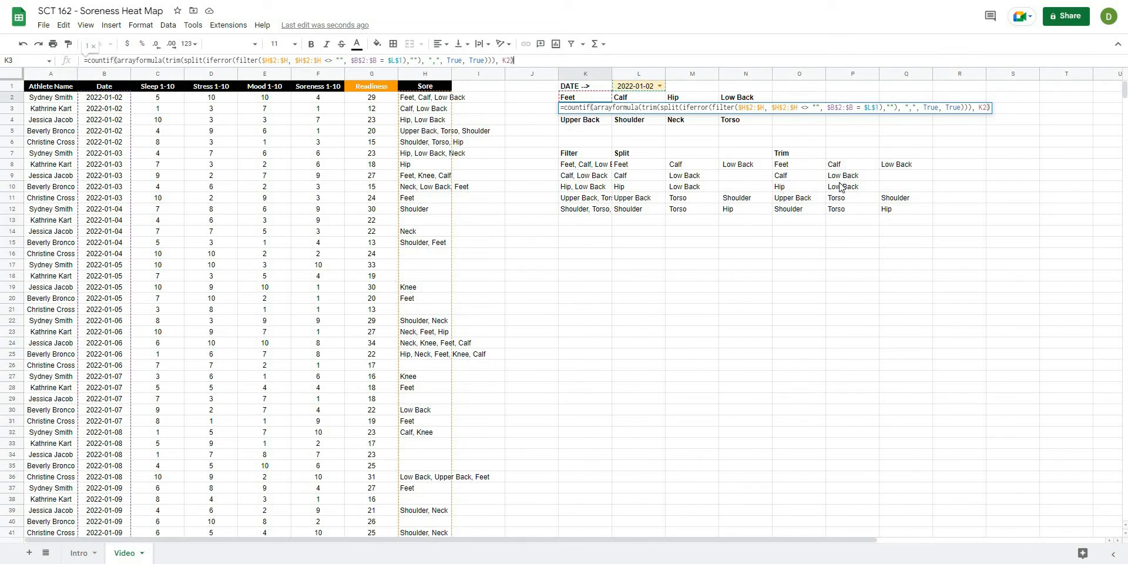
{"action": "mouse_move", "coordinate": [844, 201]}
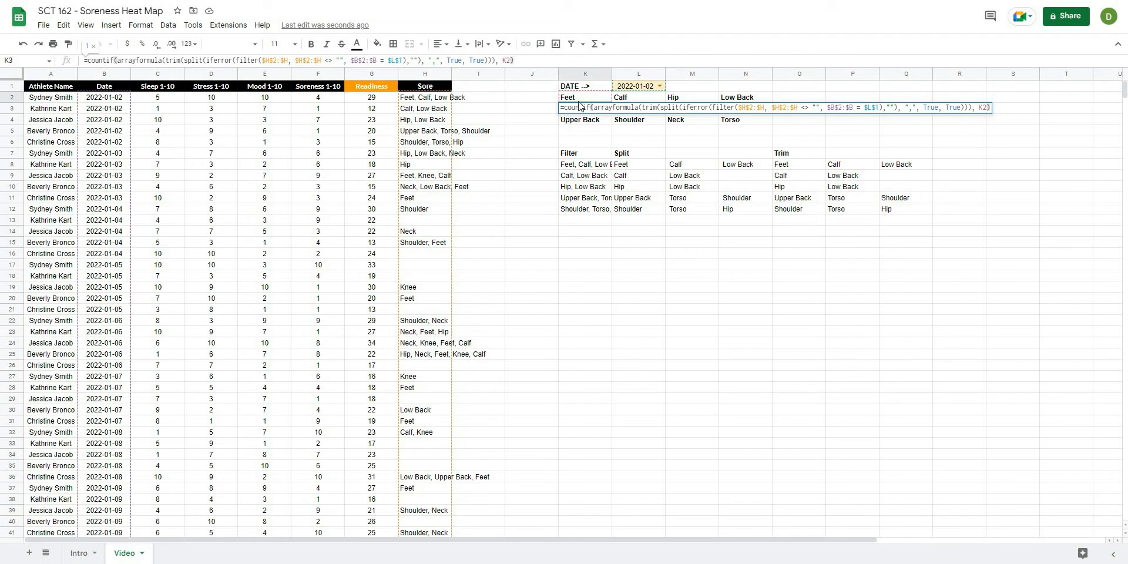
{"action": "mouse_move", "coordinate": [571, 105]}
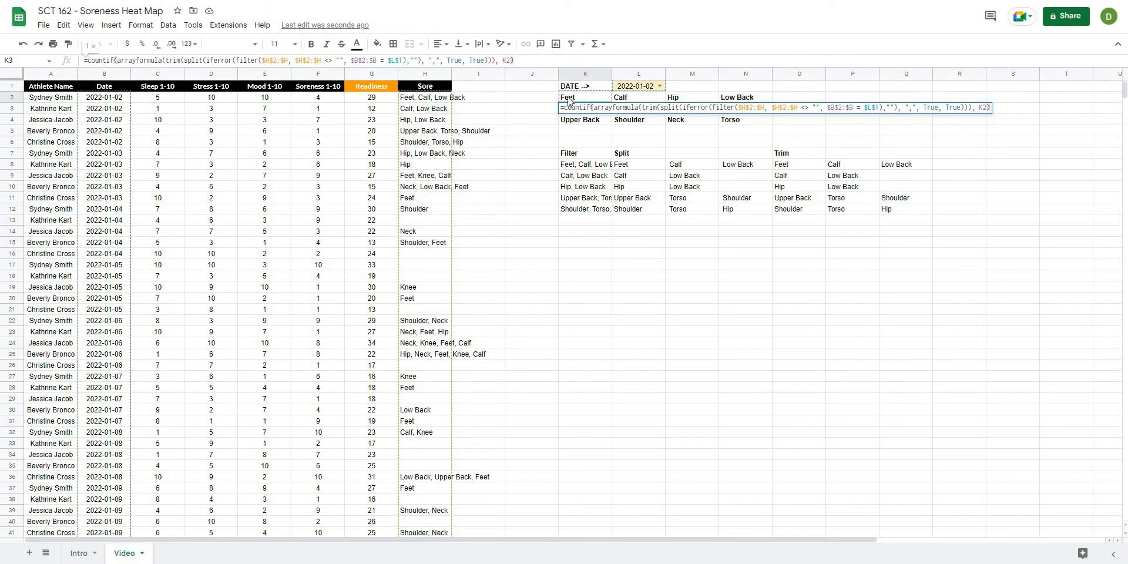
{"action": "mouse_move", "coordinate": [572, 101]}
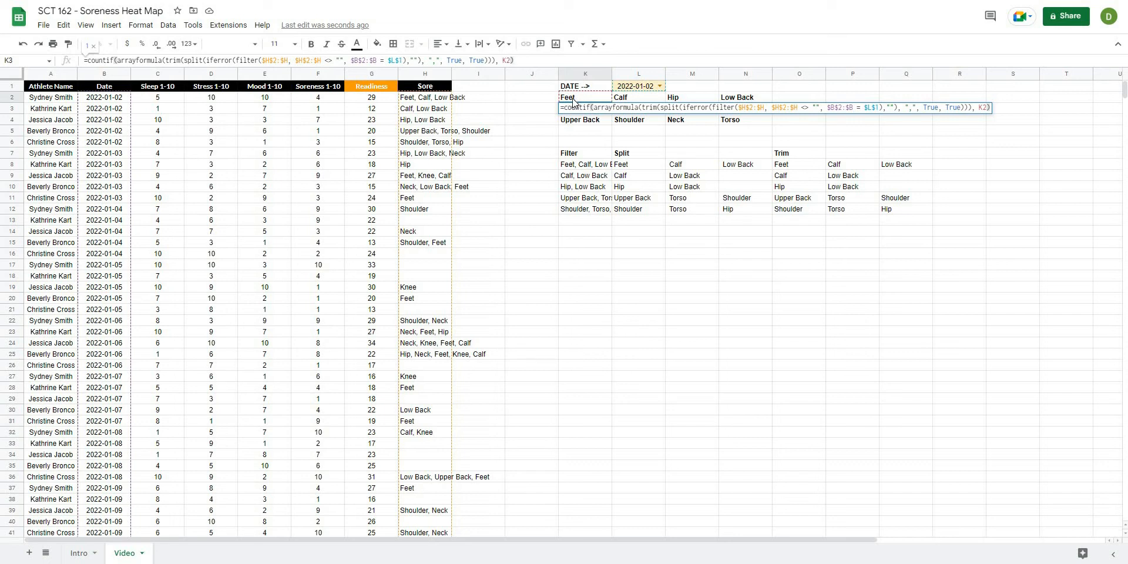
Confirm the Feet count and copy its formula for the other body-area labels.
{"action": "key", "text": "enter"}
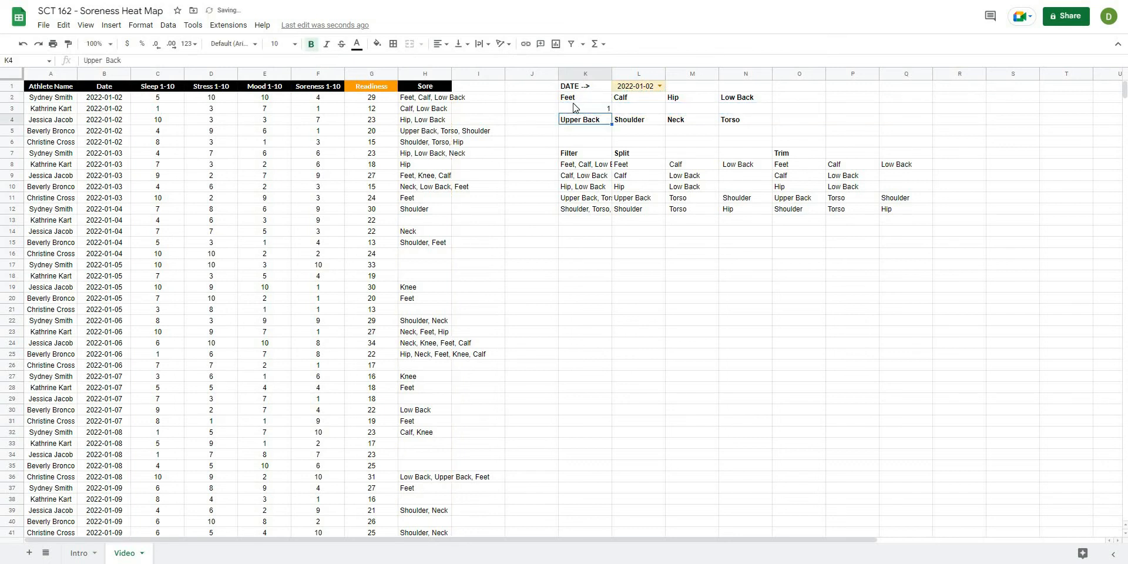
{"action": "left_click", "coordinate": [585, 108]}
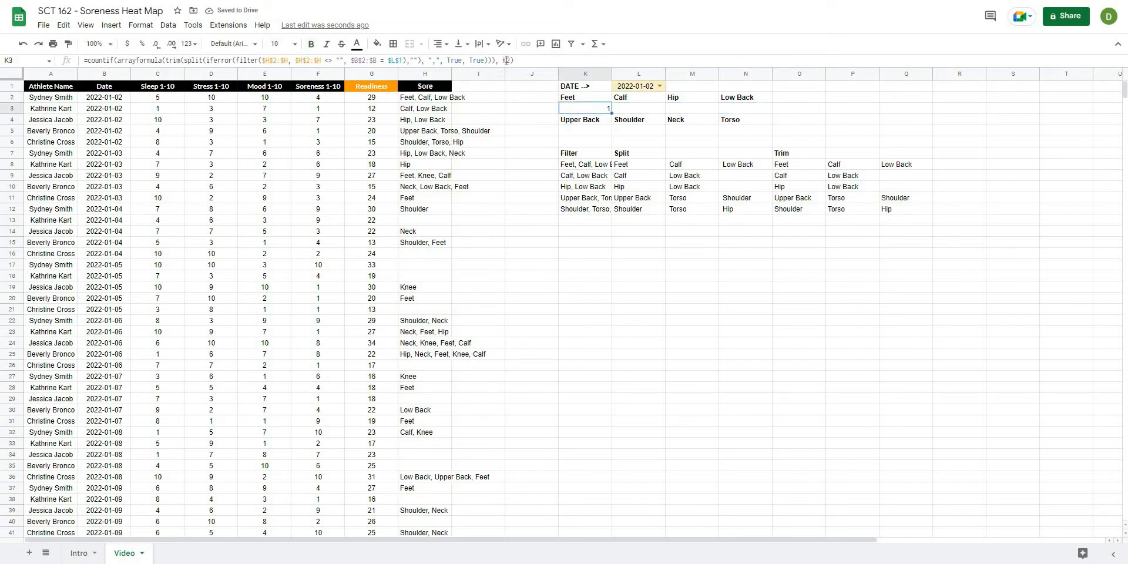
{"action": "double_click", "coordinate": [585, 108]}
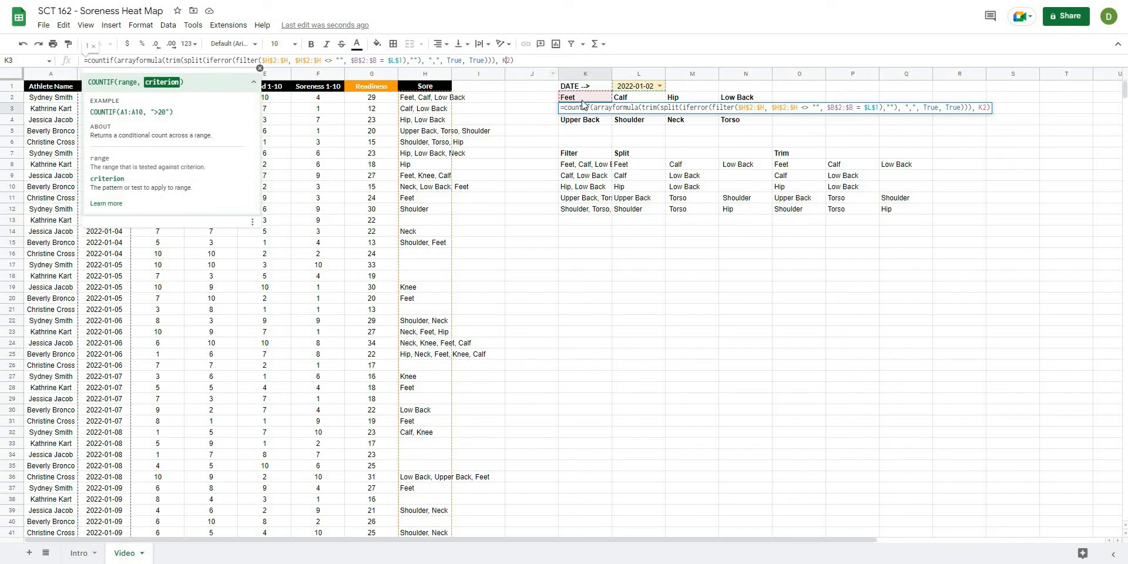
{"action": "mouse_move", "coordinate": [567, 102]}
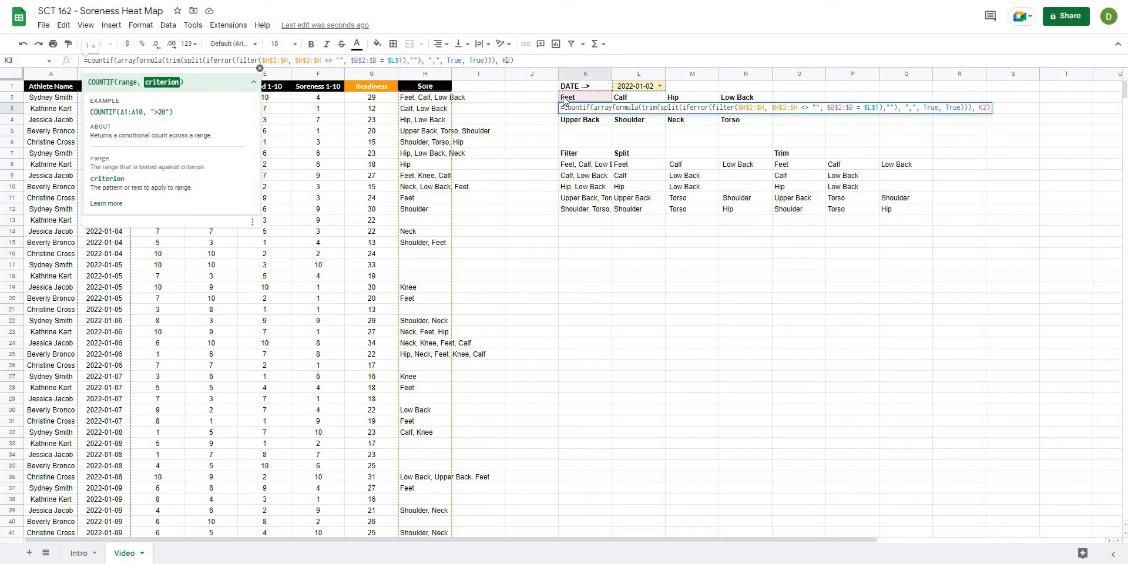
{"action": "key", "text": "enter"}
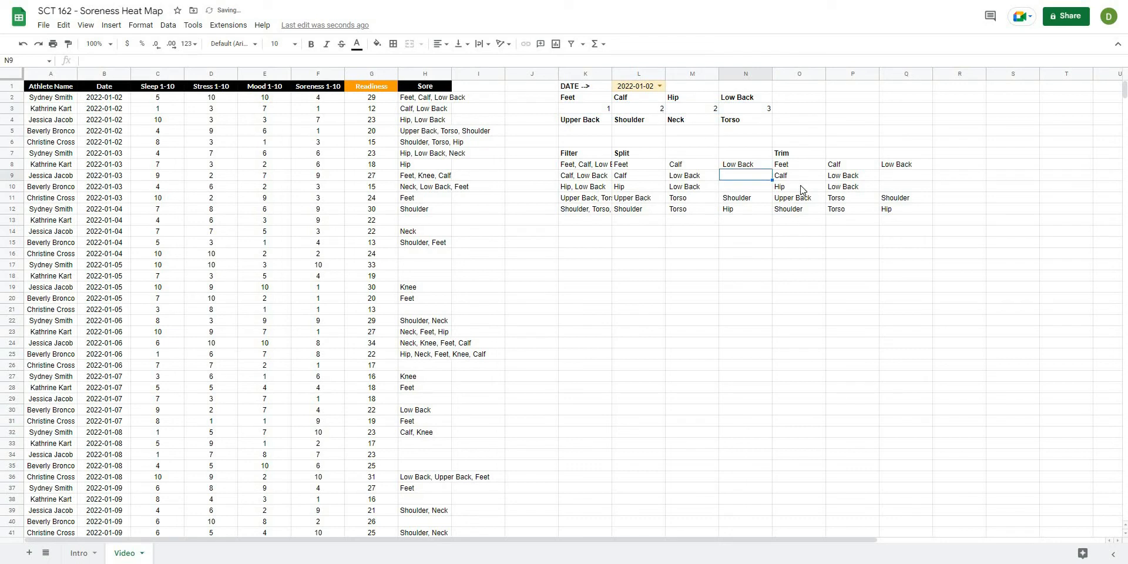
Fill counts under the remaining labels, each criterion pointing to its own label, Feet 1 to Torso 2.
{"action": "left_click", "coordinate": [638, 108]}
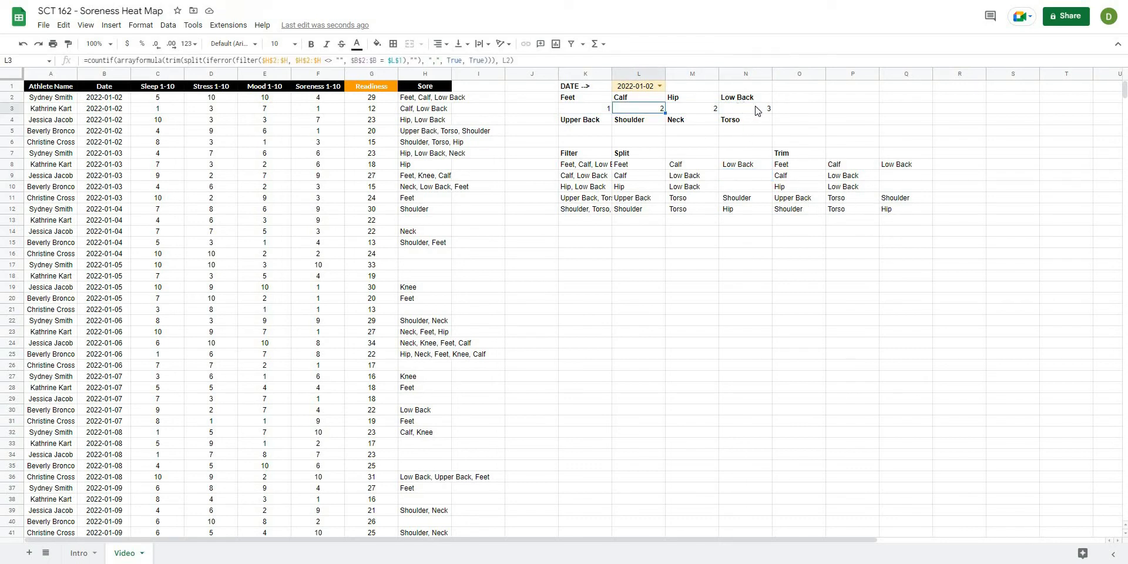
{"action": "left_click", "coordinate": [745, 108]}
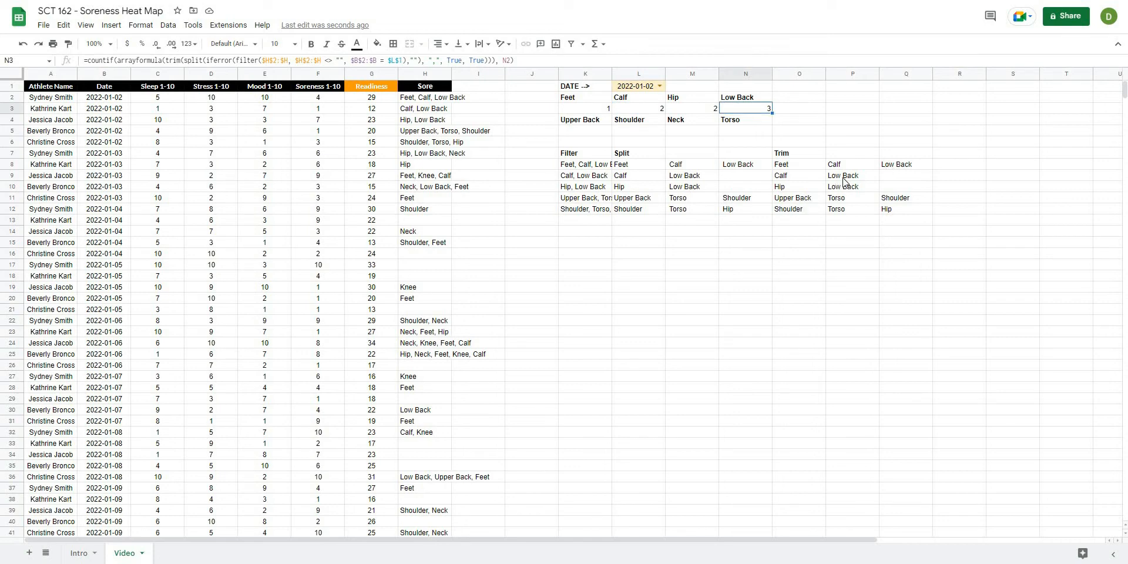
{"action": "left_click", "coordinate": [745, 141]}
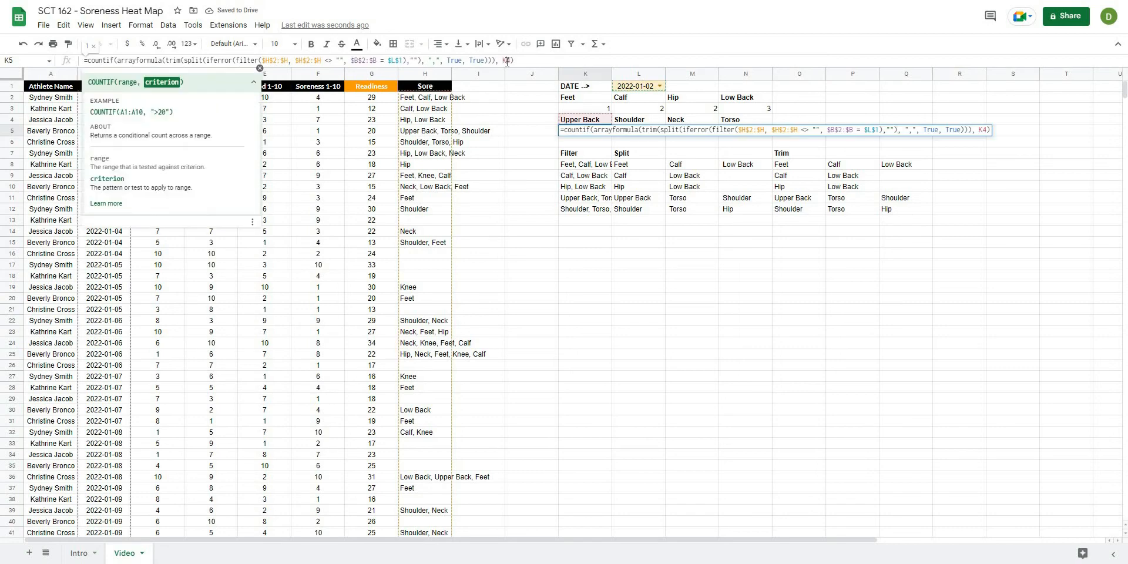
{"action": "left_click", "coordinate": [637, 131]}
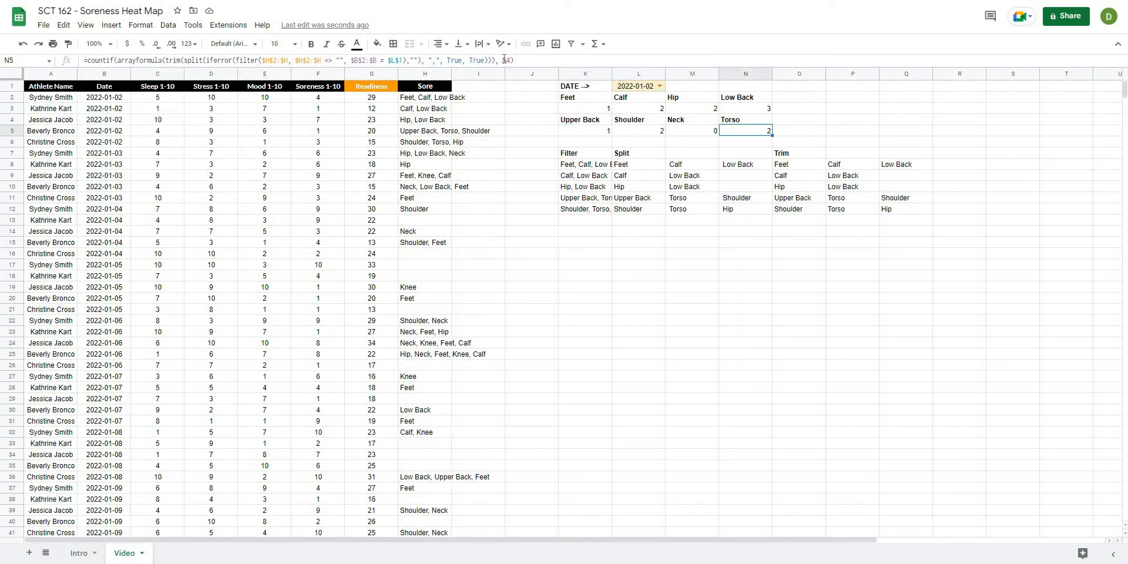
{"action": "left_click", "coordinate": [852, 140]}
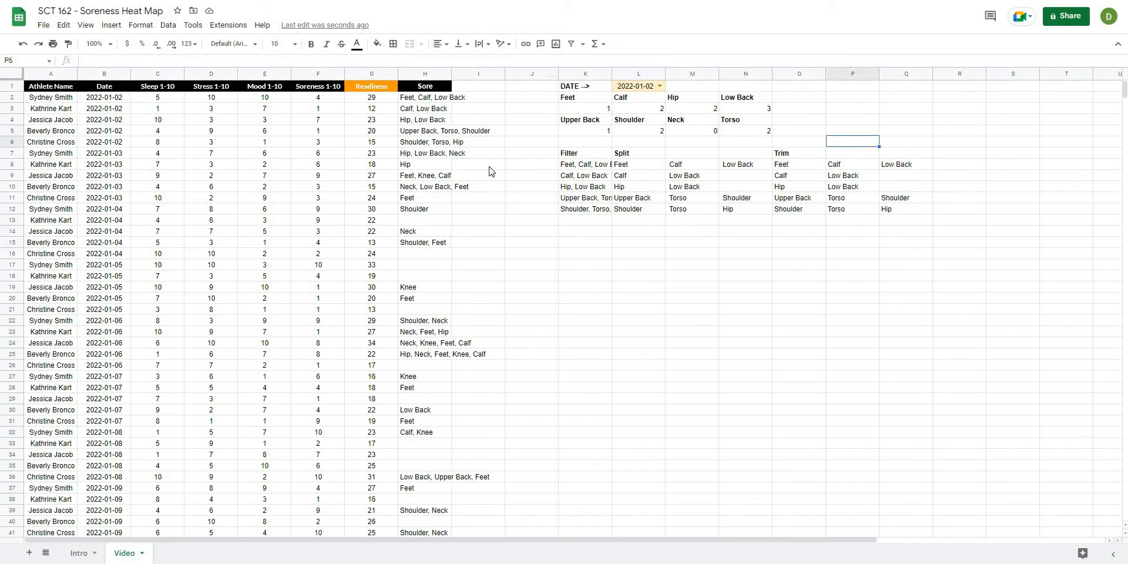
{"action": "mouse_move", "coordinate": [585, 114]}
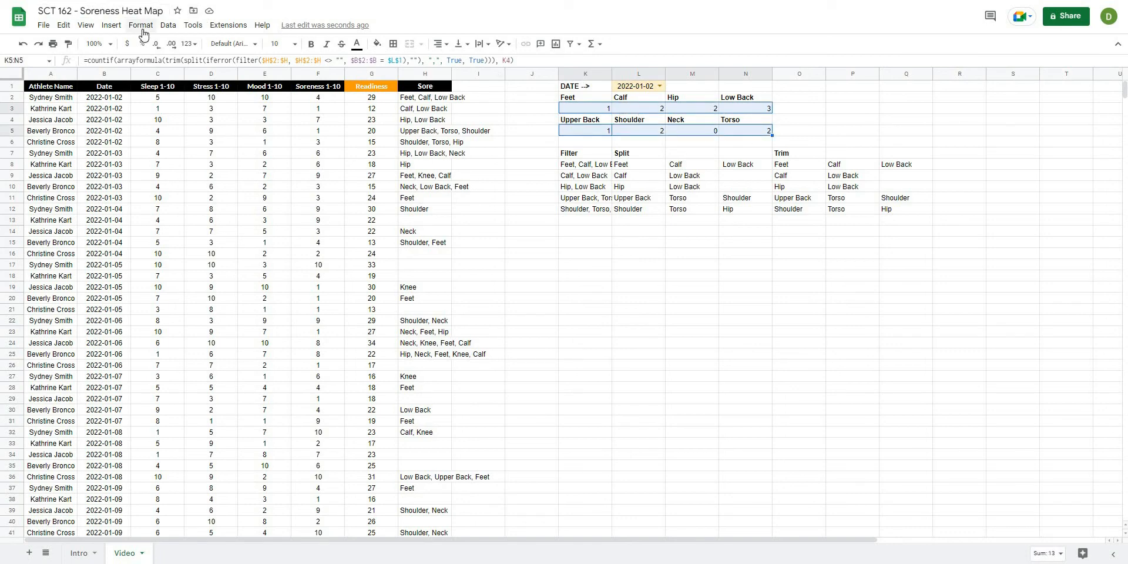
Apply a red color-scale conditional format to K3:N5, white minimum to strong red maximum.
{"action": "left_click", "coordinate": [140, 25]}
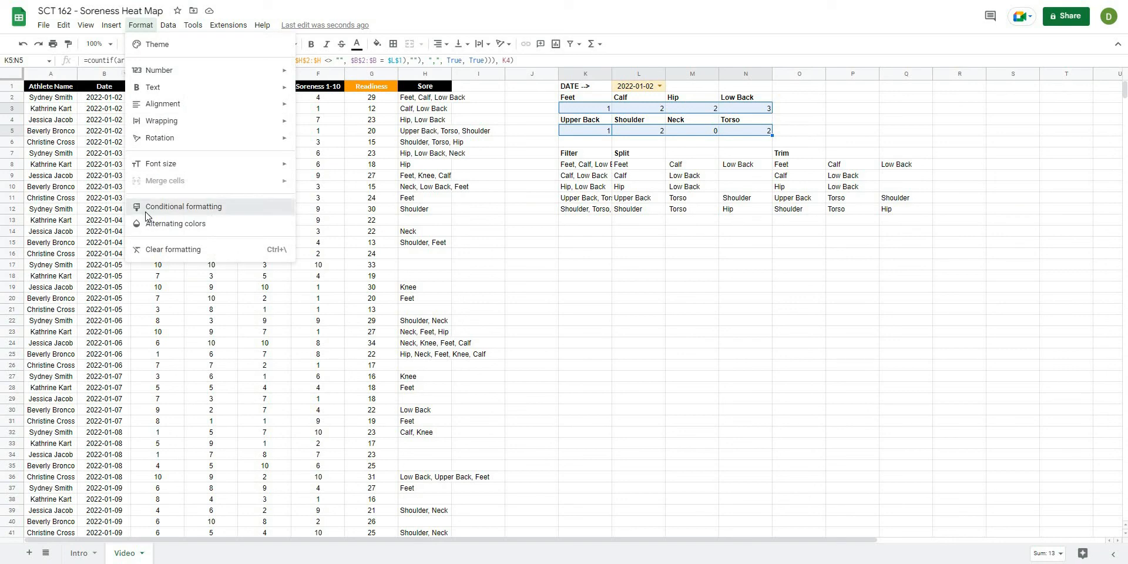
{"action": "left_click", "coordinate": [183, 207]}
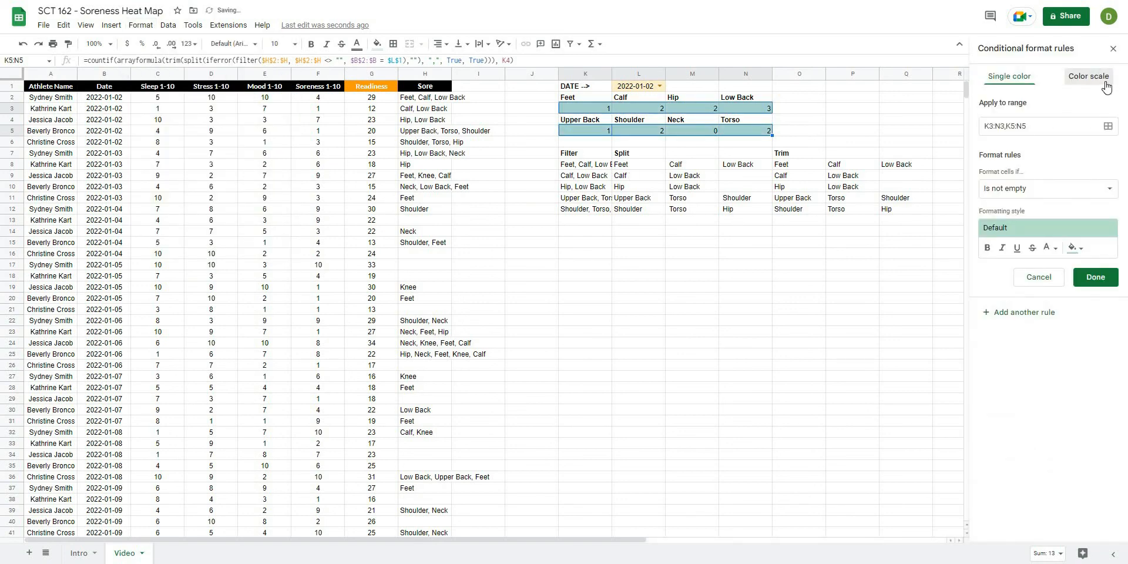
{"action": "left_click", "coordinate": [1088, 77]}
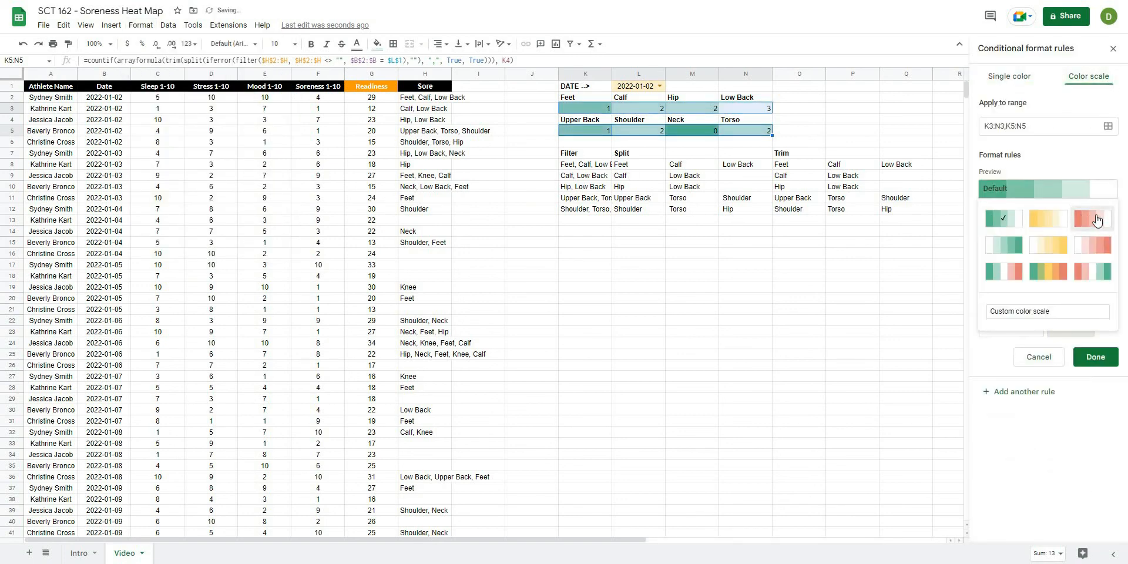
{"action": "left_click", "coordinate": [1092, 218]}
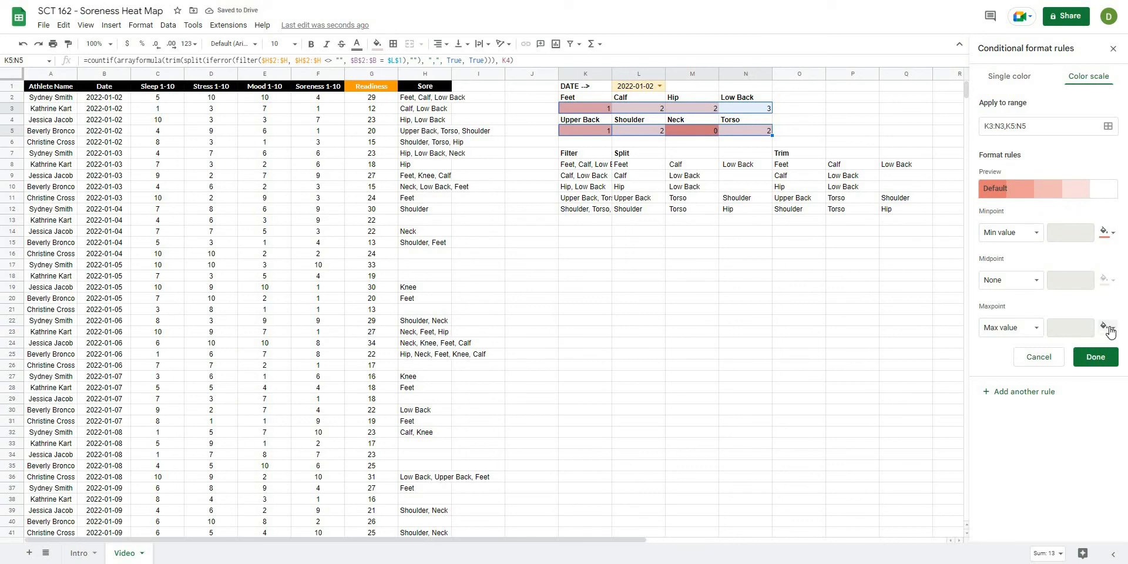
{"action": "left_click", "coordinate": [1107, 328]}
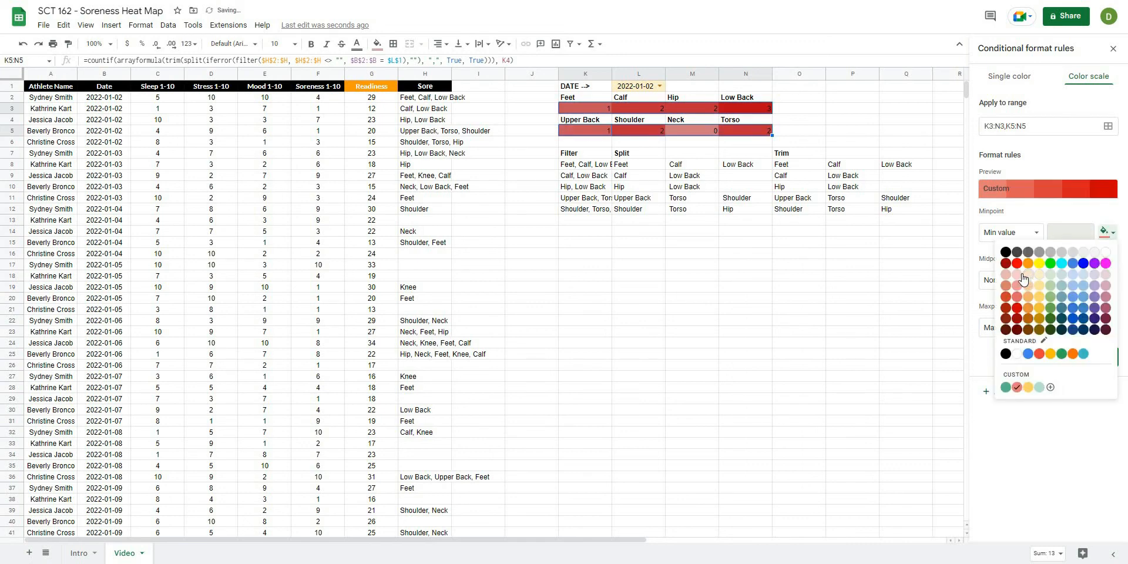
{"action": "left_click", "coordinate": [1023, 278]}
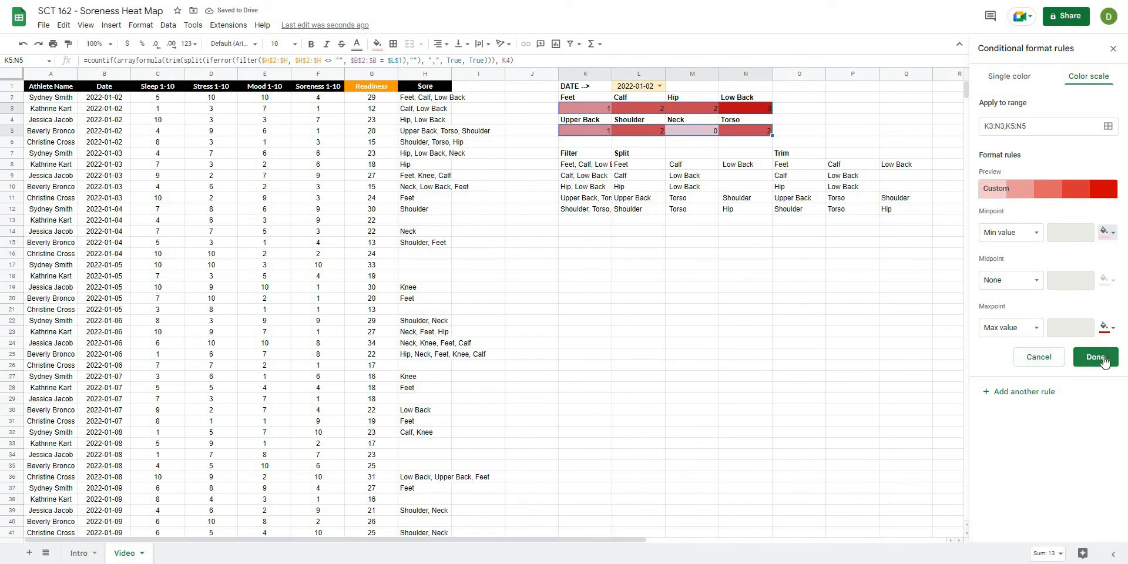
{"action": "left_click", "coordinate": [1094, 358]}
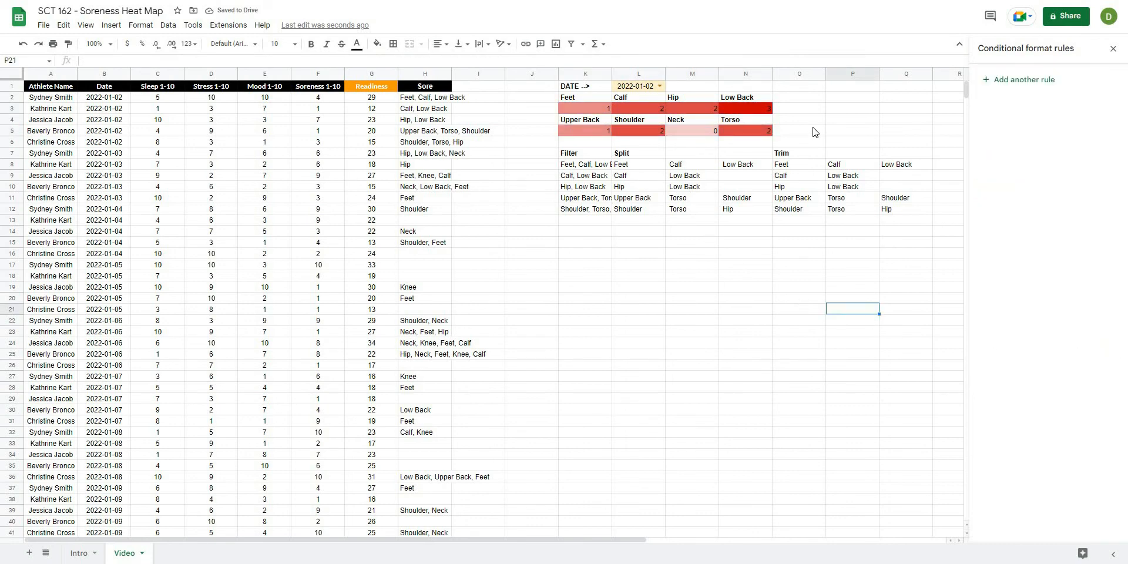
Set the text colour of the K3:N5 counts to white.
{"action": "left_click", "coordinate": [799, 130]}
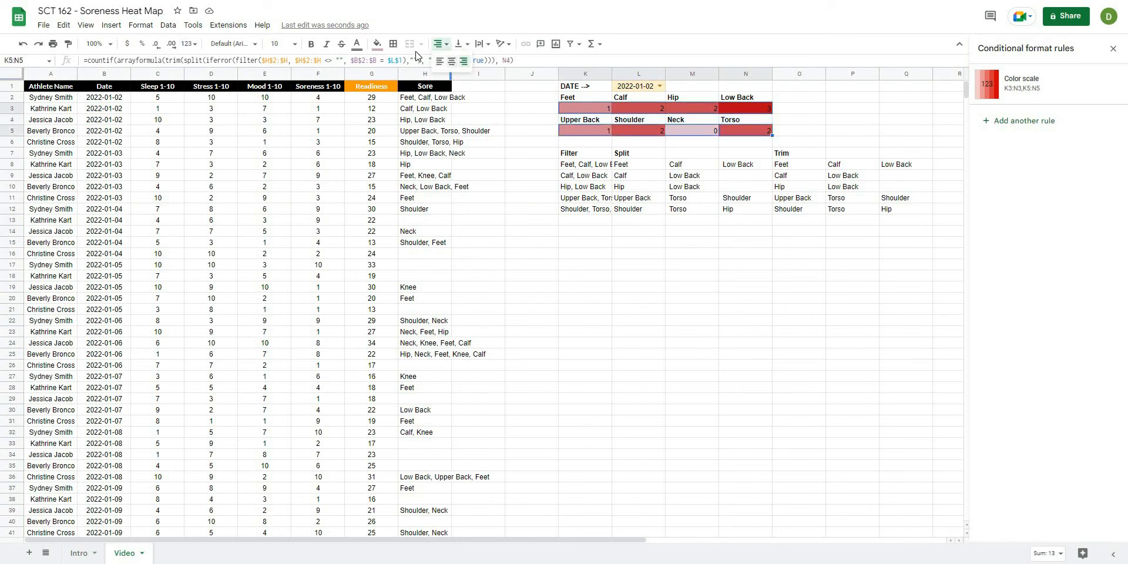
{"action": "left_click", "coordinate": [357, 44]}
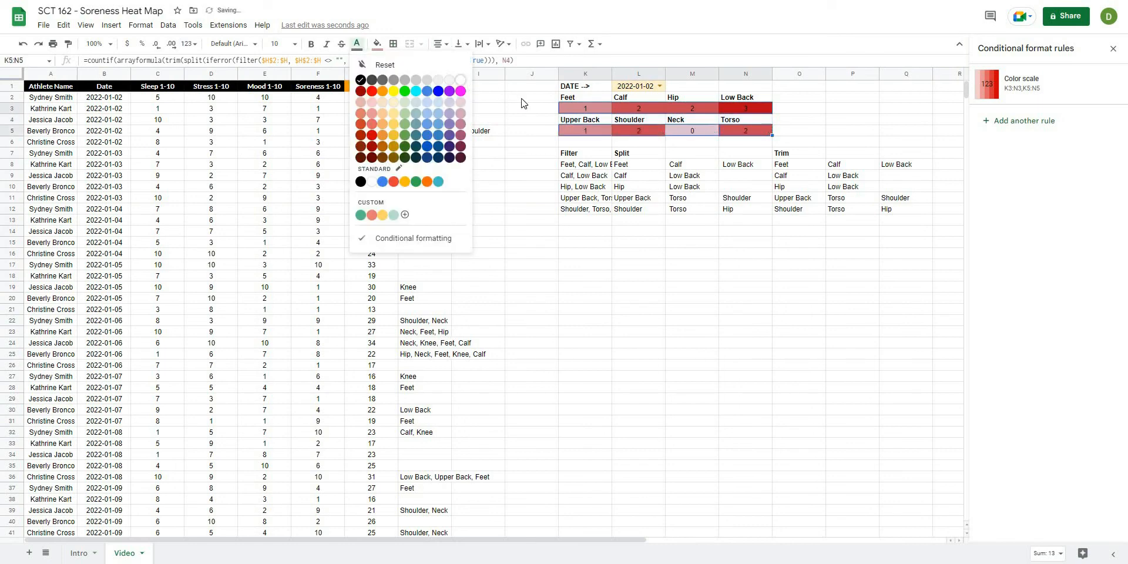
{"action": "left_click", "coordinate": [691, 320]}
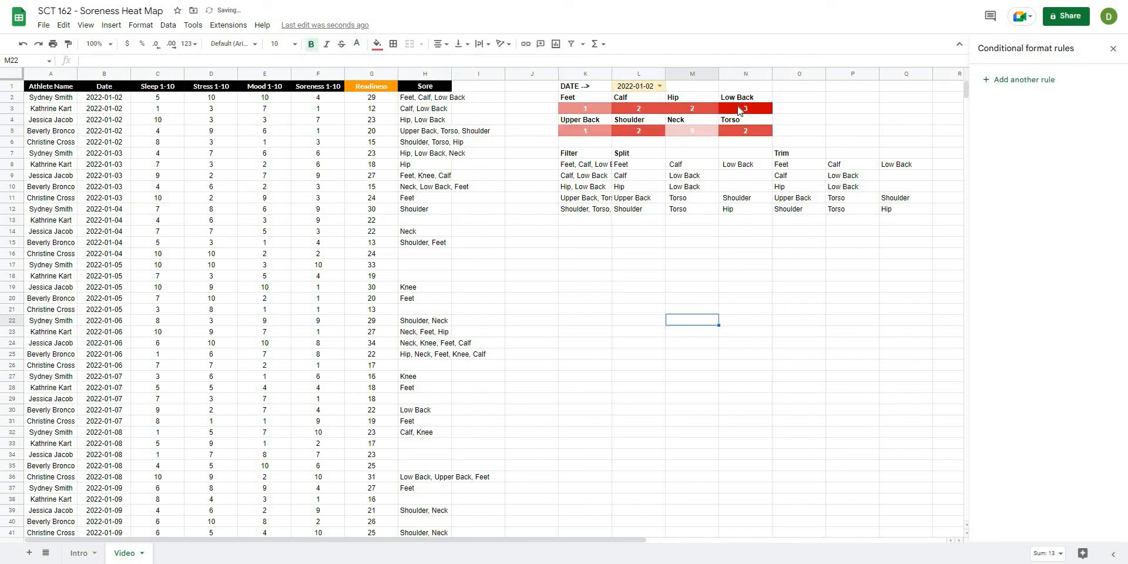
{"action": "left_click", "coordinate": [853, 165]}
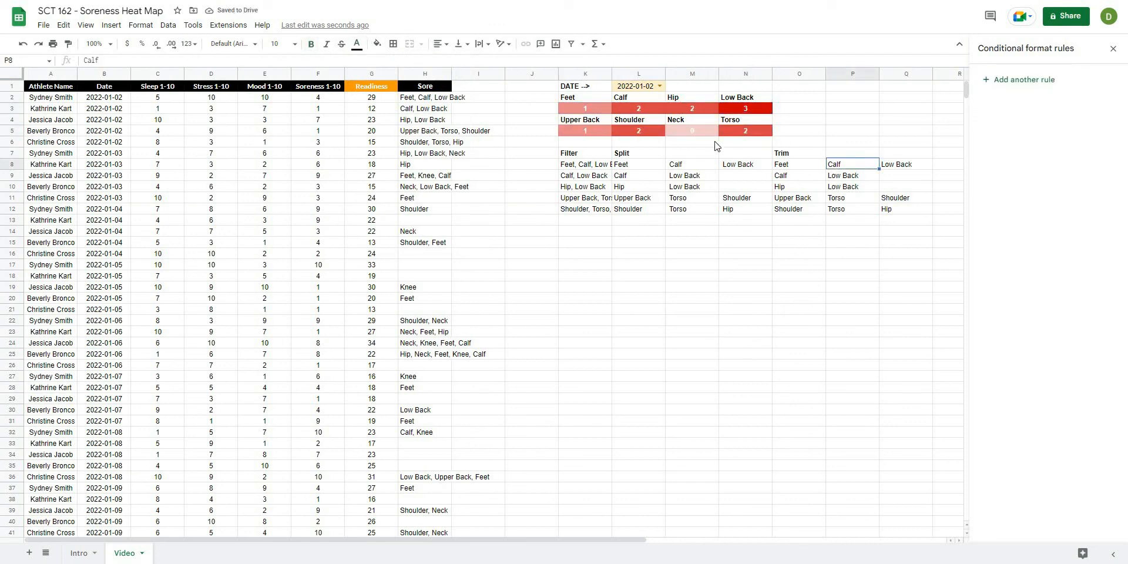
{"action": "left_click", "coordinate": [656, 85]}
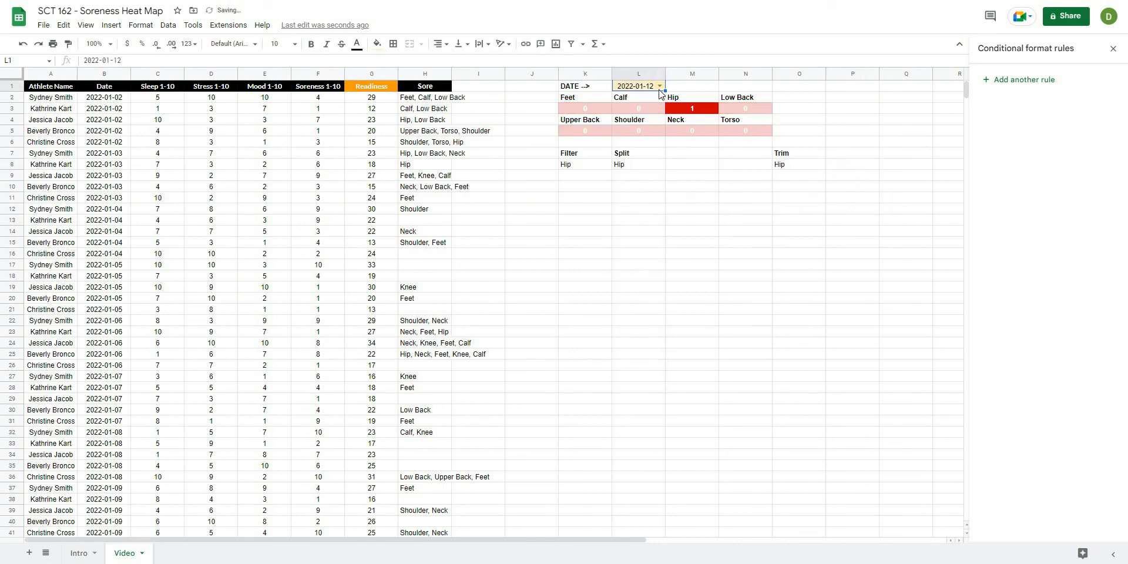
Switch L1 to 2022-01-21, then 2022-01-10, then 2022-01-03, watching the heat map refresh.
{"action": "type", "text": "2022-01-21"}
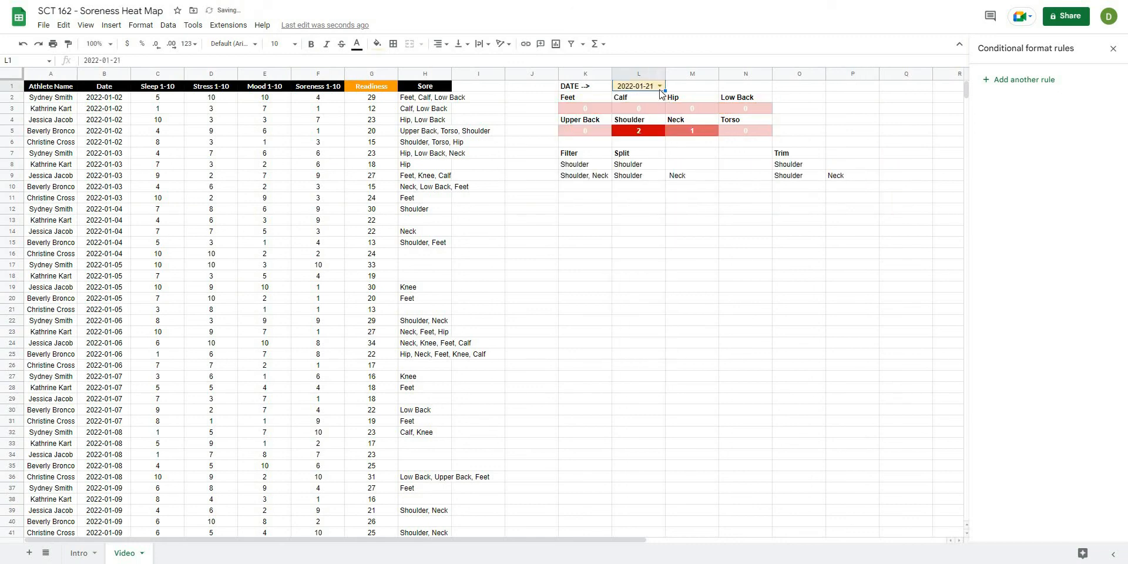
{"action": "left_click", "coordinate": [659, 86]}
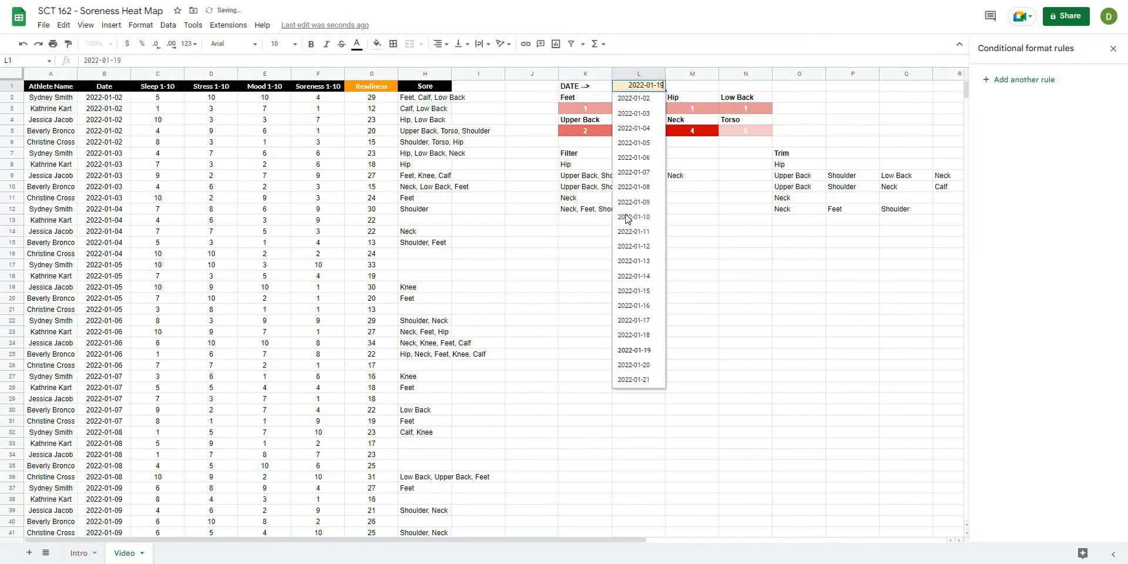
{"action": "left_click", "coordinate": [633, 216]}
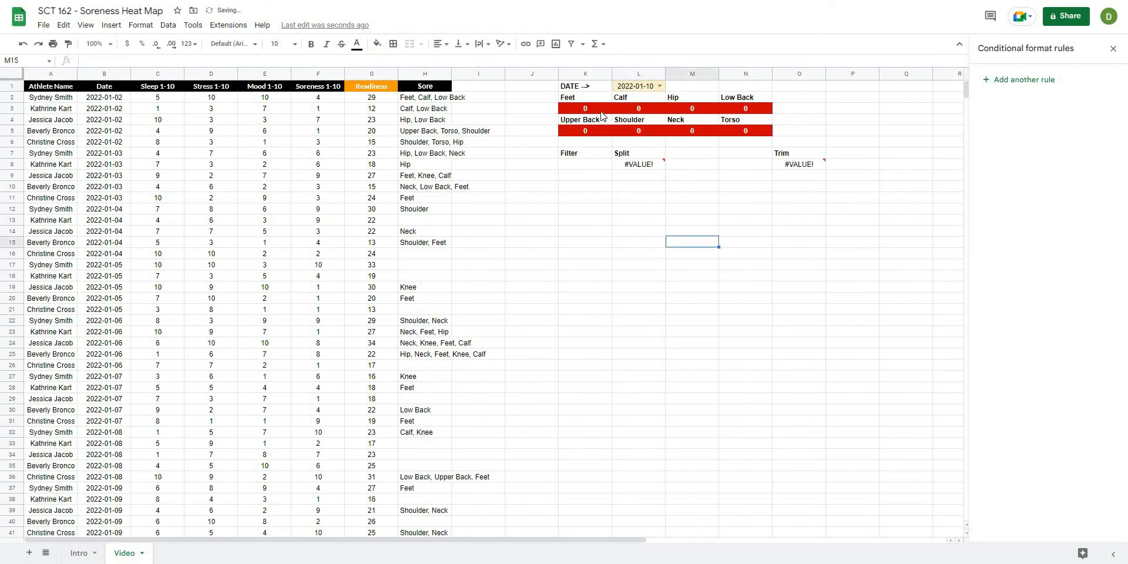
{"action": "left_click", "coordinate": [656, 86]}
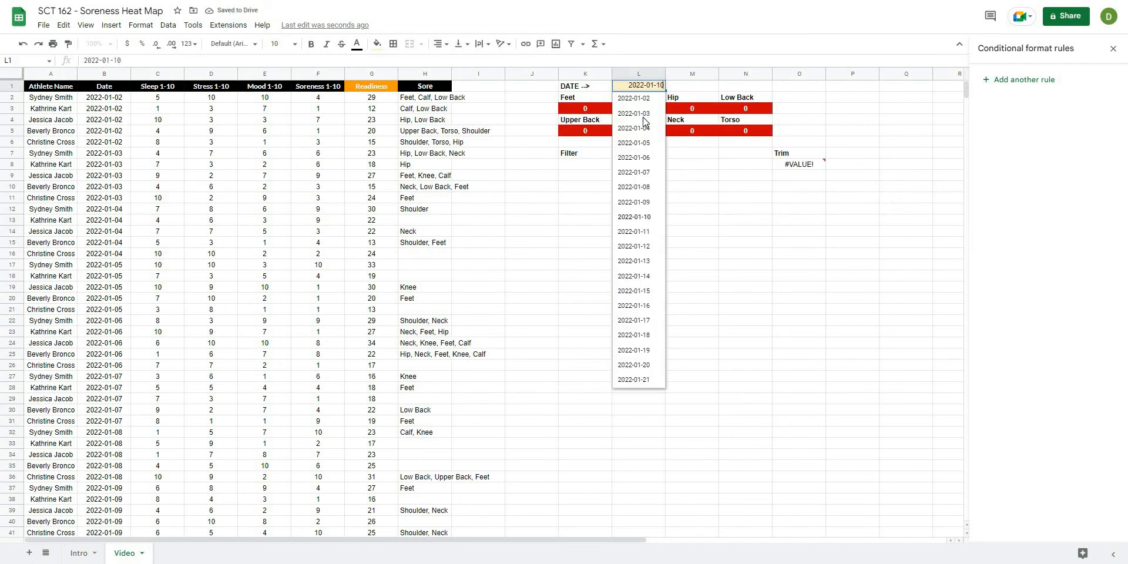
{"action": "left_click", "coordinate": [633, 113]}
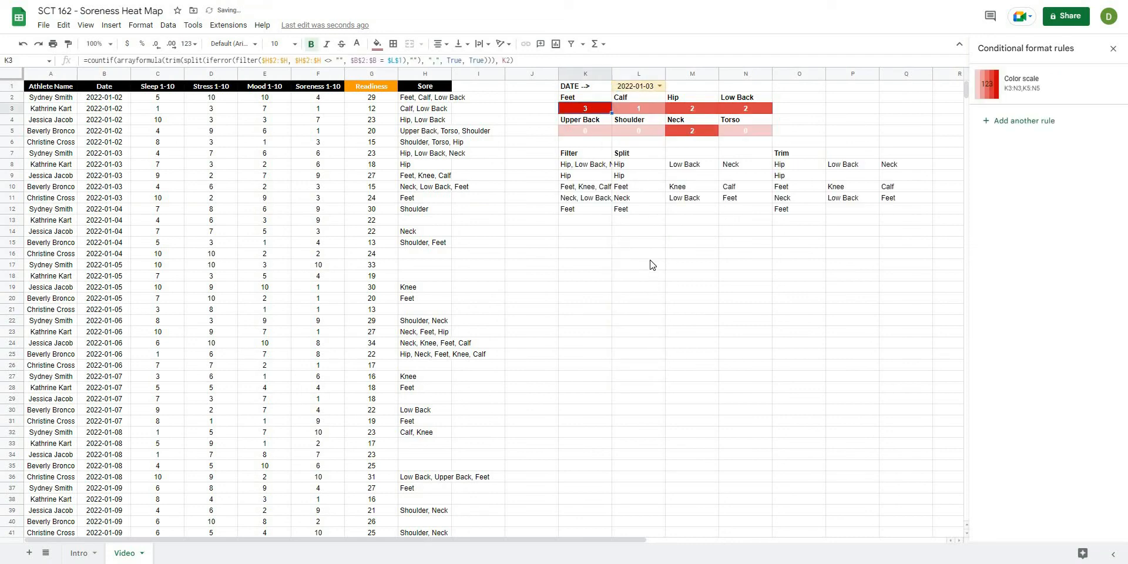